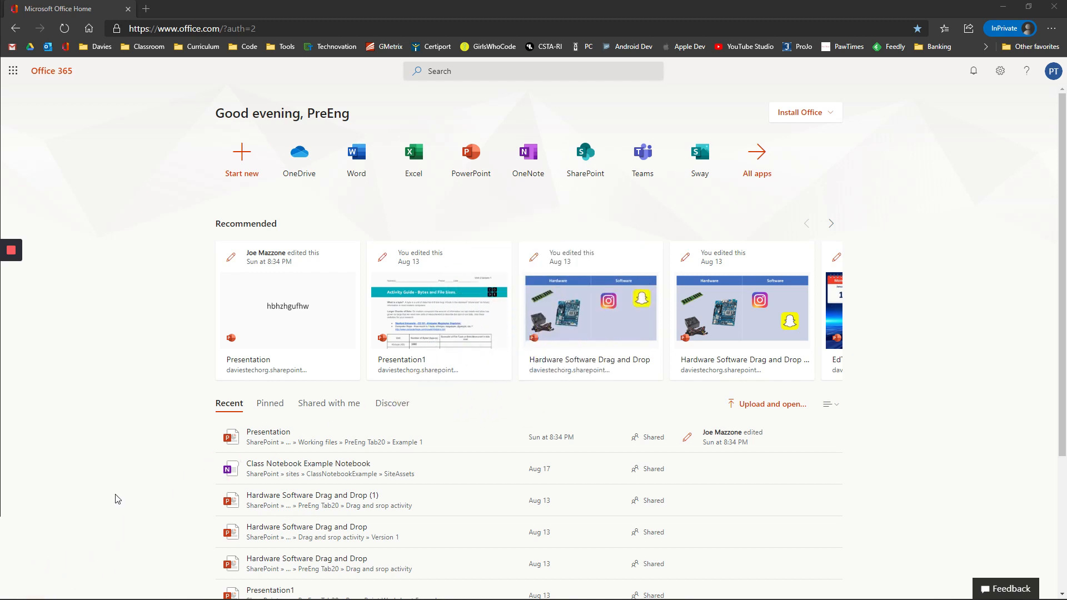
mouse_move(678, 166)
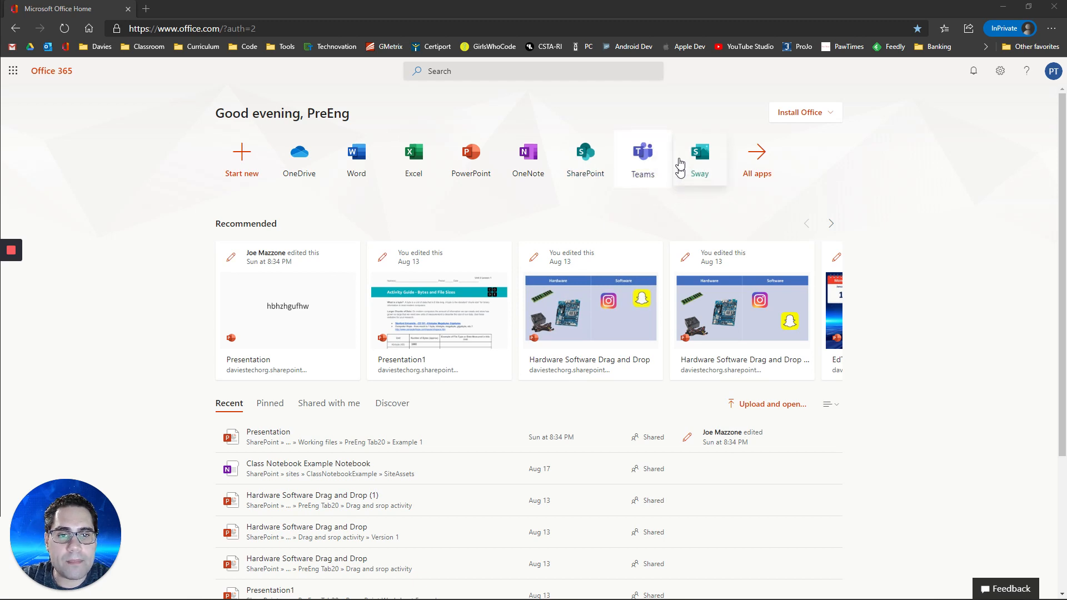
mouse_move(641, 159)
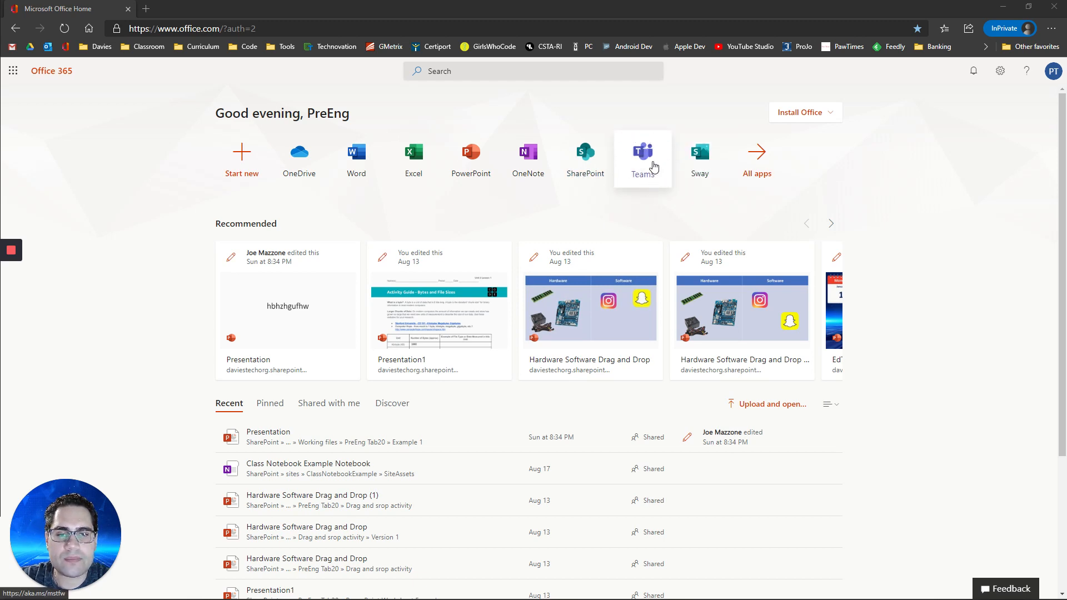
- Launch Teams from the Office 365 home page tile into a new tab
left_click(641, 152)
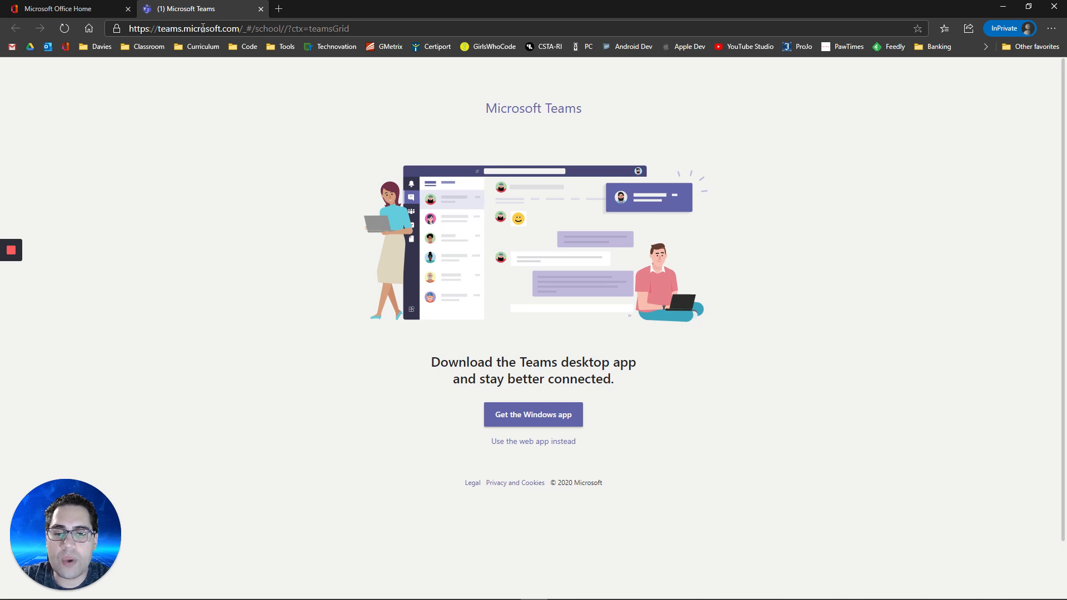
mouse_move(533, 414)
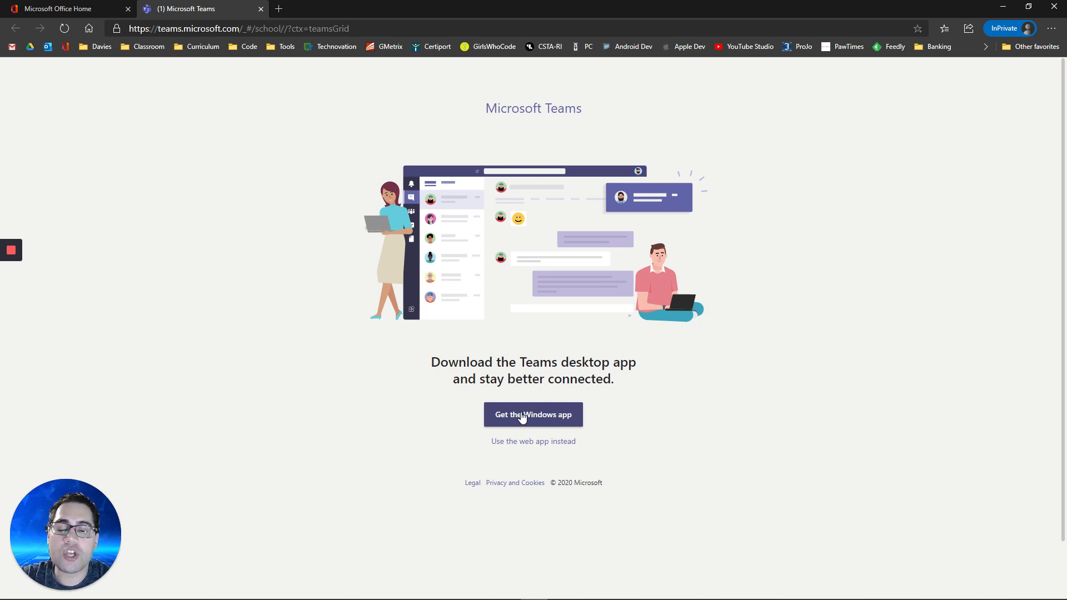
mouse_move(568, 418)
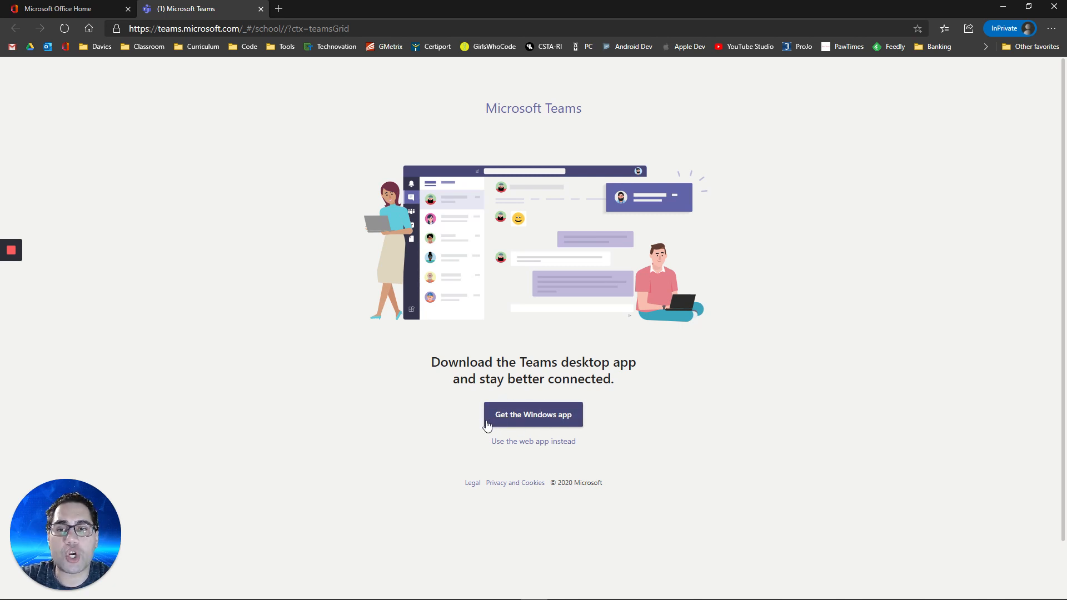
mouse_move(95, 15)
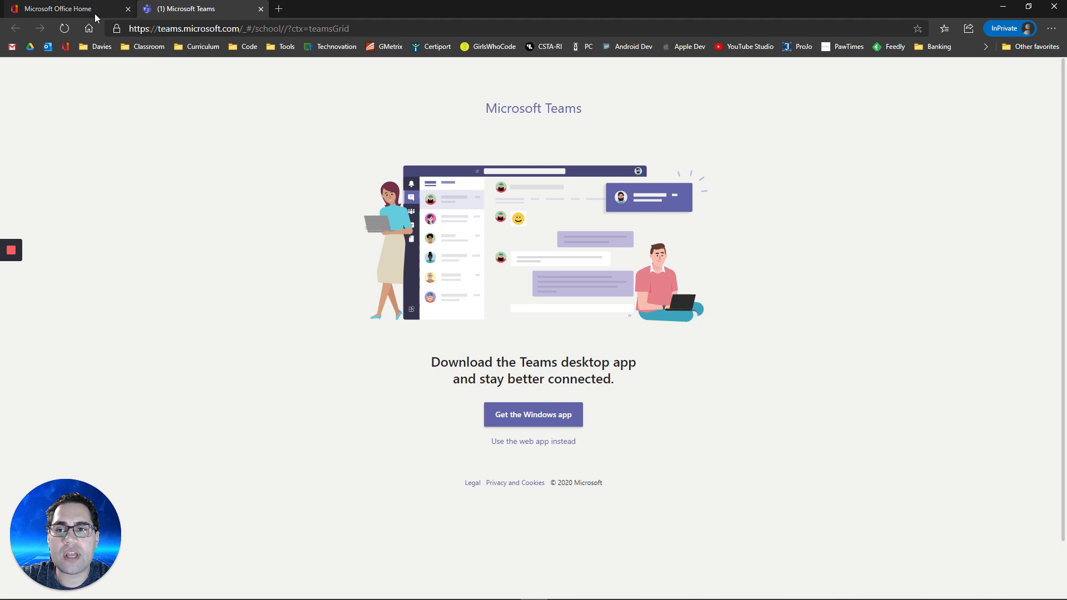
mouse_move(121, 196)
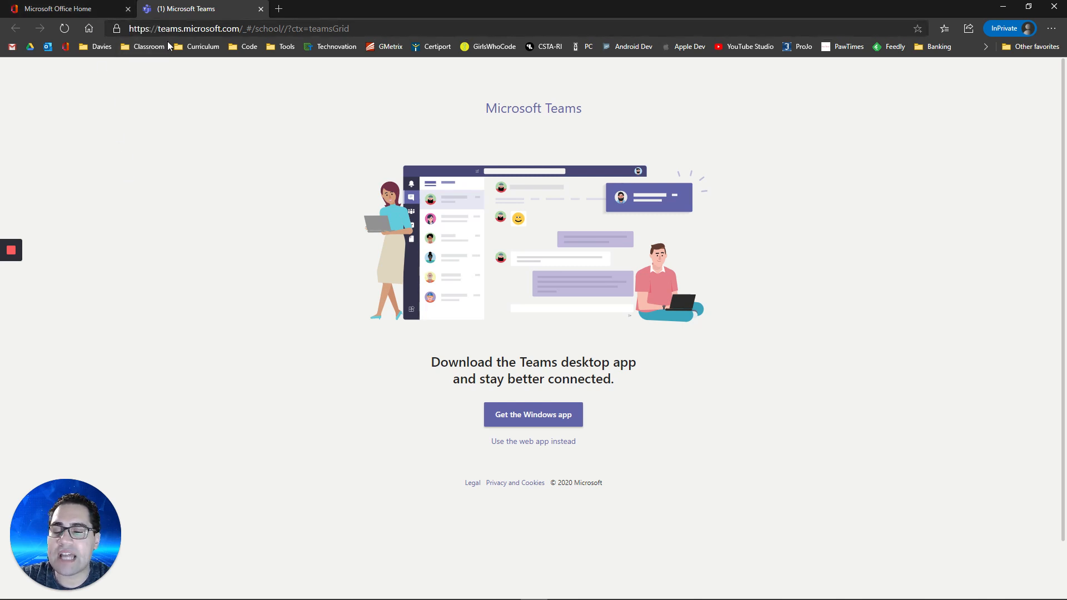
mouse_move(533, 414)
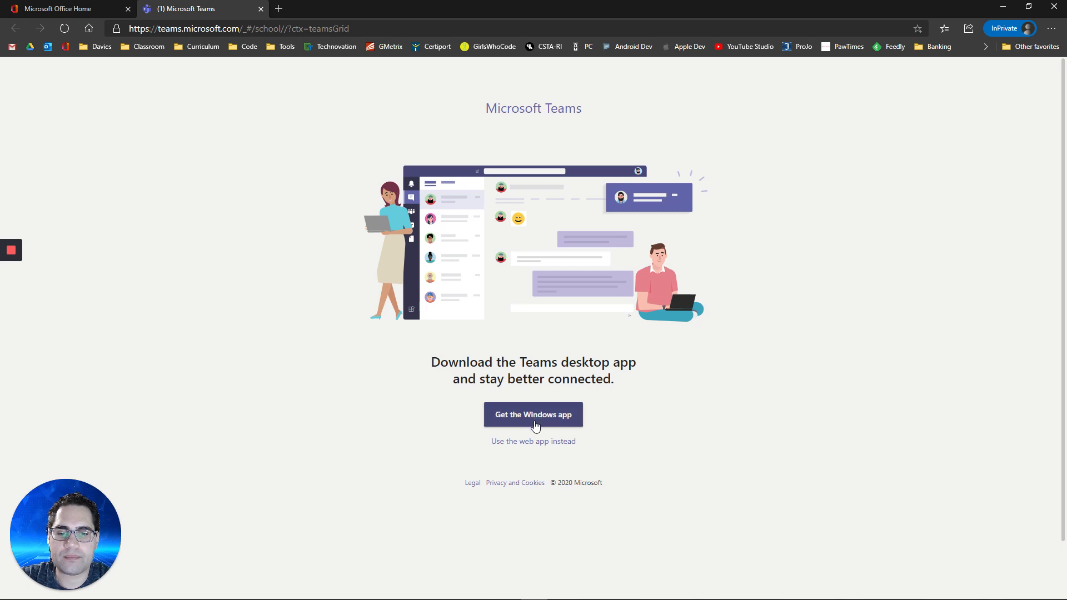
- Choose to use the Teams web app instead of downloading the Windows app
left_click(533, 441)
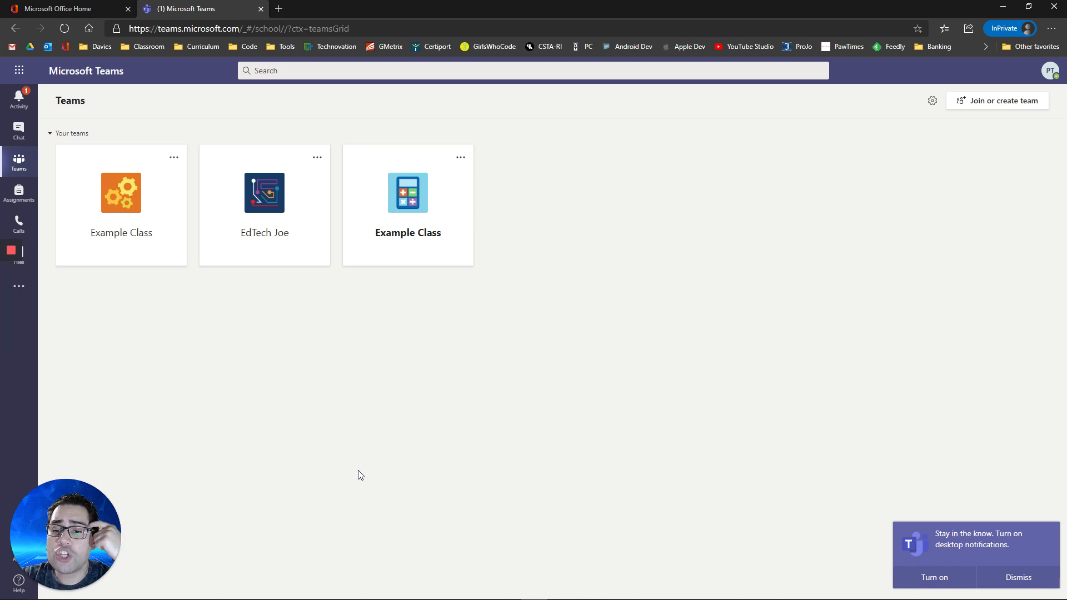
mouse_move(258, 430)
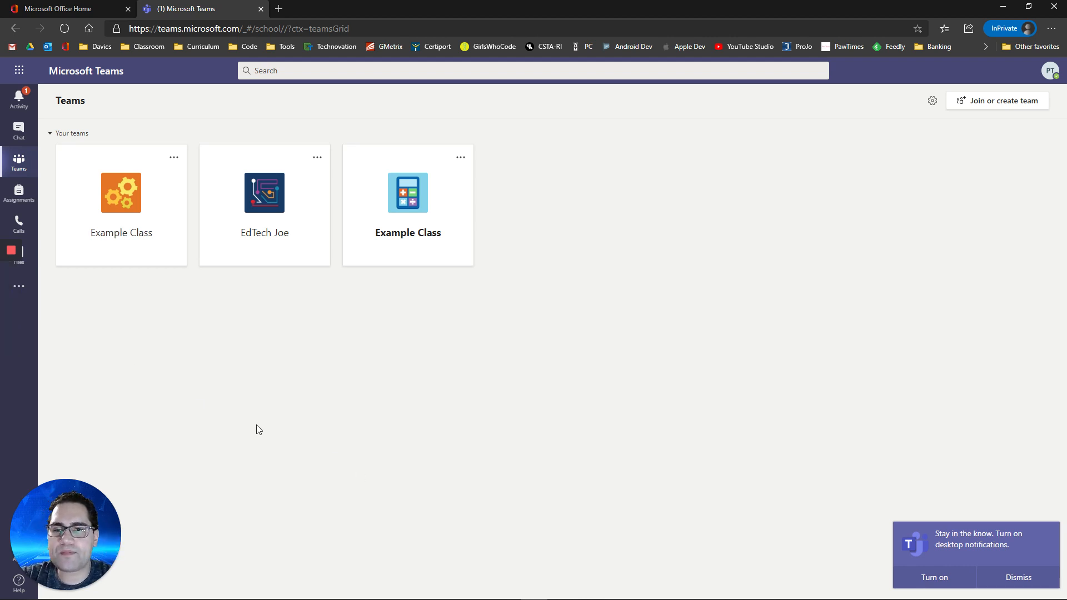
mouse_move(407, 236)
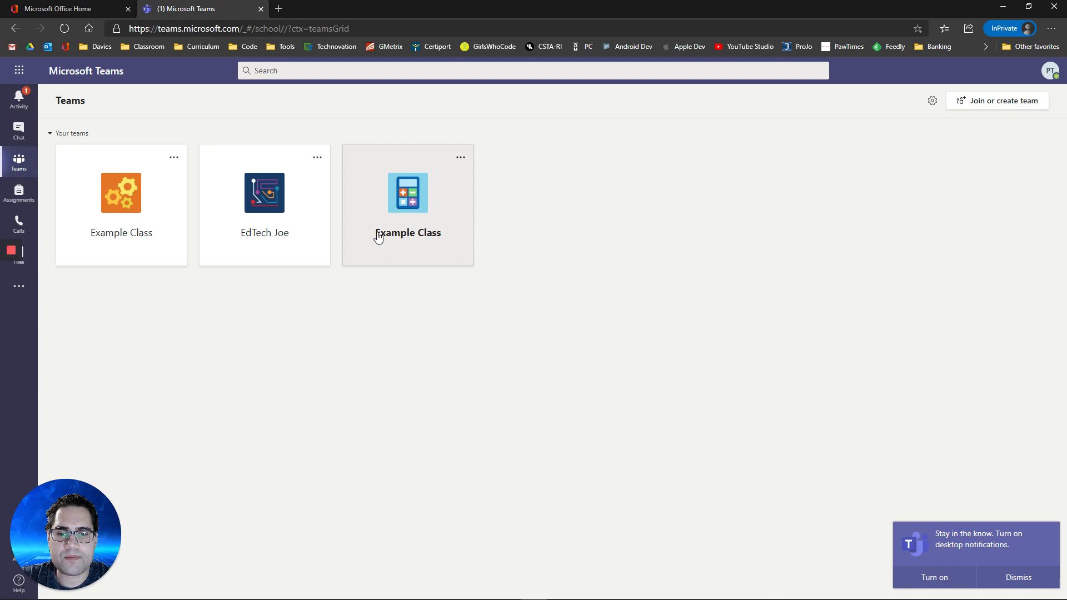
mouse_move(200, 328)
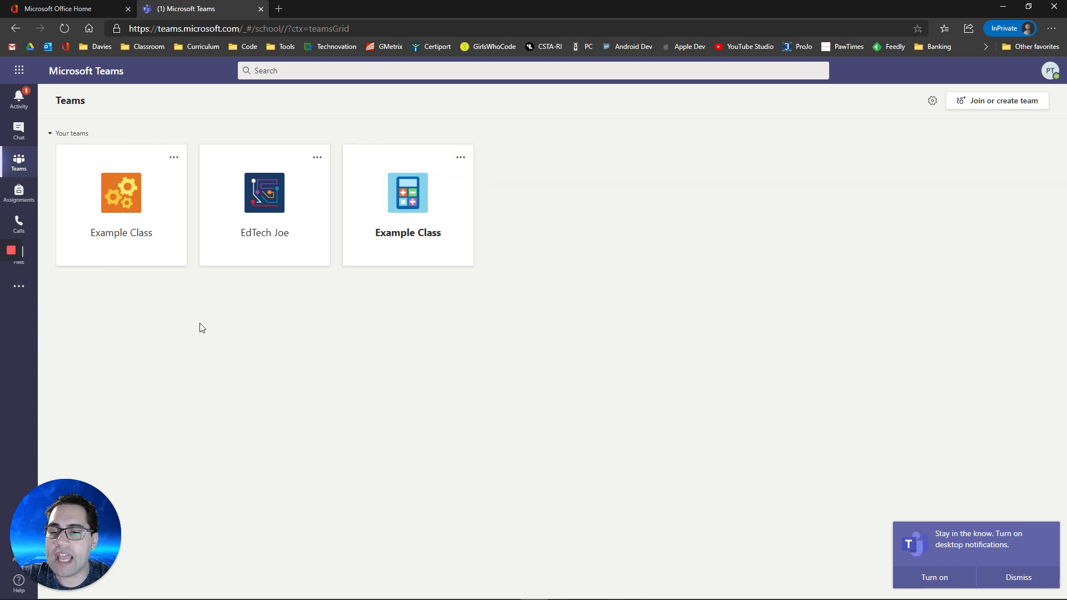
mouse_move(194, 310)
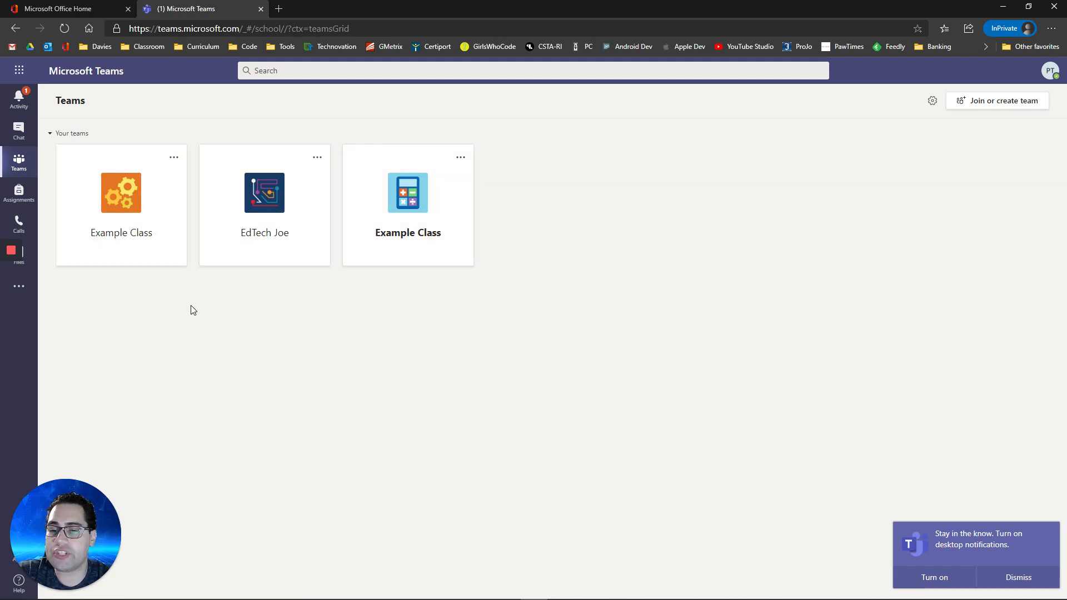
mouse_move(824, 145)
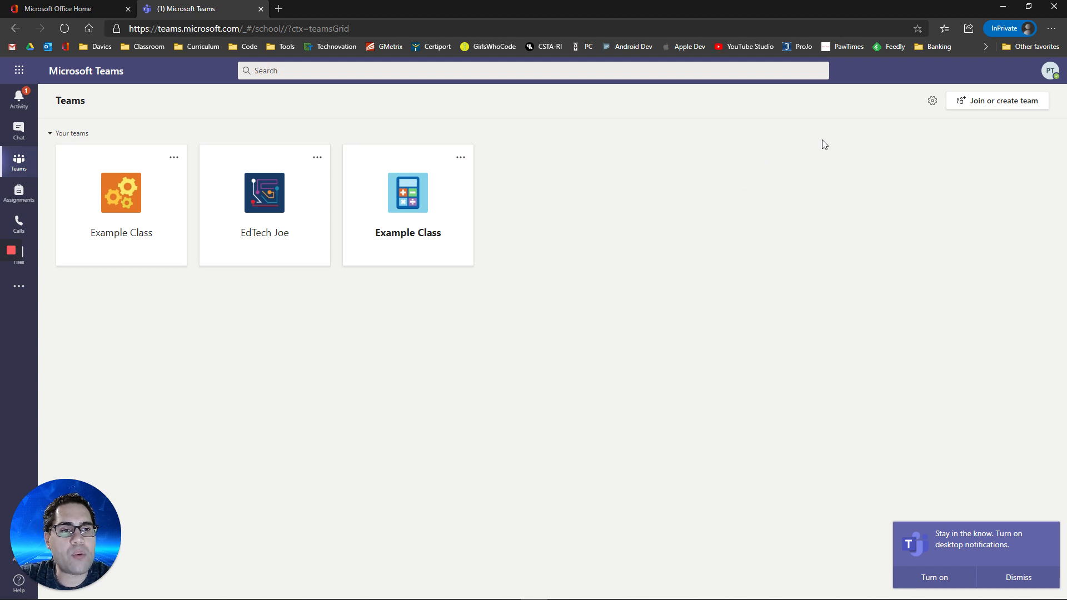
mouse_move(1040, 72)
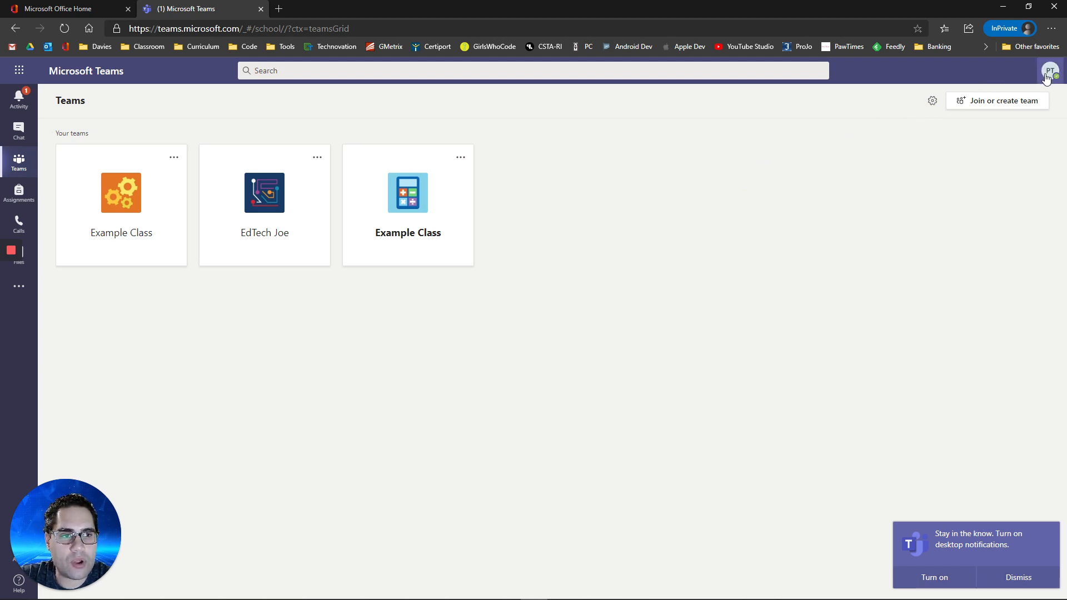
- In Settings, try Dark and High contrast themes, keep Dark, and restore Grid layout after List
left_click(1050, 70)
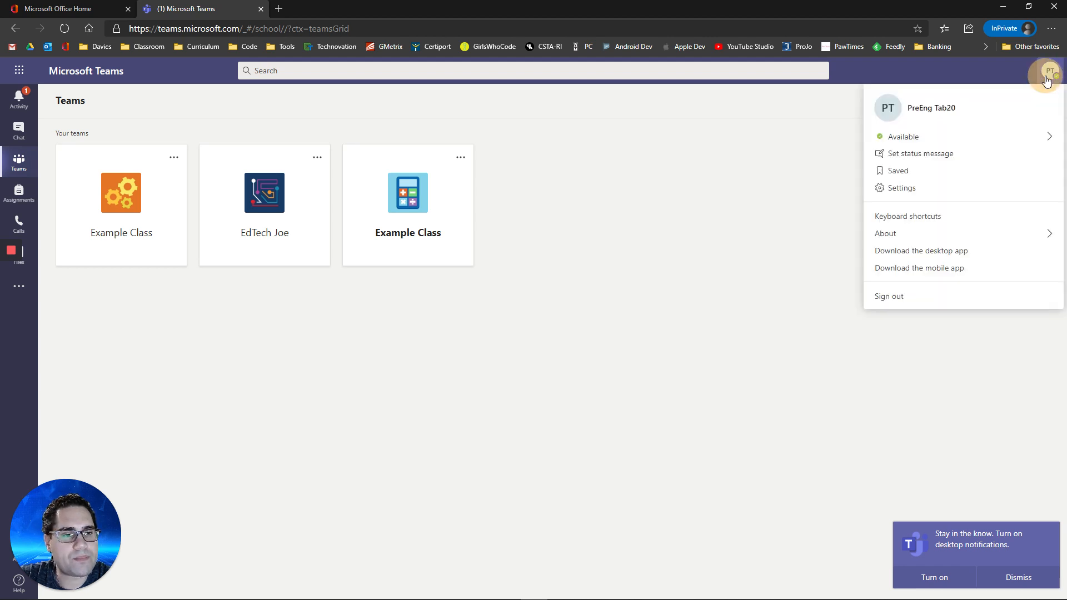
mouse_move(902, 188)
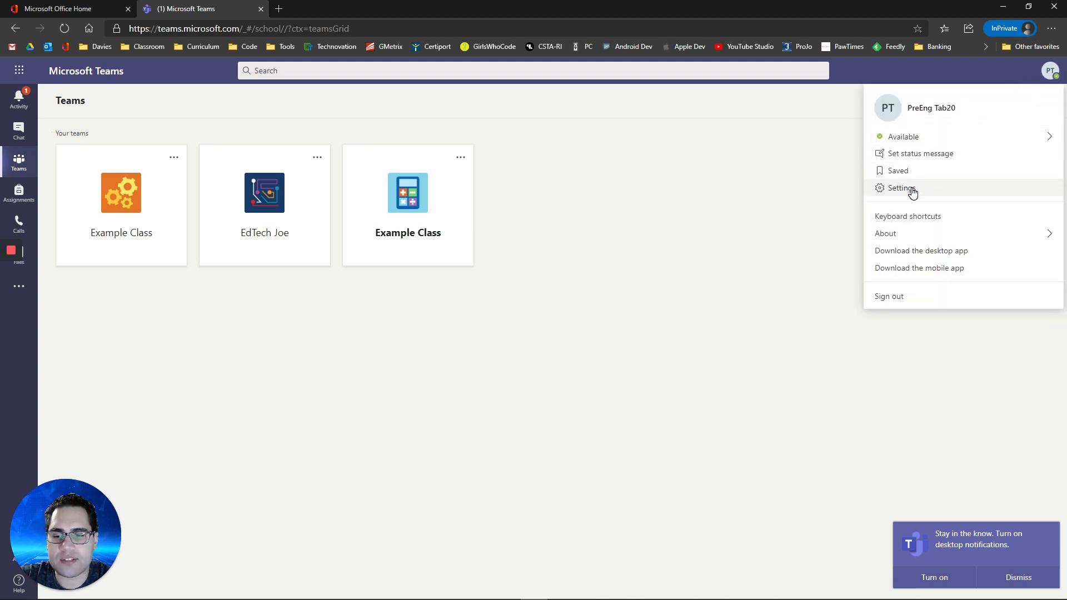
left_click(900, 188)
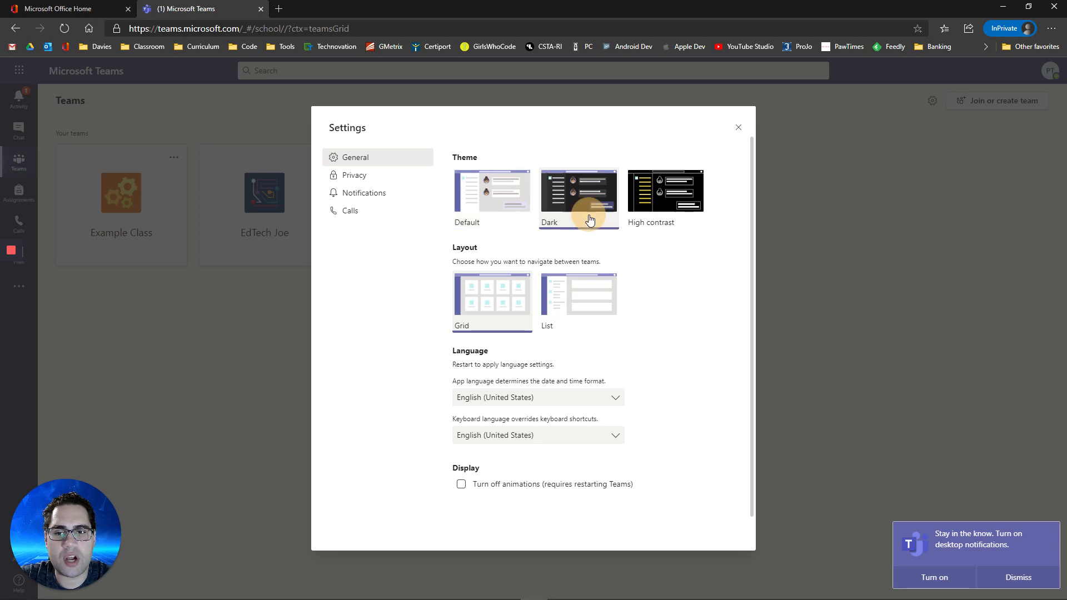
left_click(578, 190)
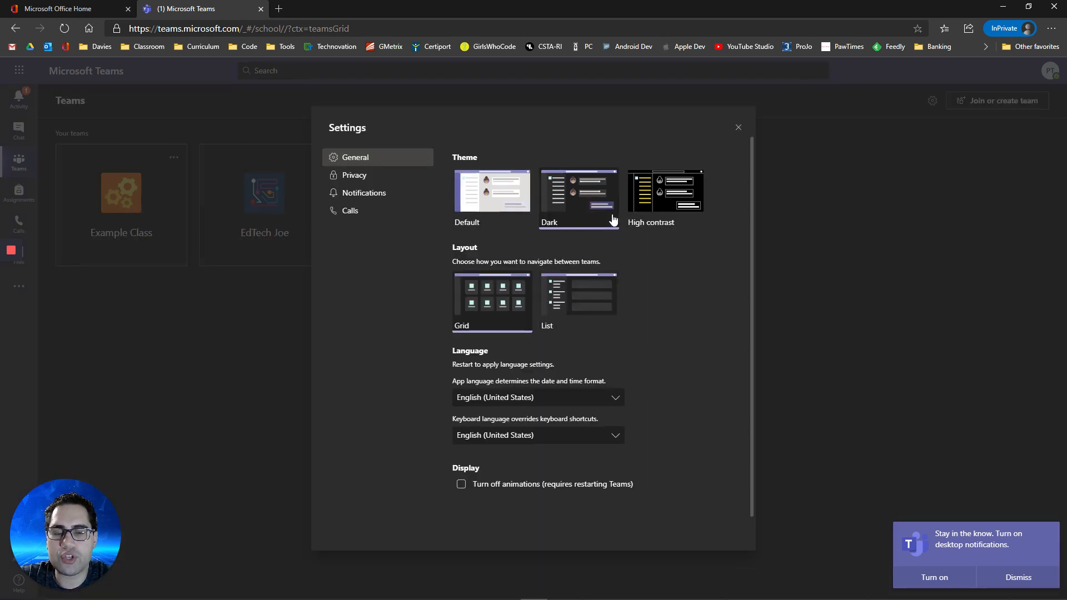
left_click(665, 197)
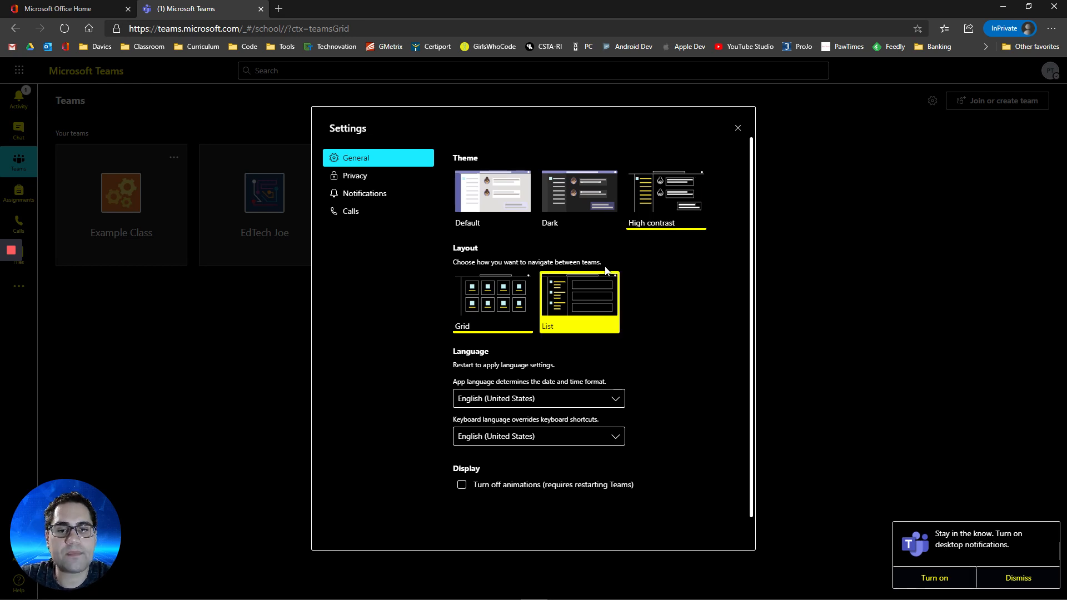
left_click(491, 300)
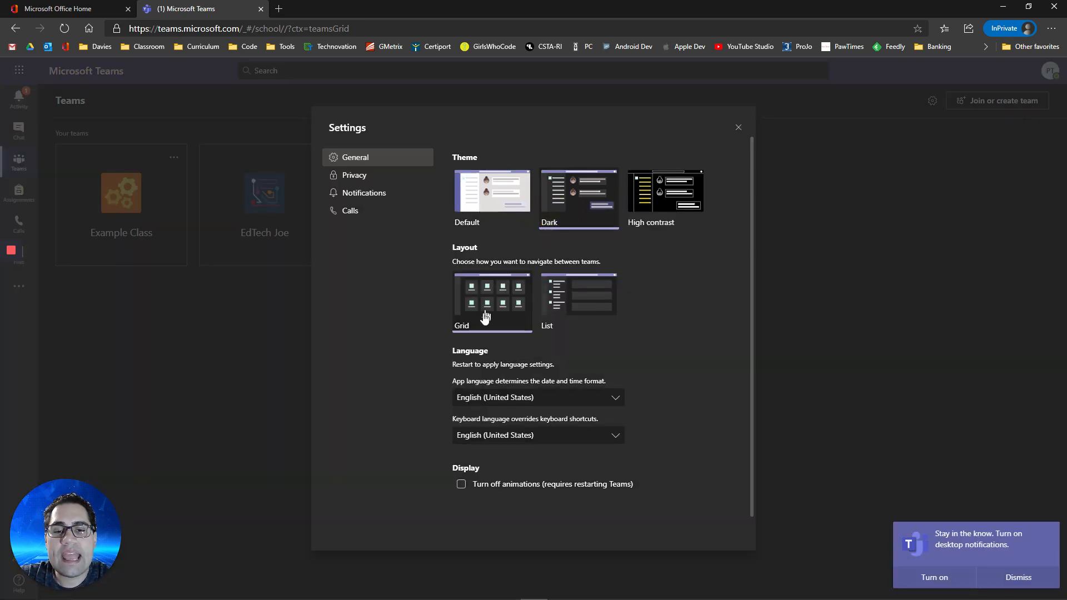
mouse_move(372, 252)
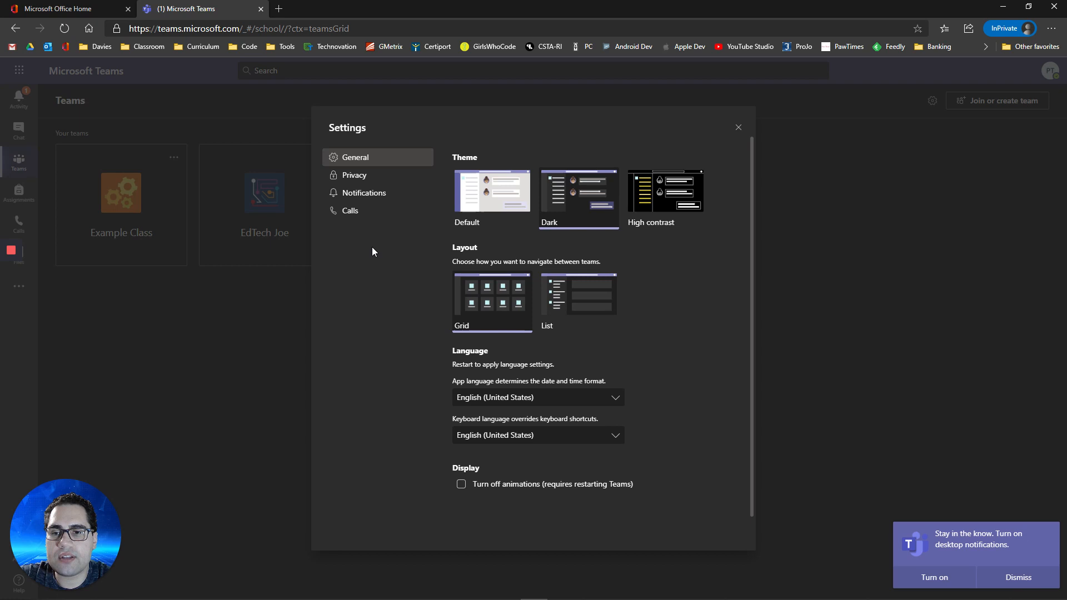
mouse_move(322, 211)
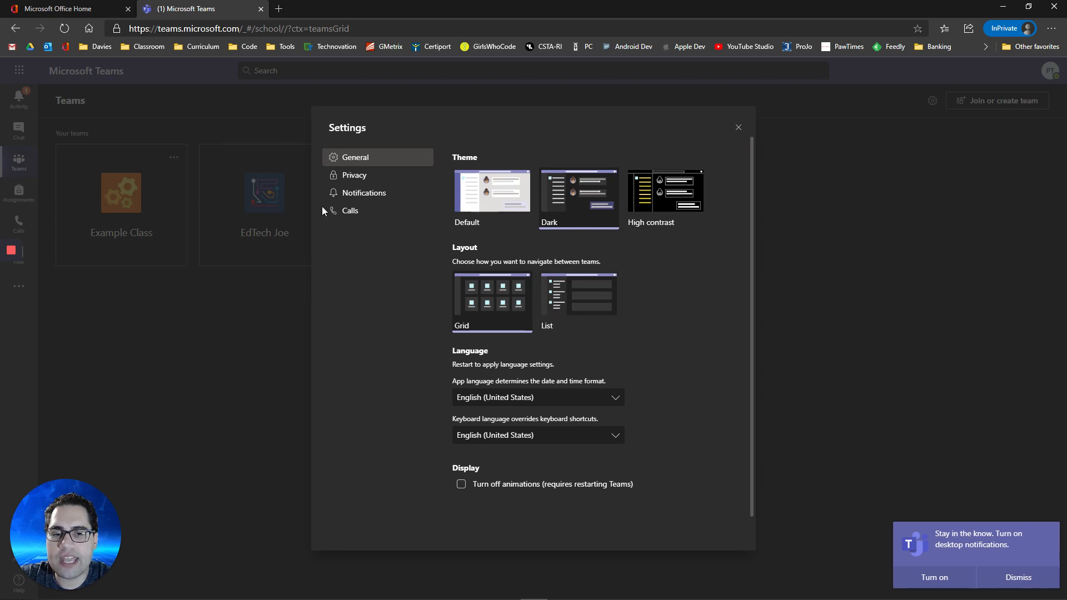
mouse_move(549, 309)
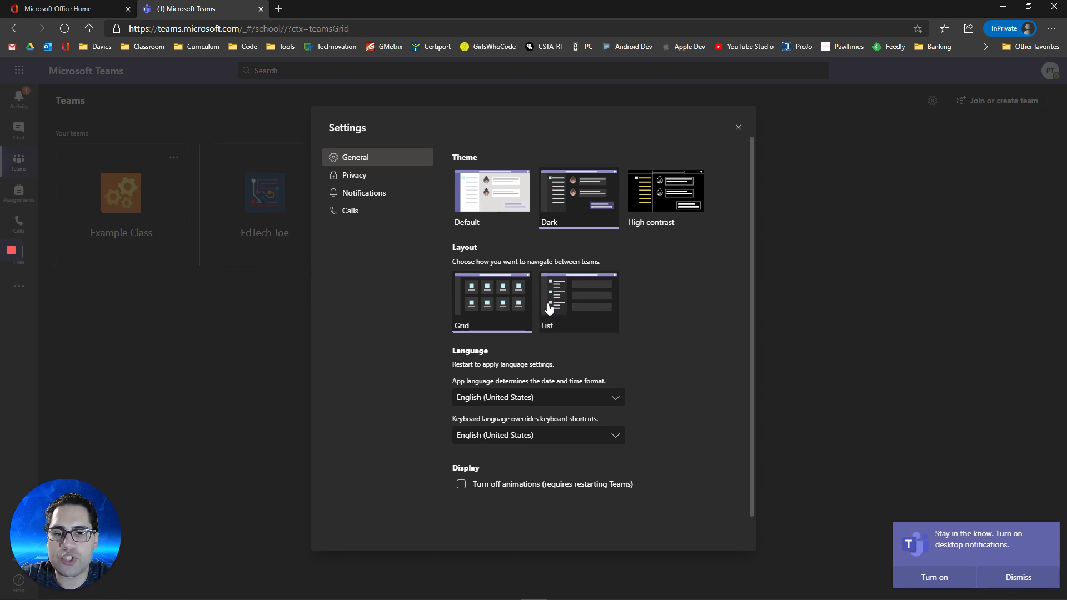
left_click(579, 303)
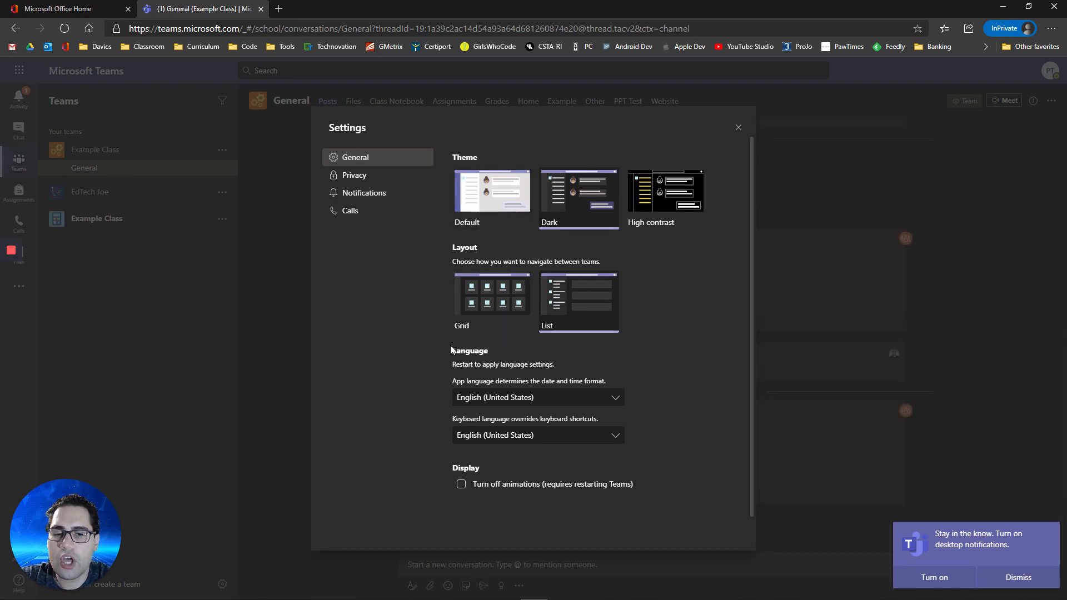
left_click(491, 301)
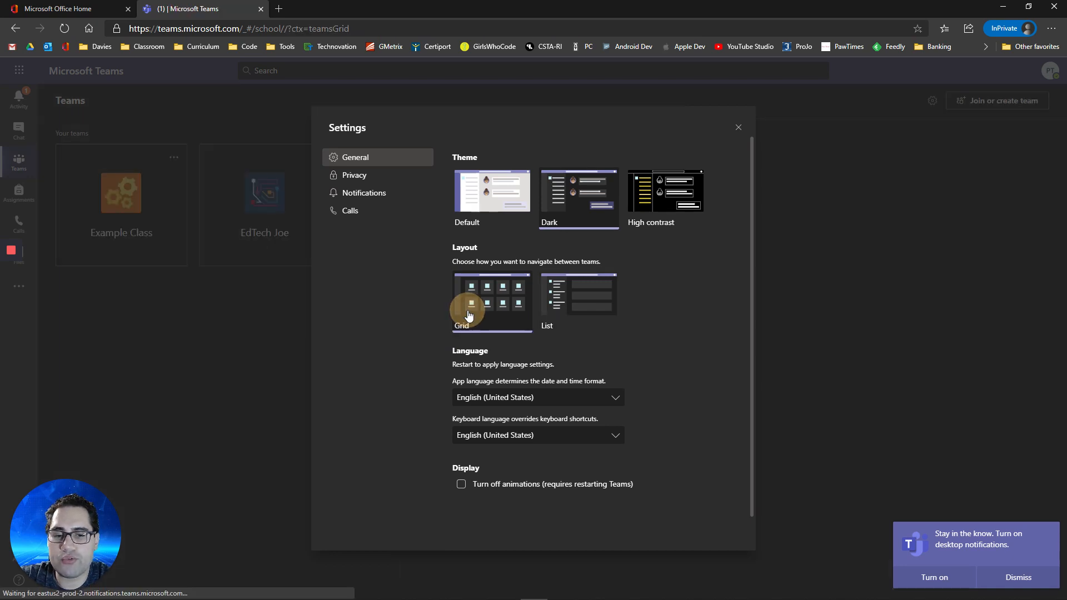
mouse_move(365, 193)
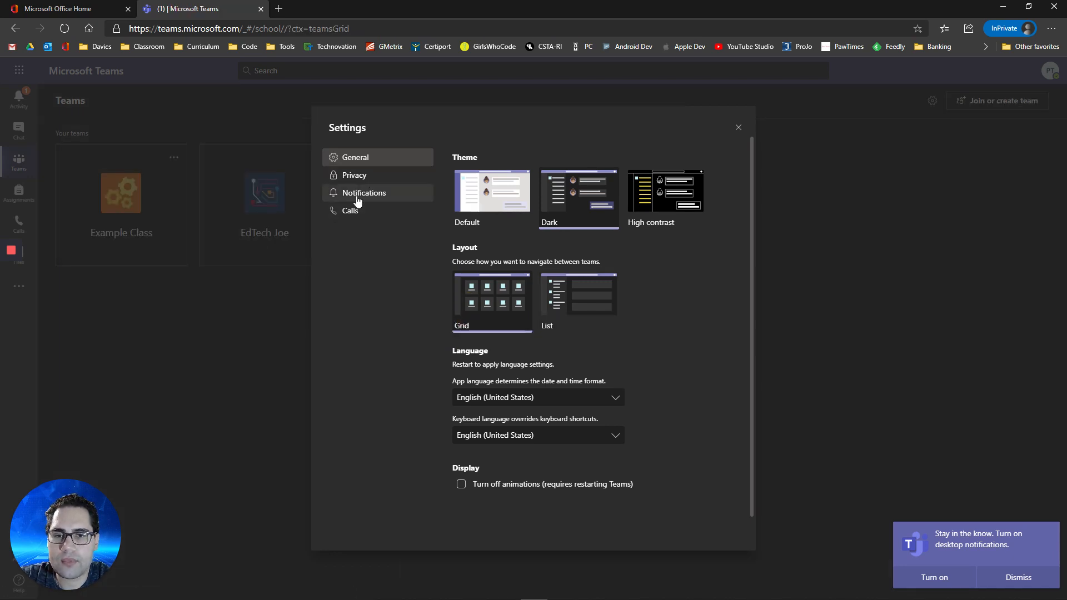
- Look through the Notifications settings, then close the Settings dialog
left_click(364, 193)
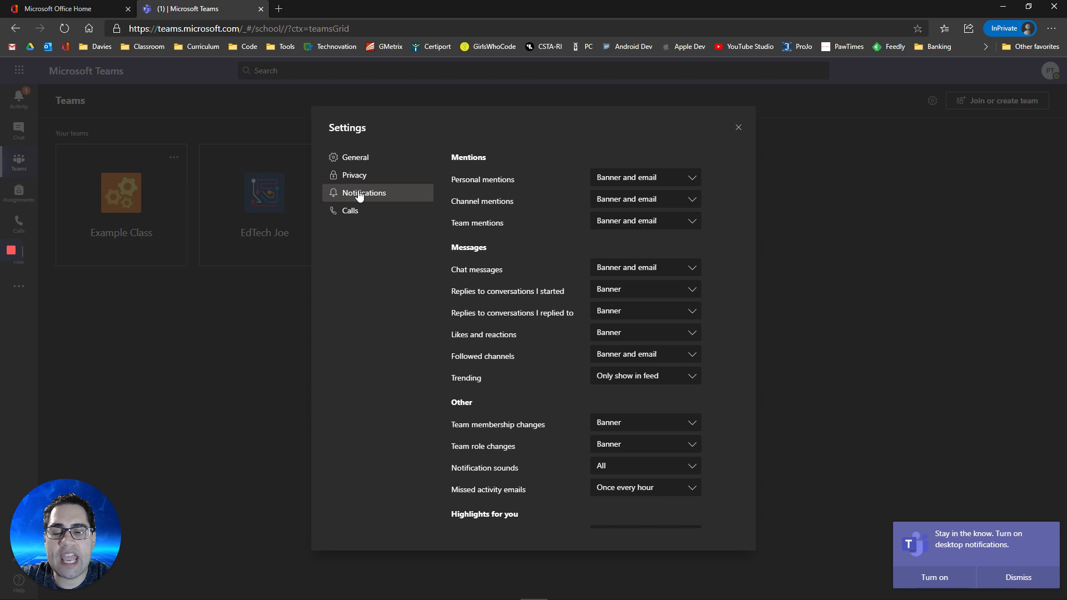
mouse_move(582, 310)
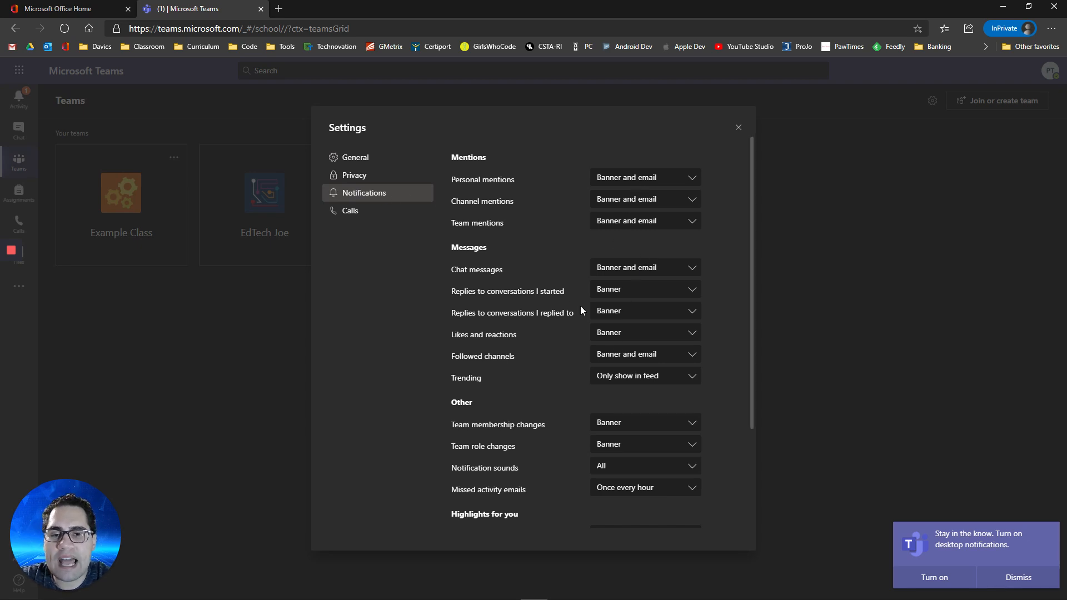
scroll("down", 3)
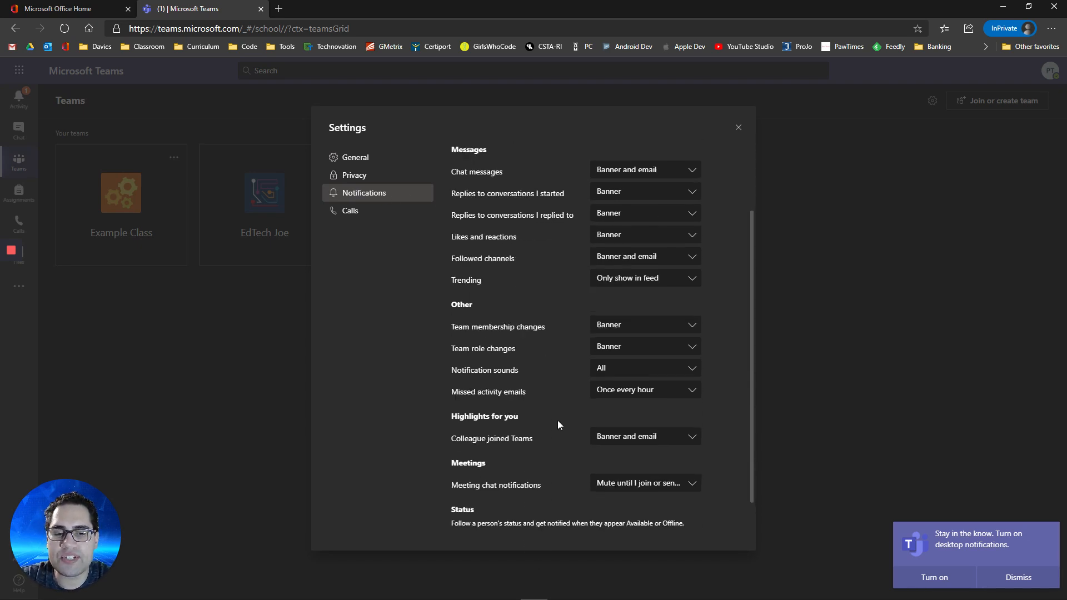
scroll("down", 3)
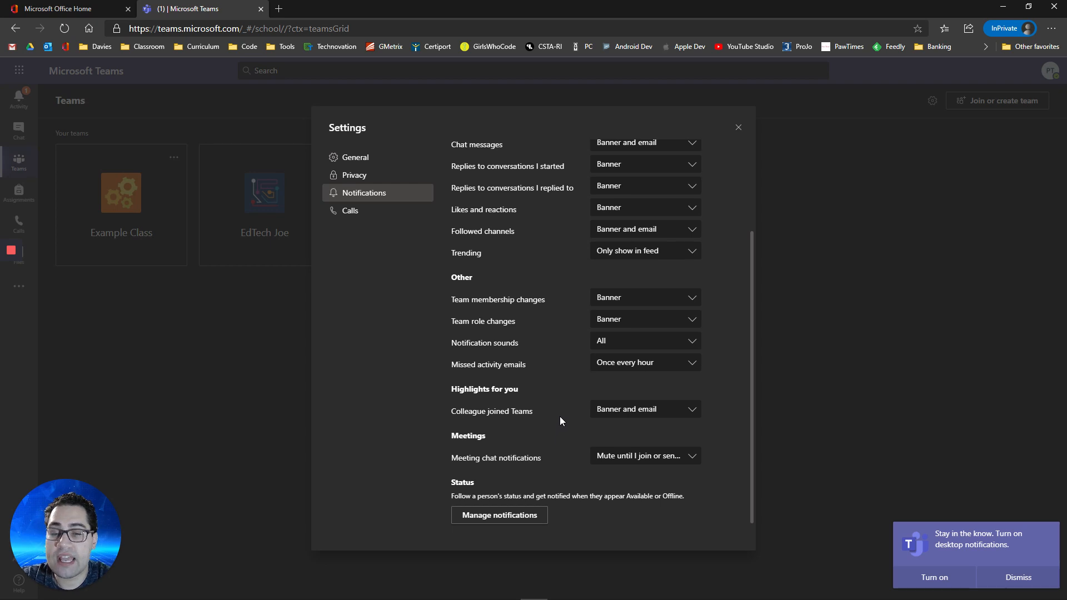
mouse_move(552, 402)
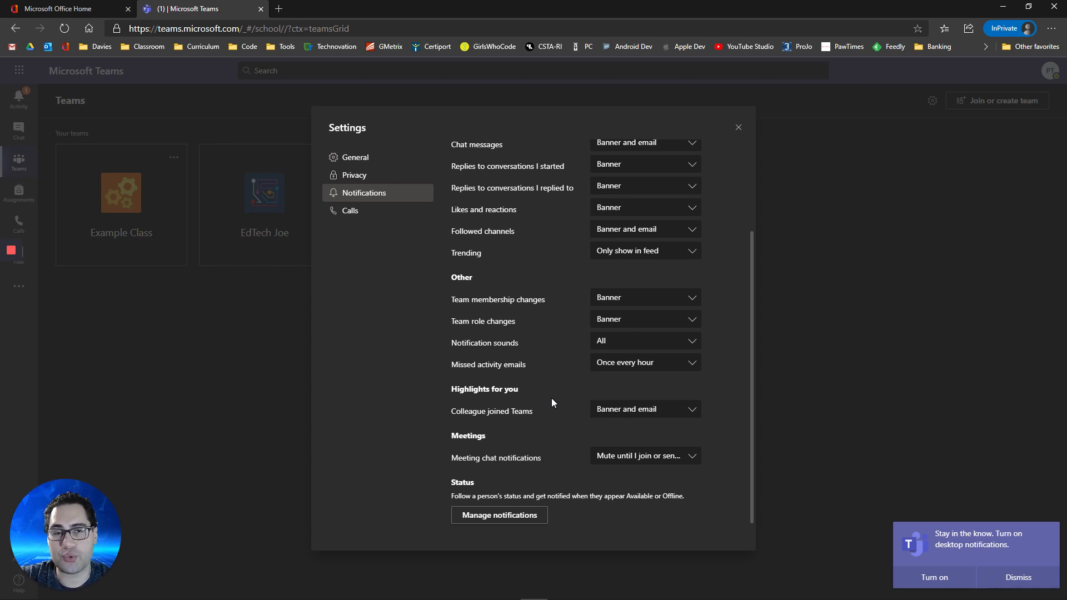
mouse_move(582, 266)
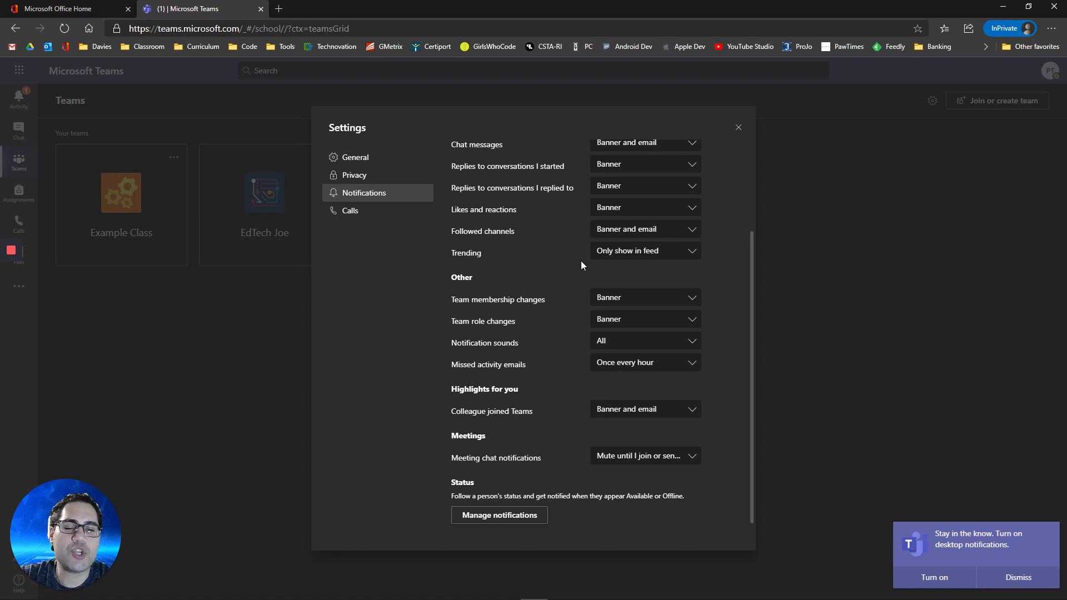
mouse_move(625, 247)
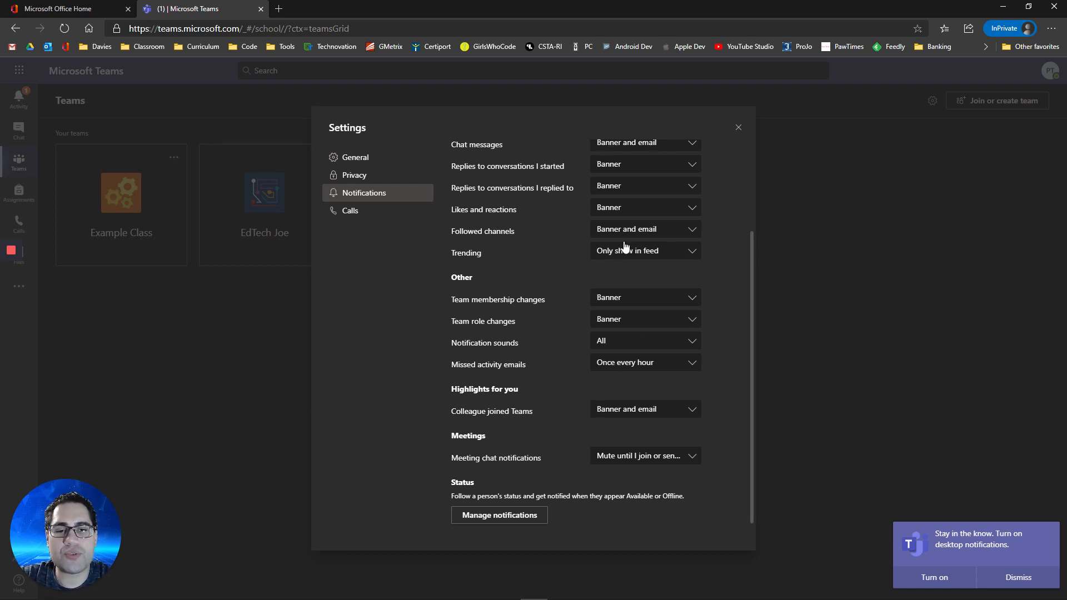
scroll("up", 3)
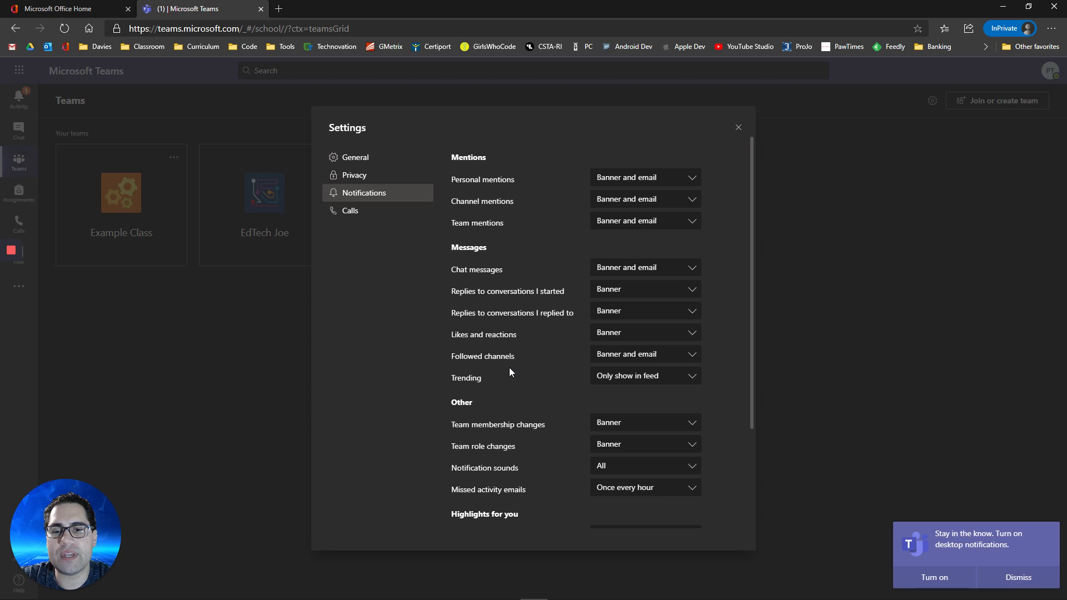
left_click(738, 127)
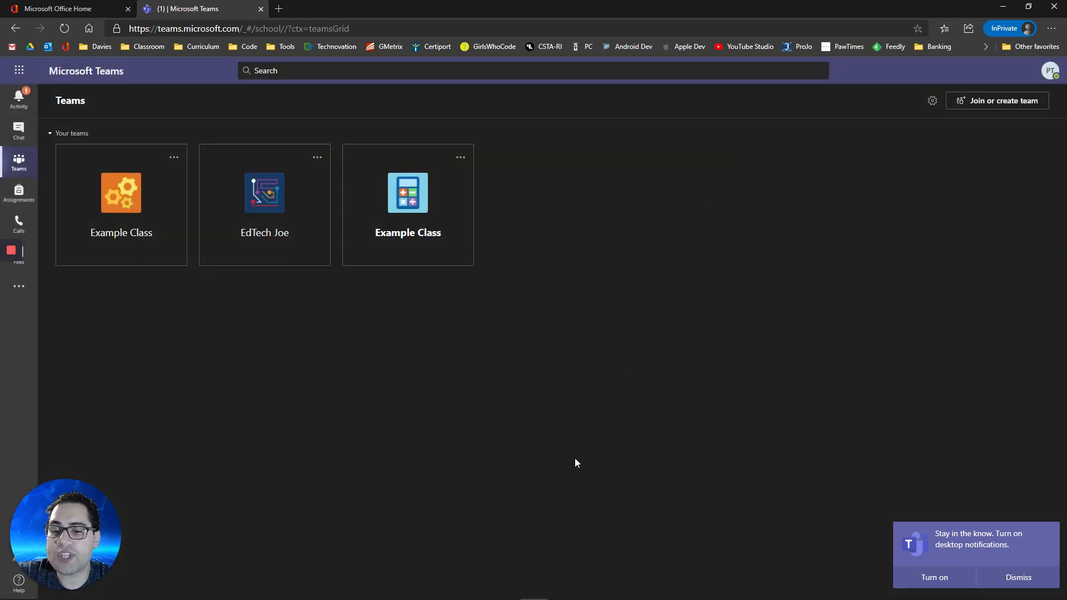
mouse_move(407, 235)
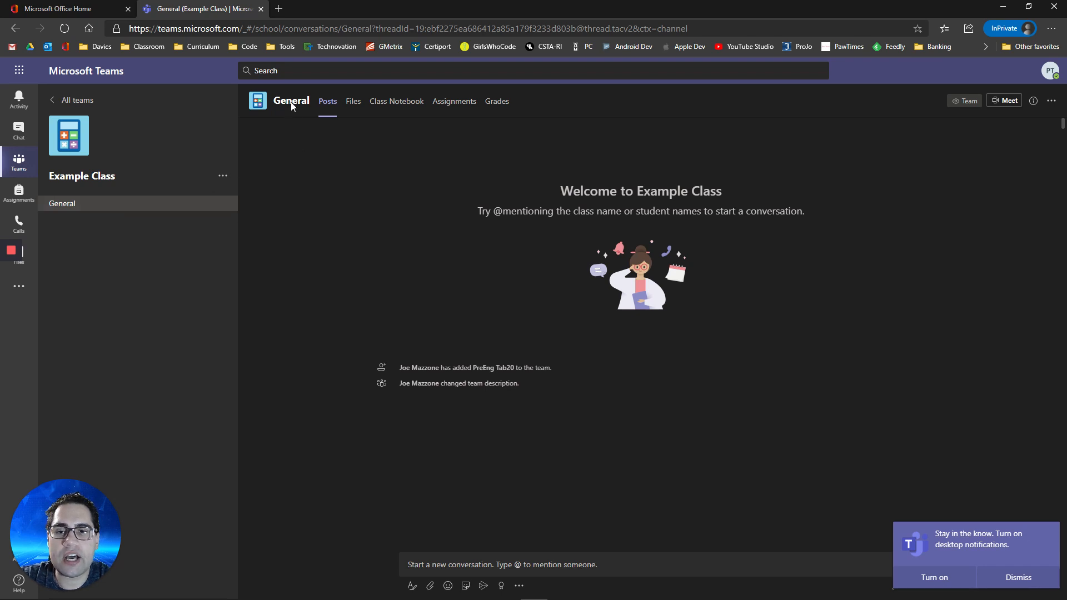
mouse_move(64, 204)
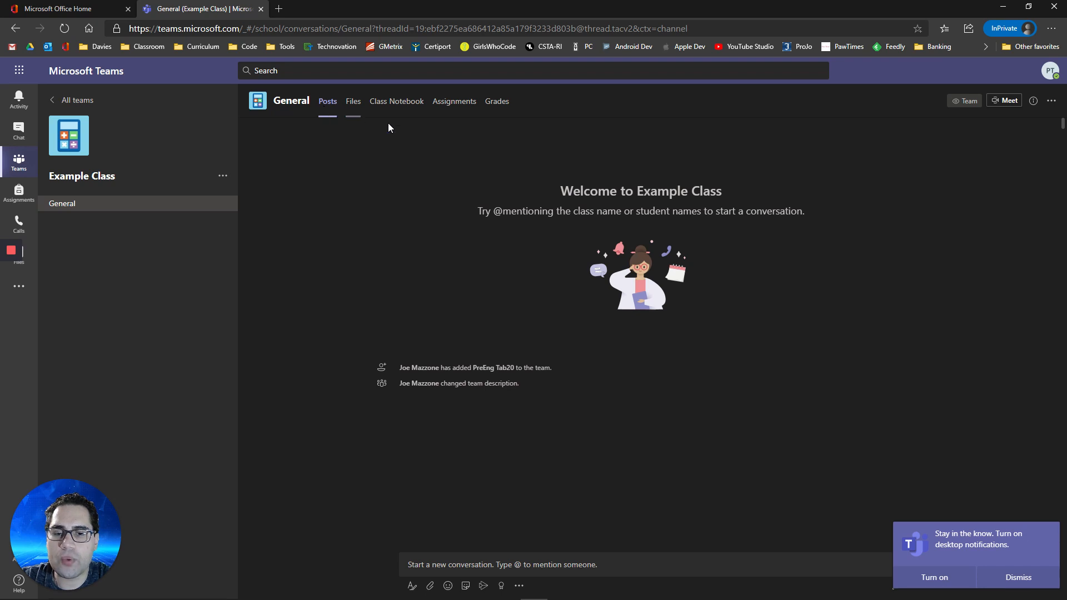
mouse_move(427, 494)
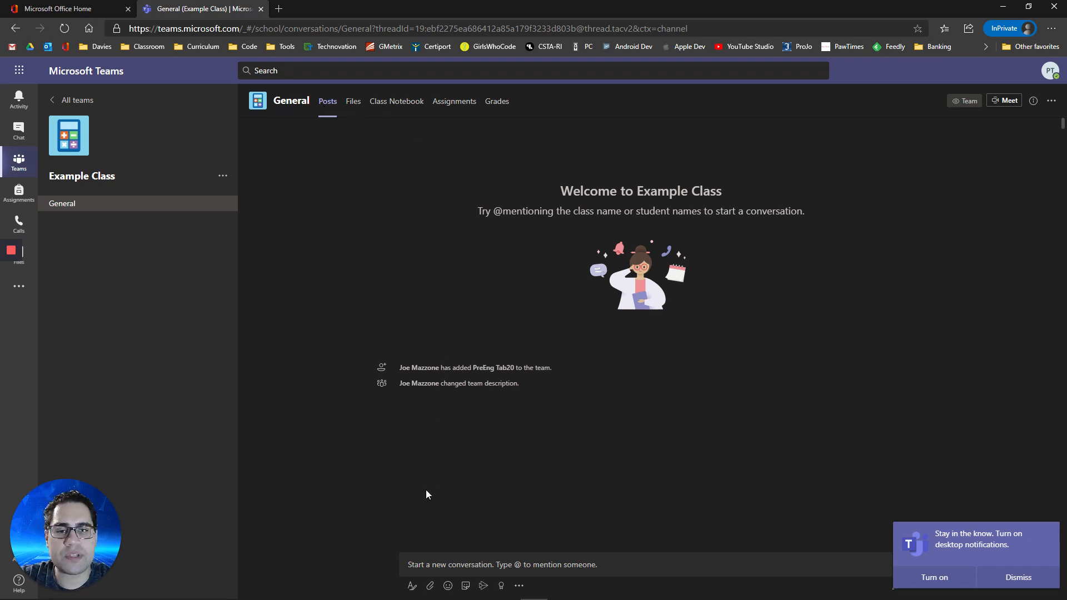
mouse_move(436, 525)
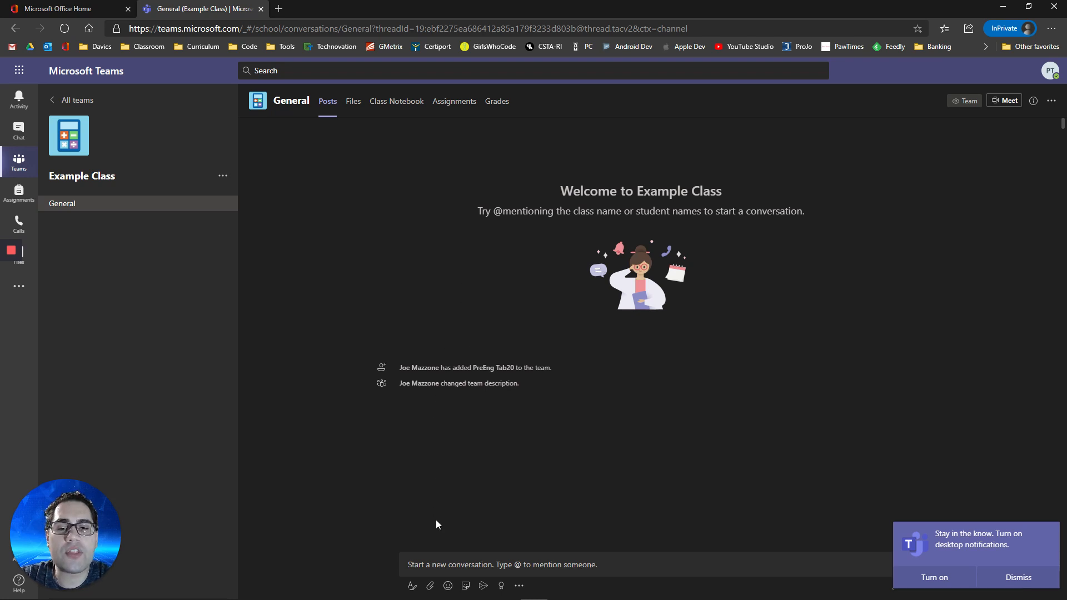
mouse_move(397, 510)
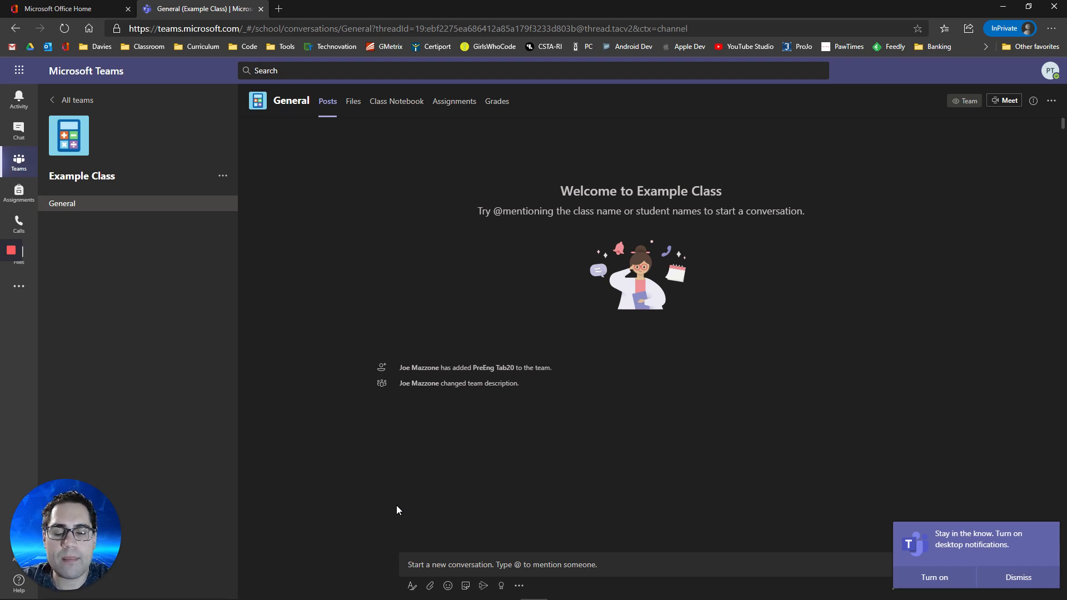
mouse_move(435, 387)
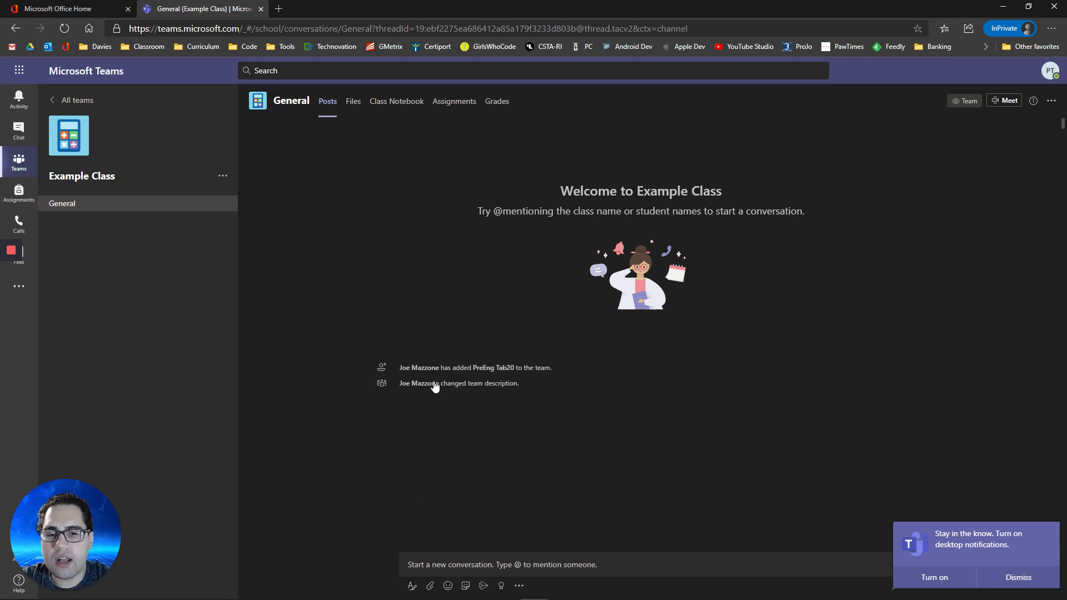
mouse_move(415, 430)
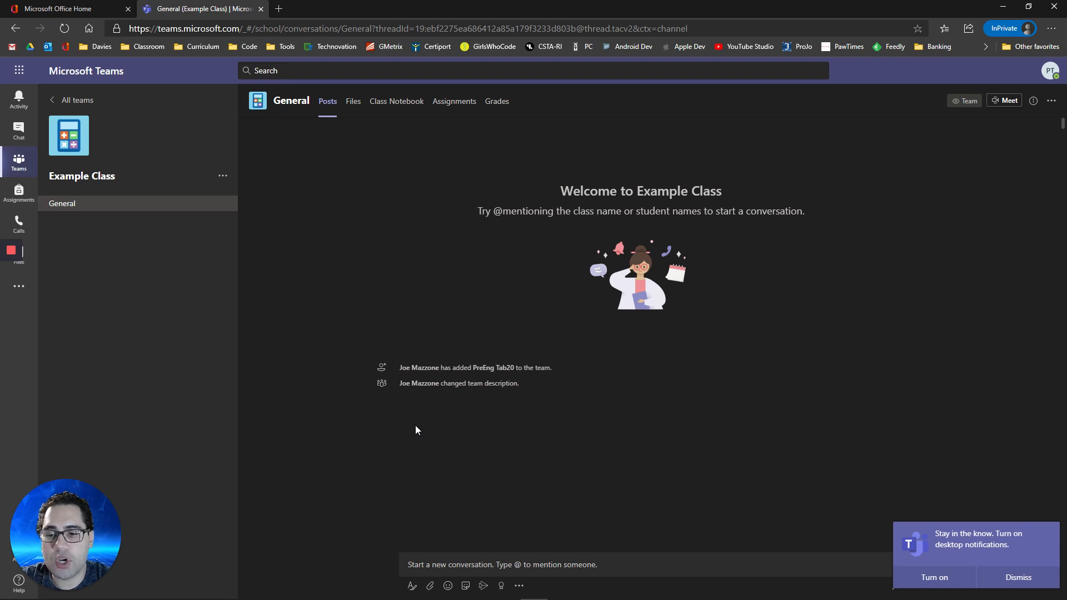
mouse_move(420, 487)
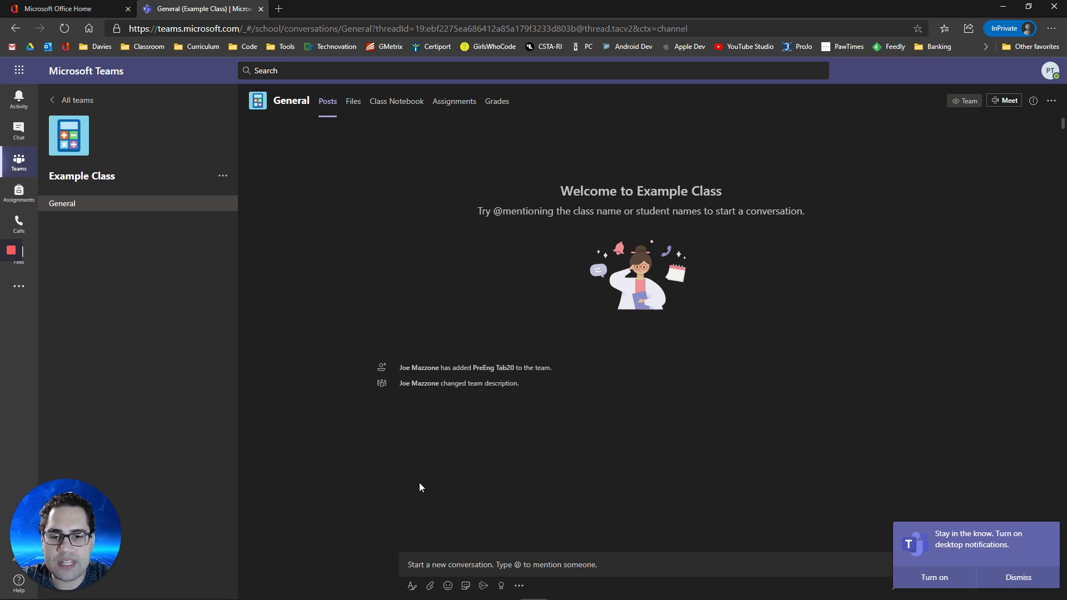
mouse_move(358, 127)
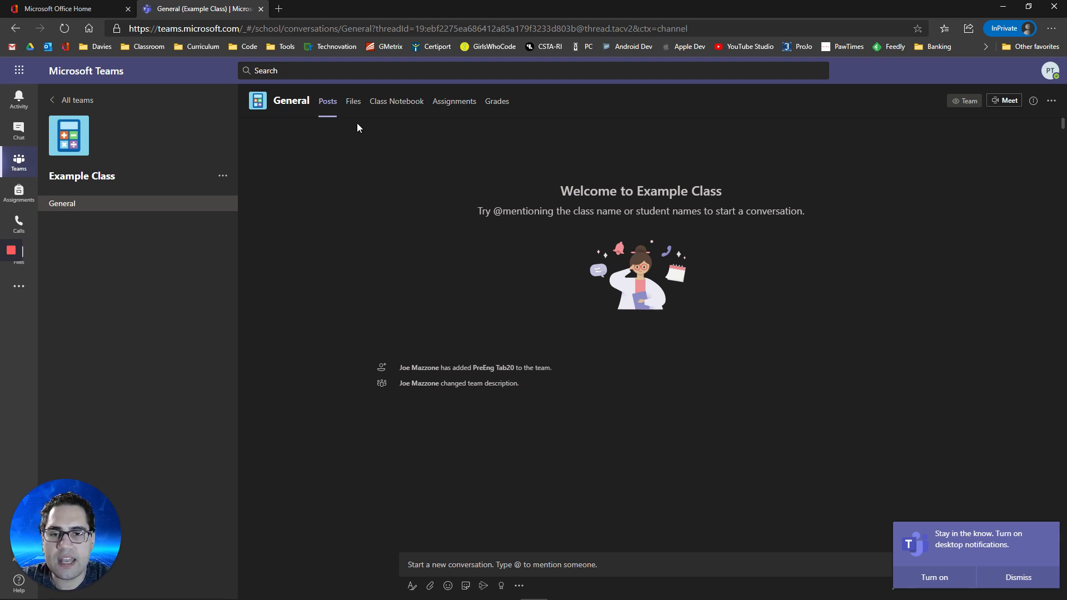
mouse_move(402, 509)
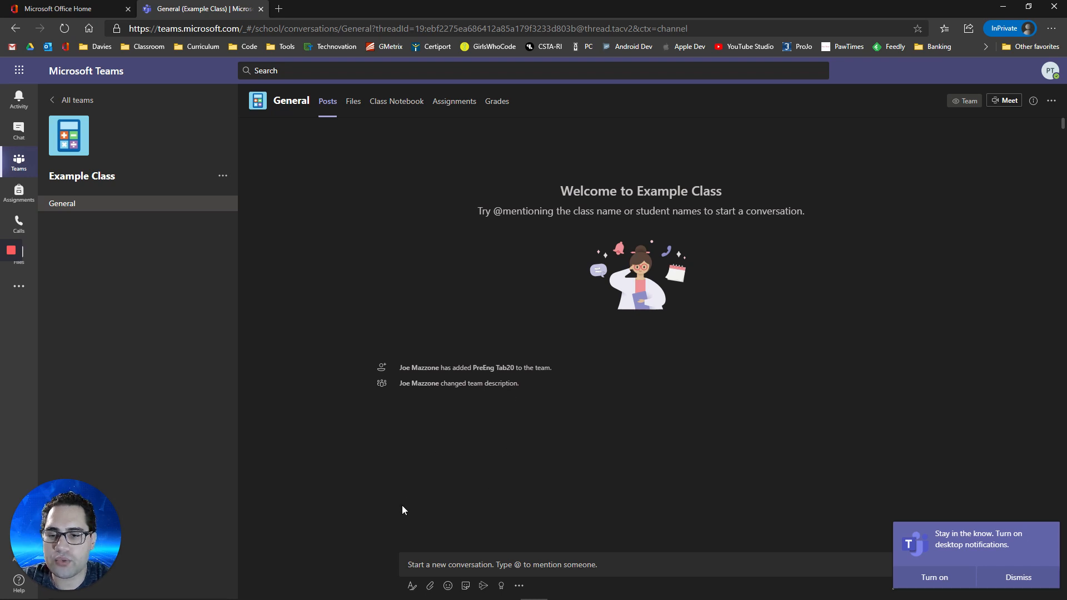
mouse_move(875, 482)
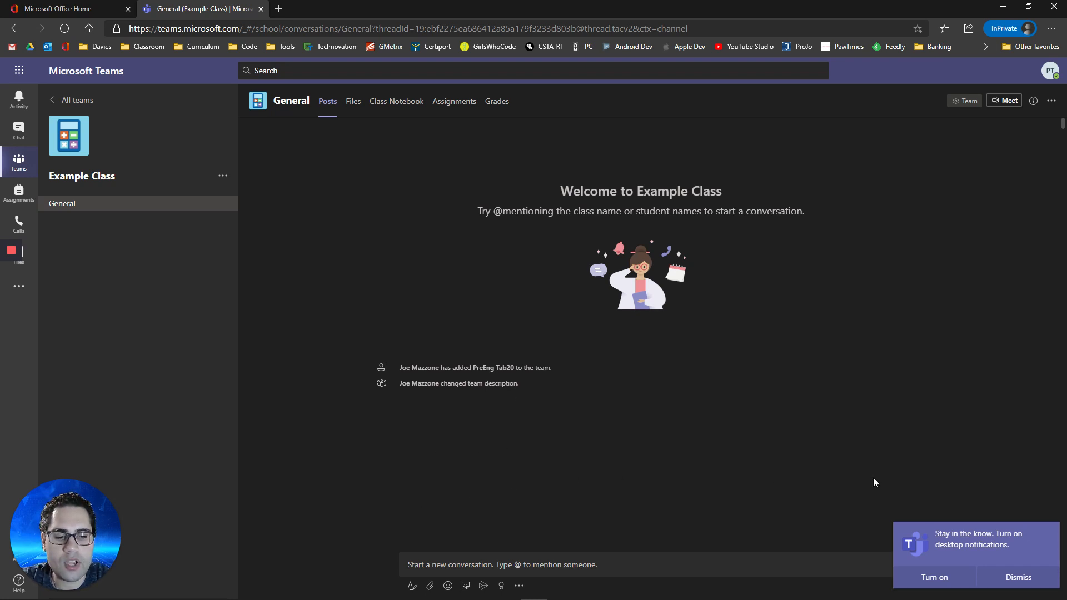
mouse_move(984, 539)
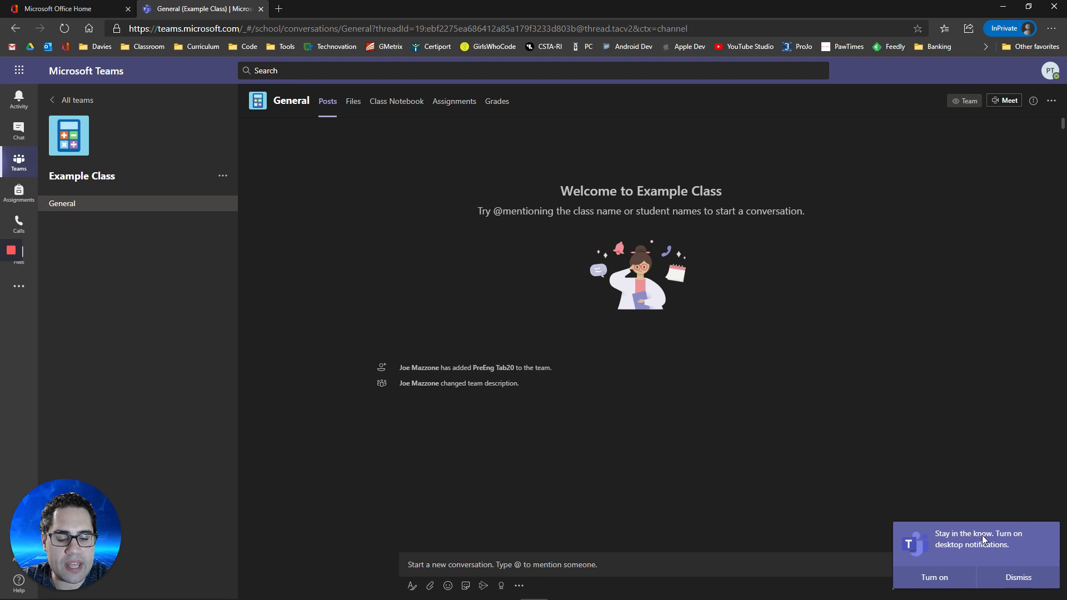
mouse_move(933, 577)
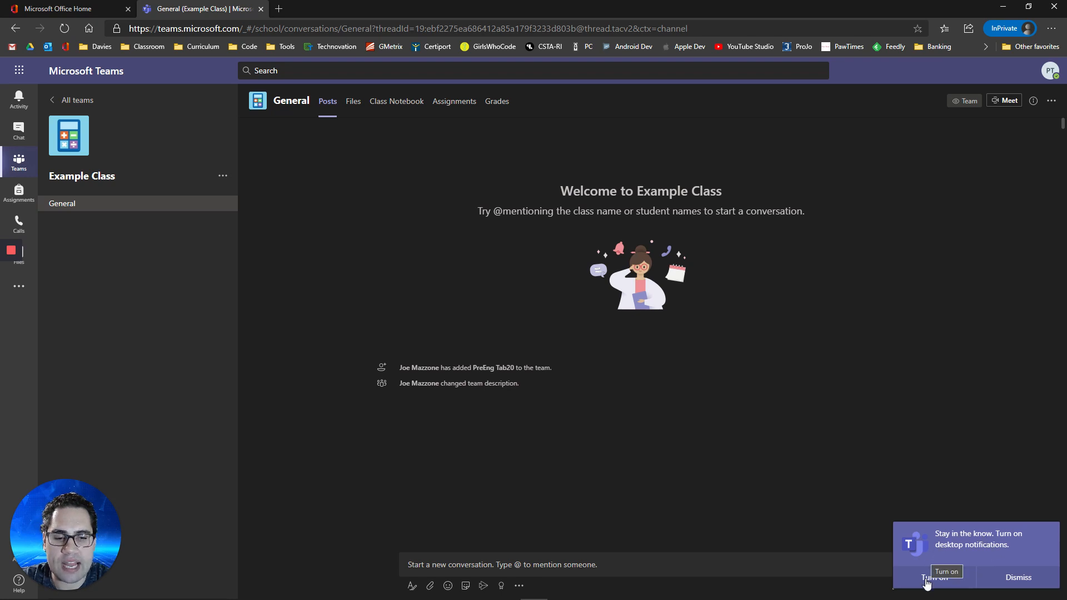
mouse_move(934, 578)
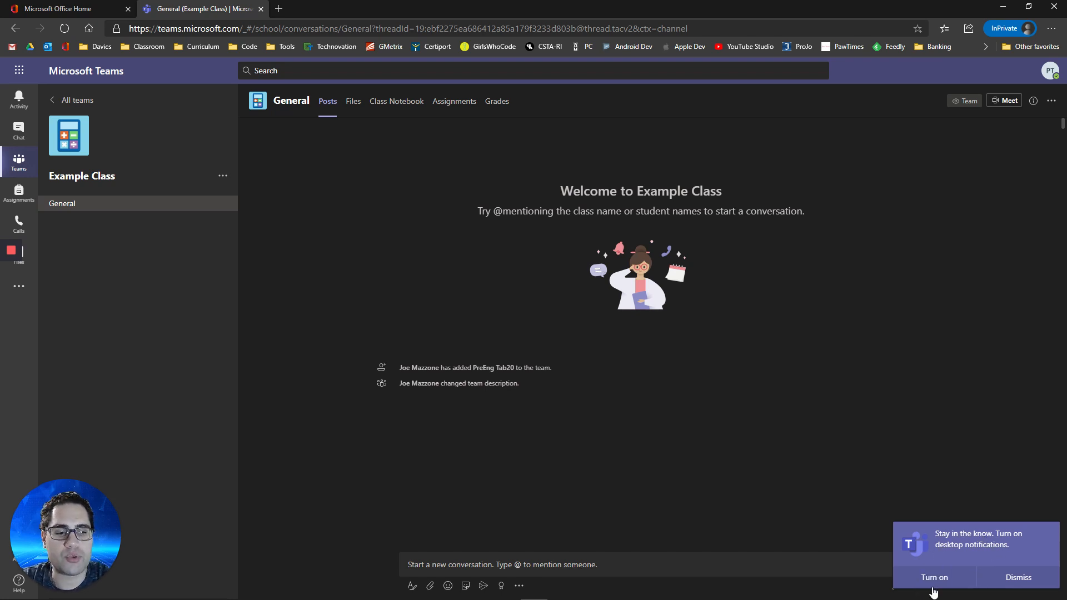
mouse_move(933, 578)
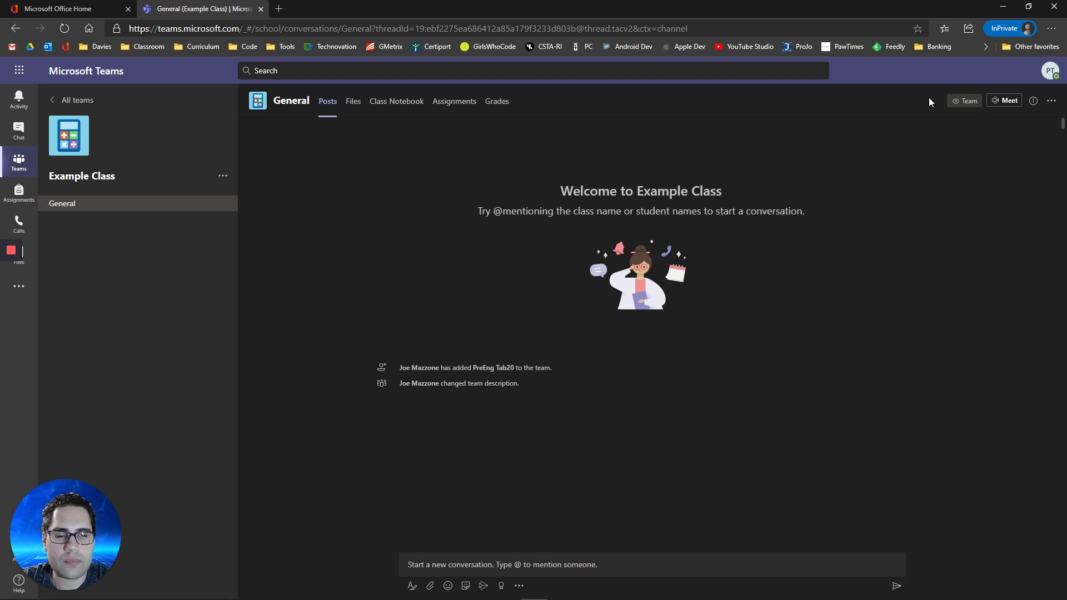
mouse_move(345, 113)
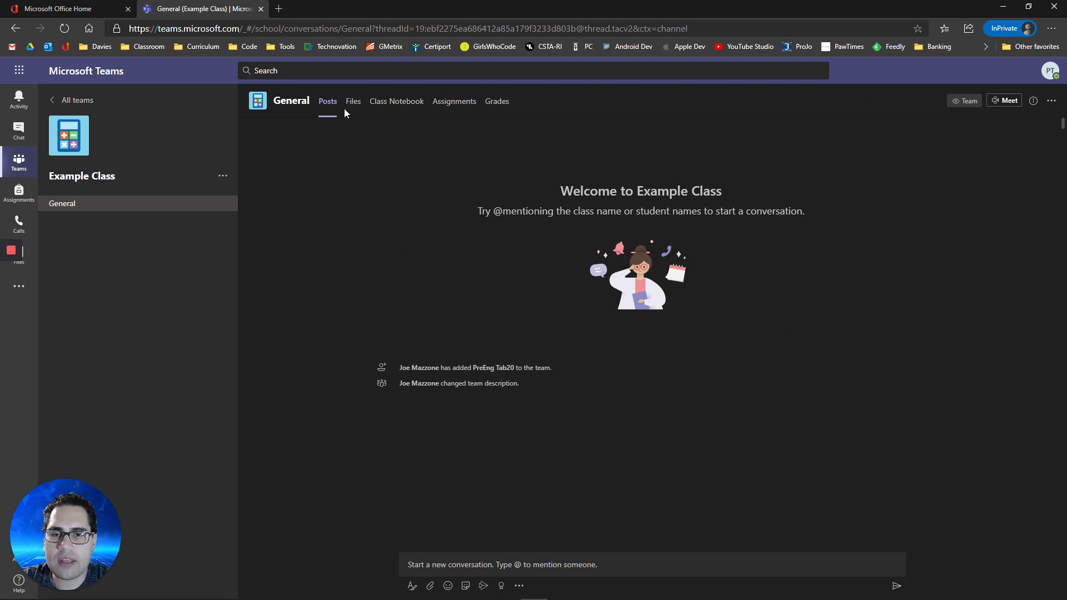
- Browse the General channel's Files, Class Notebook, Assignments and Grades tabs
left_click(352, 101)
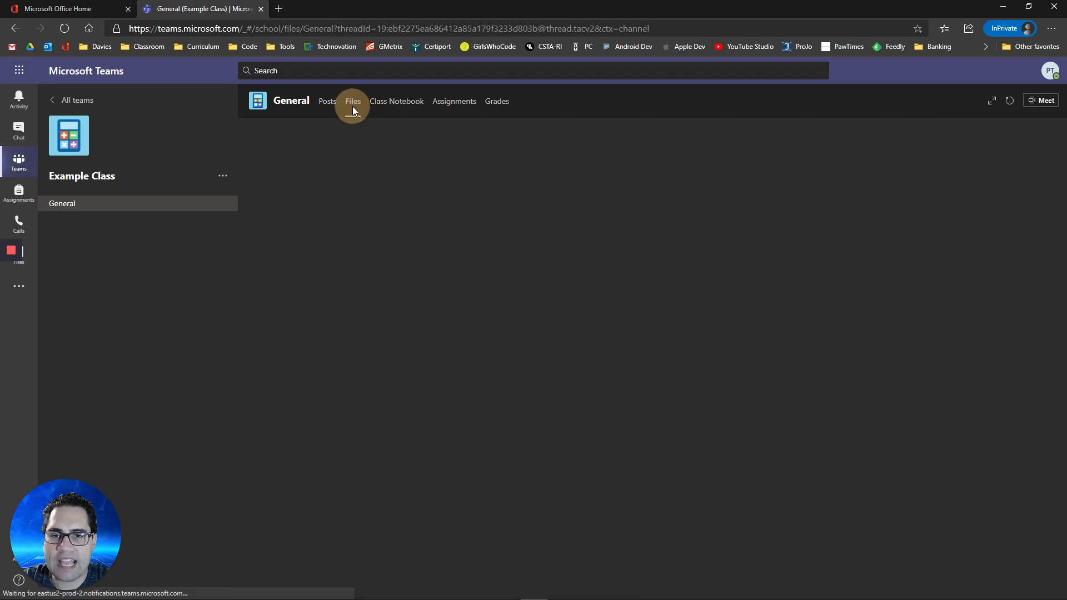
left_click(353, 101)
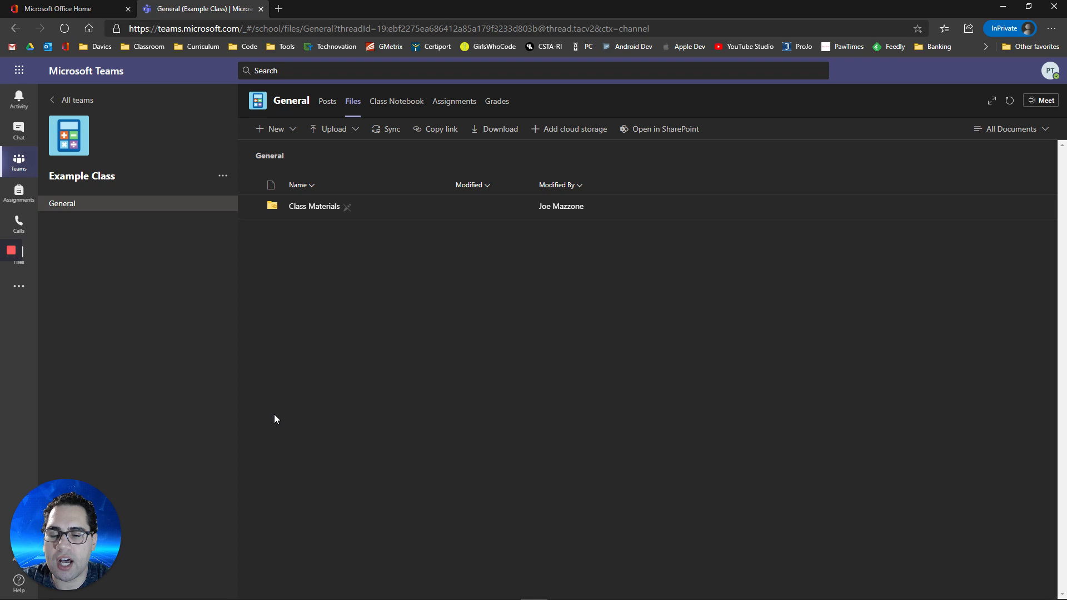
mouse_move(396, 100)
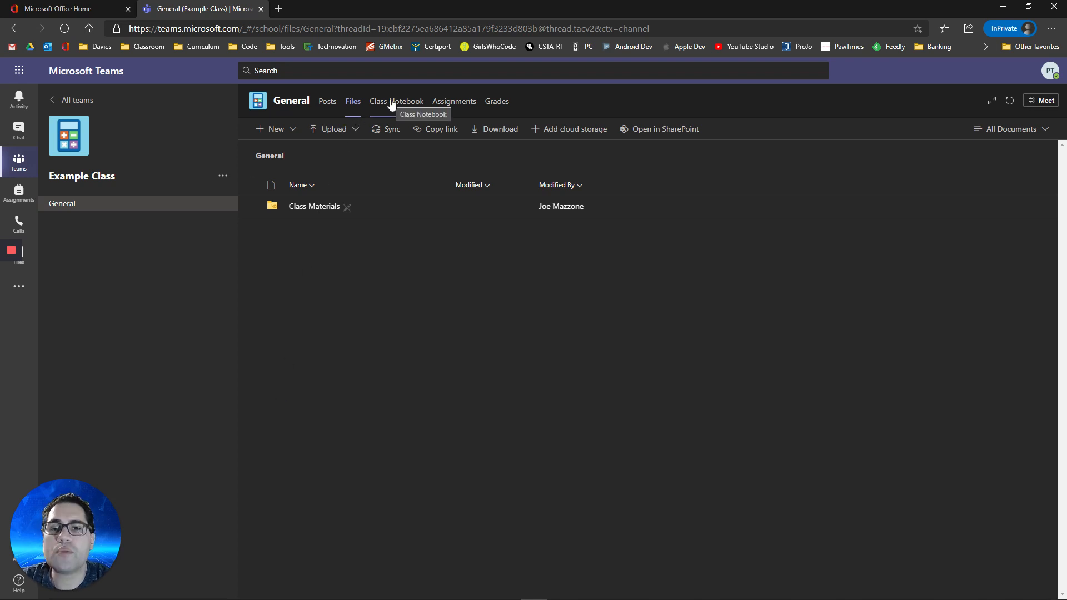
left_click(396, 100)
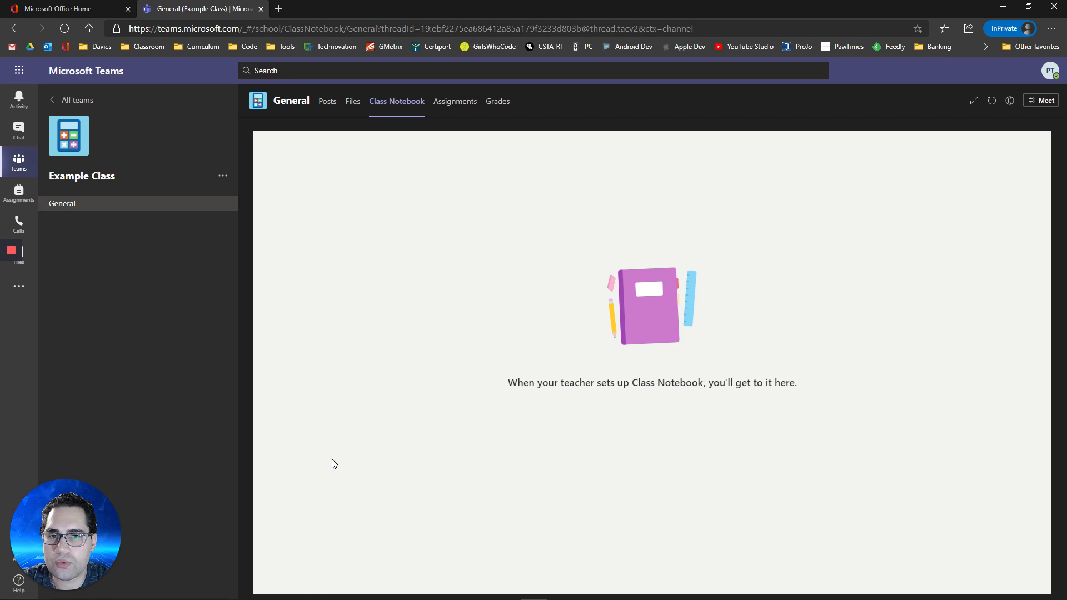
left_click(453, 100)
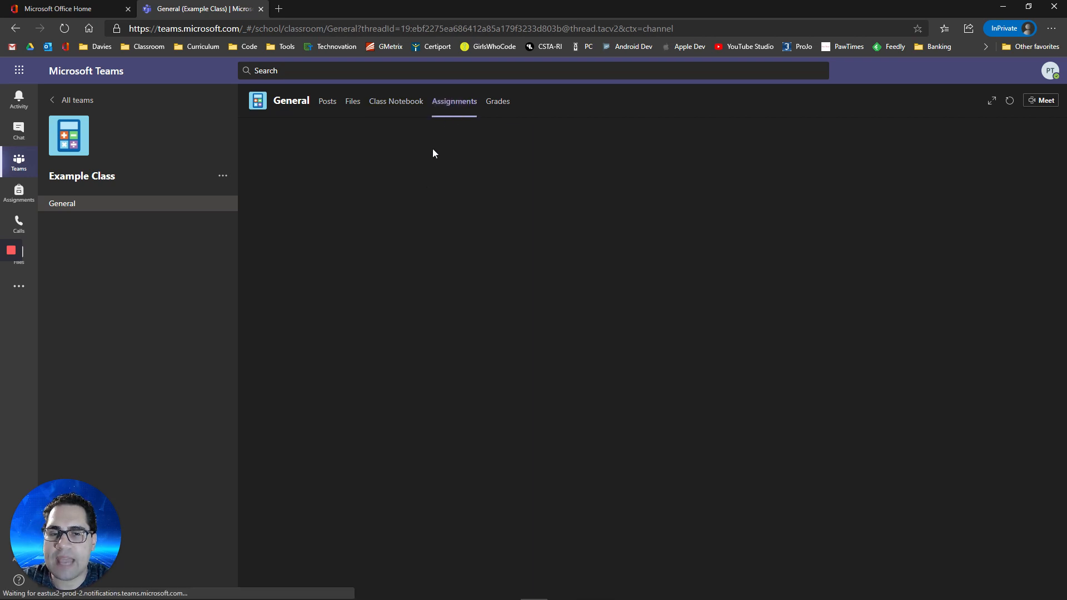
left_click(454, 100)
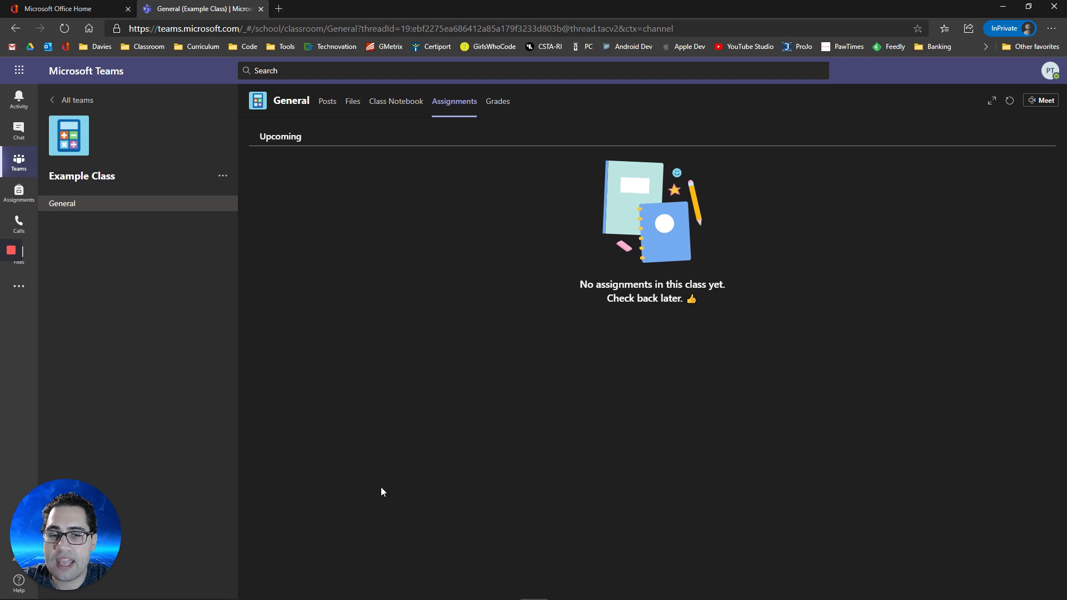
mouse_move(432, 399)
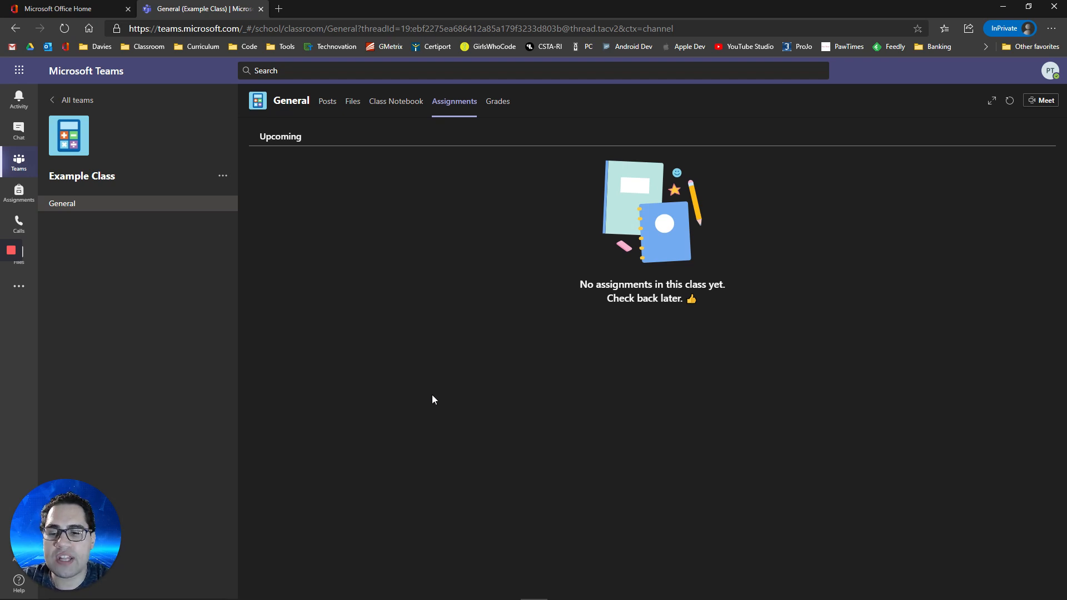
mouse_move(337, 372)
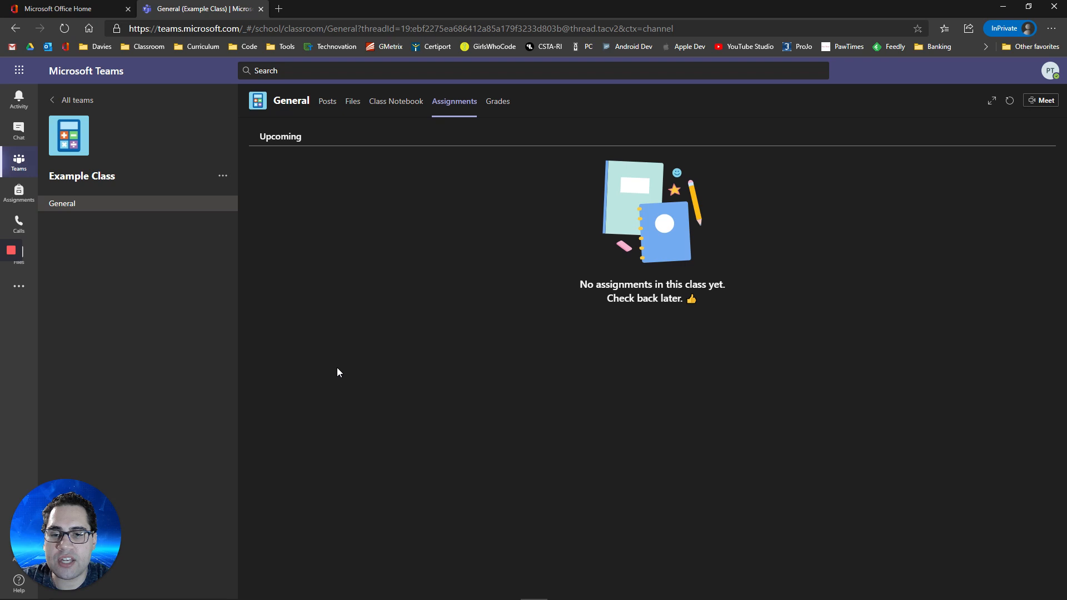
mouse_move(498, 106)
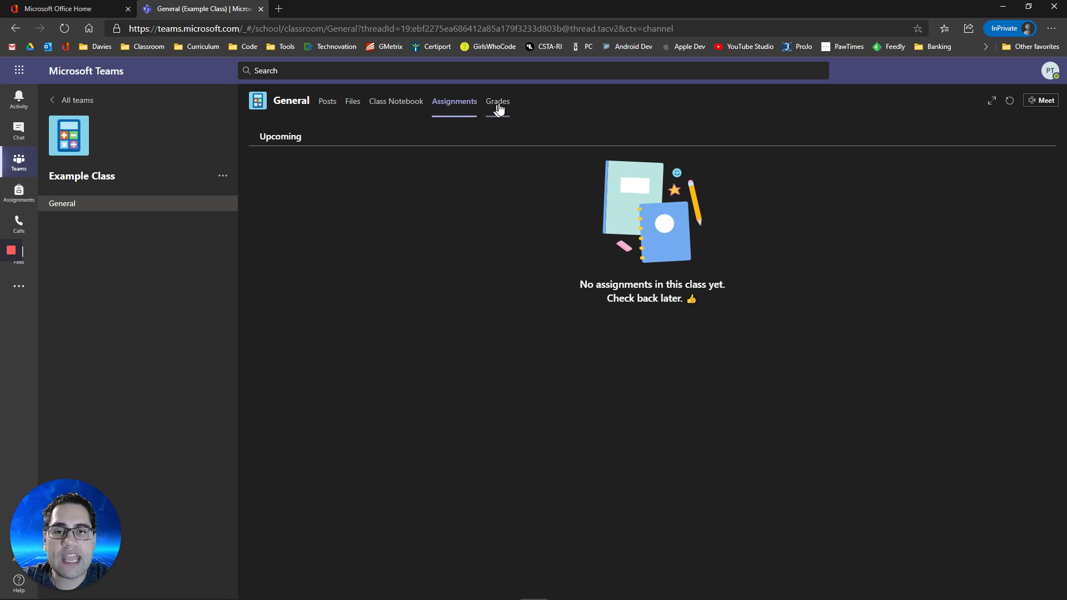
left_click(496, 101)
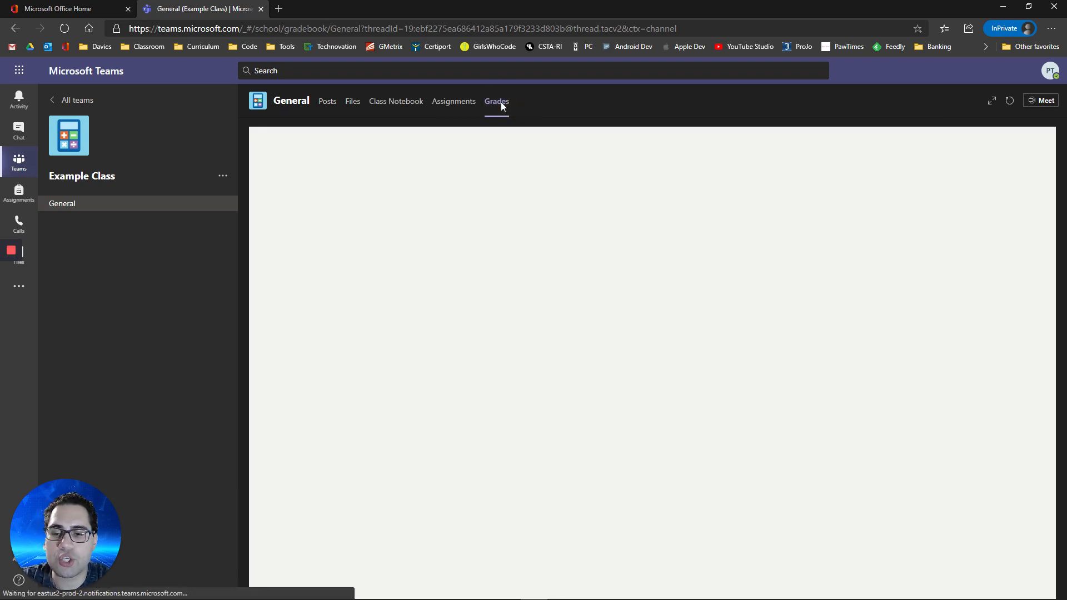
left_click(496, 101)
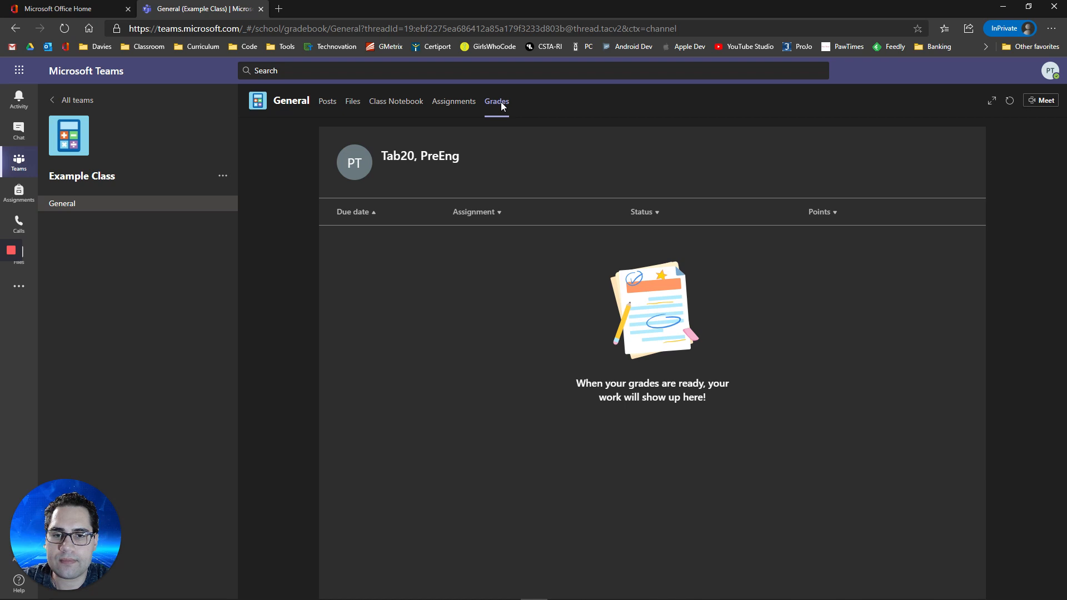
mouse_move(372, 427)
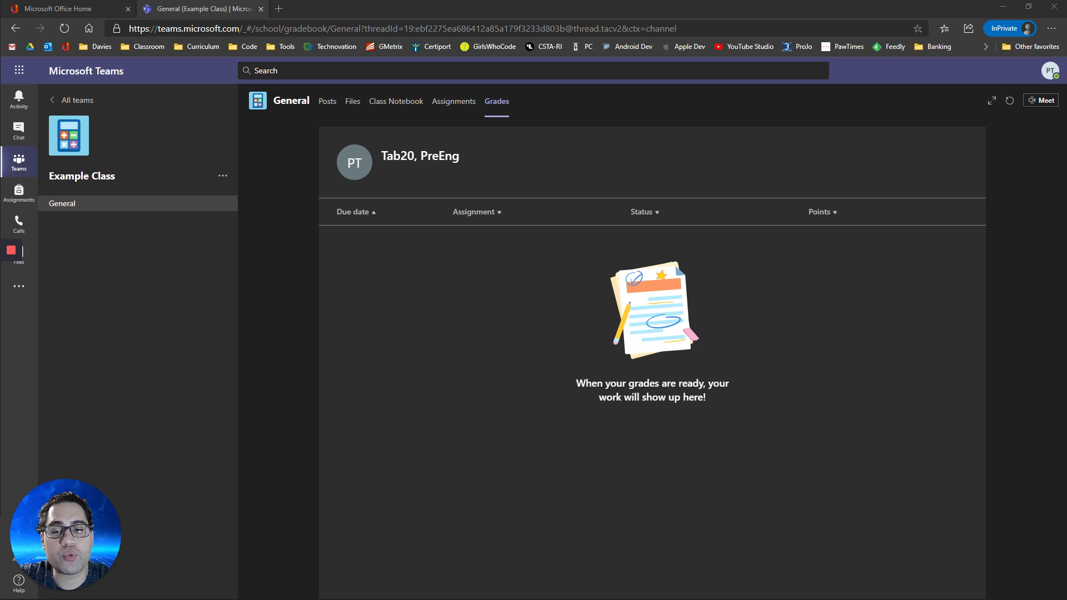
mouse_move(135, 363)
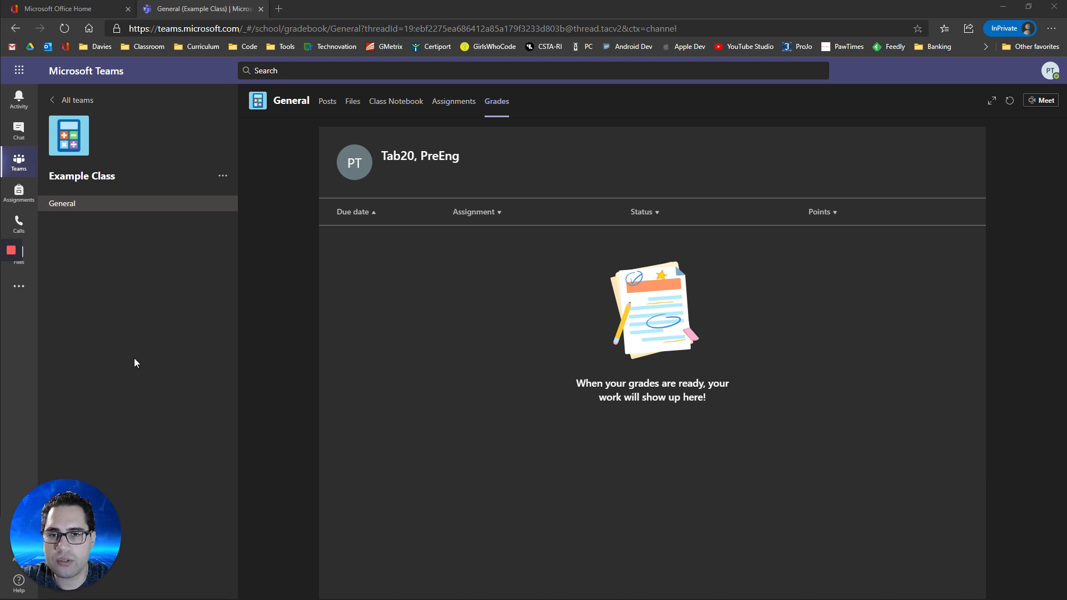
mouse_move(303, 149)
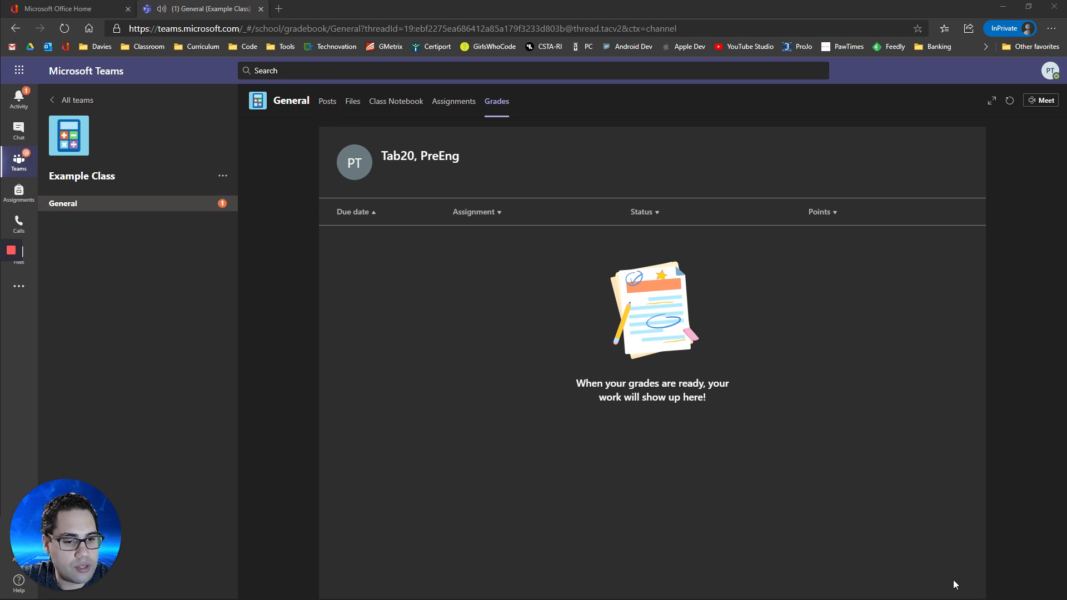
mouse_move(882, 587)
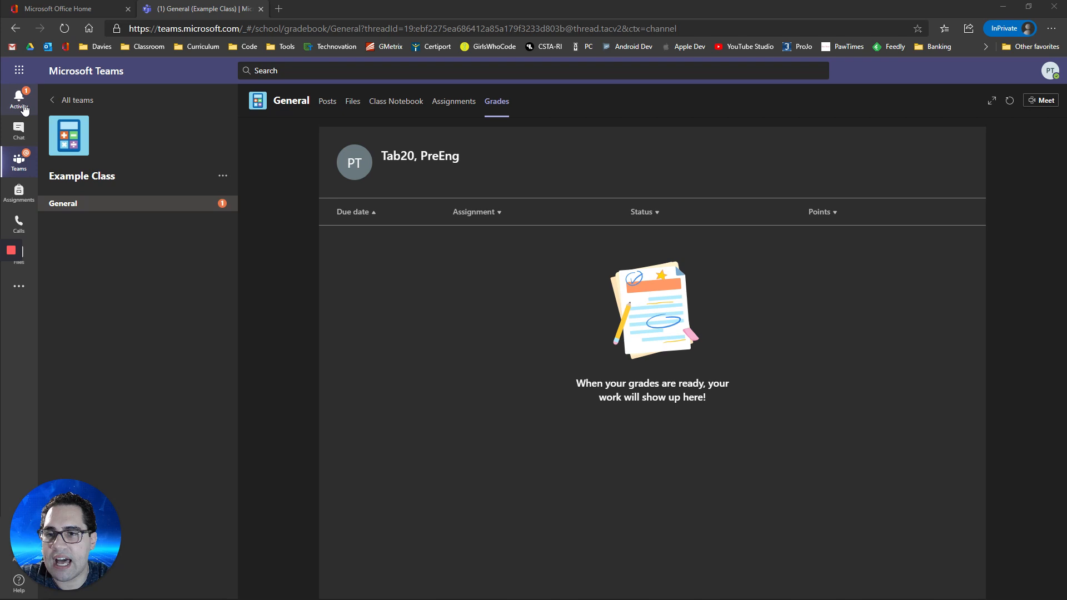
- Reach the class via the Activity feed and open Example Assignment from the Assignments tab
left_click(18, 100)
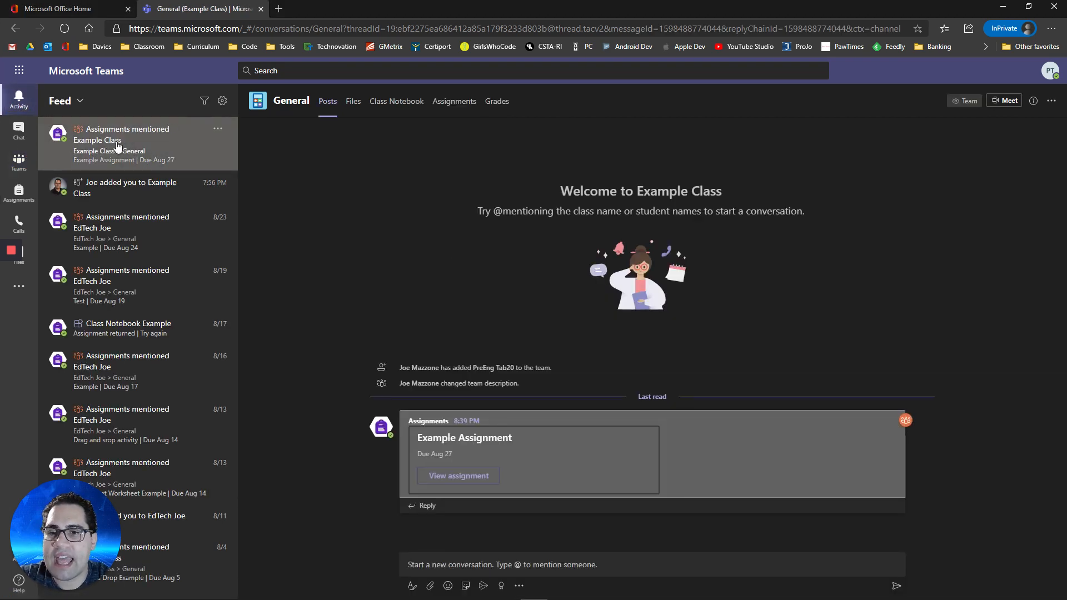
left_click(497, 100)
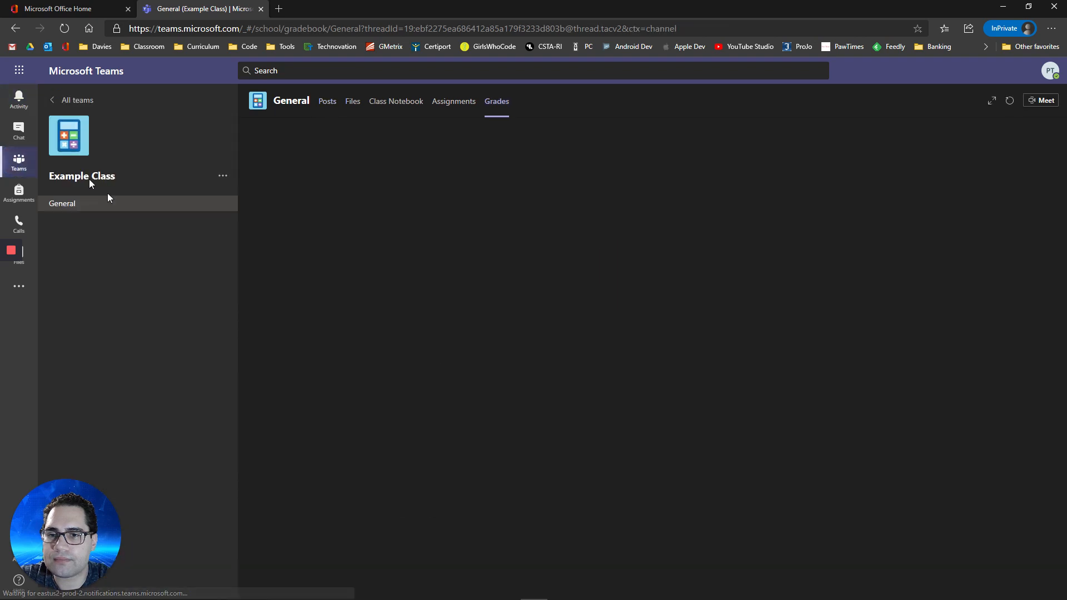
left_click(328, 101)
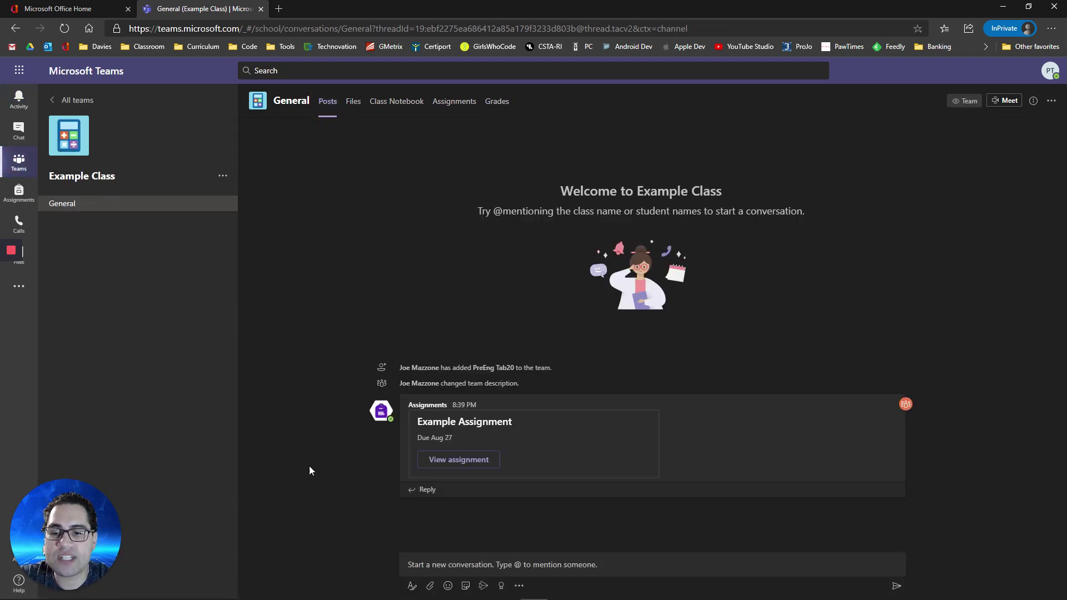
mouse_move(372, 427)
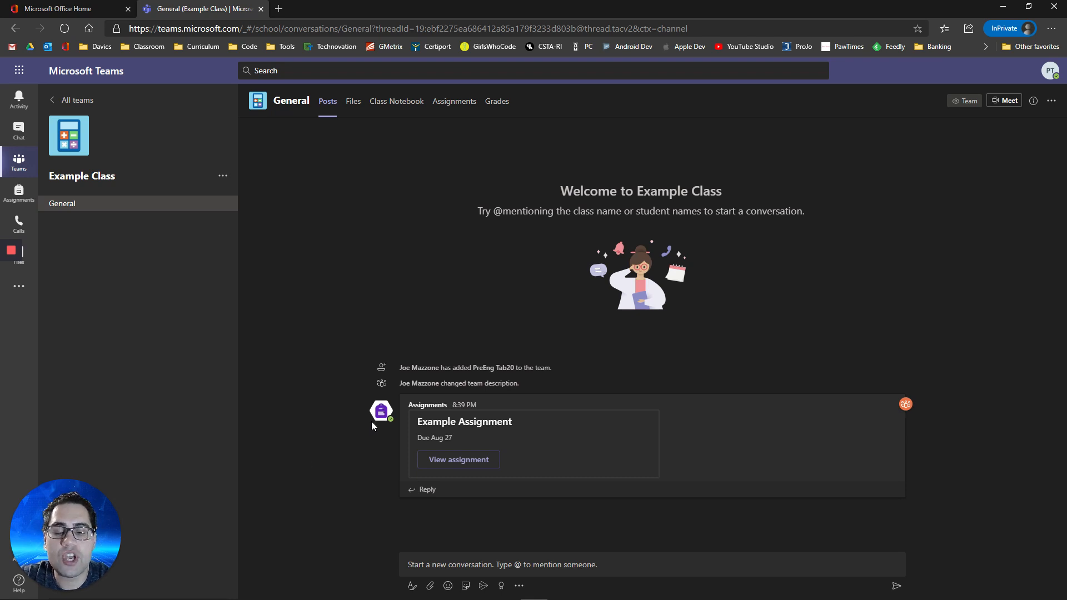
mouse_move(458, 460)
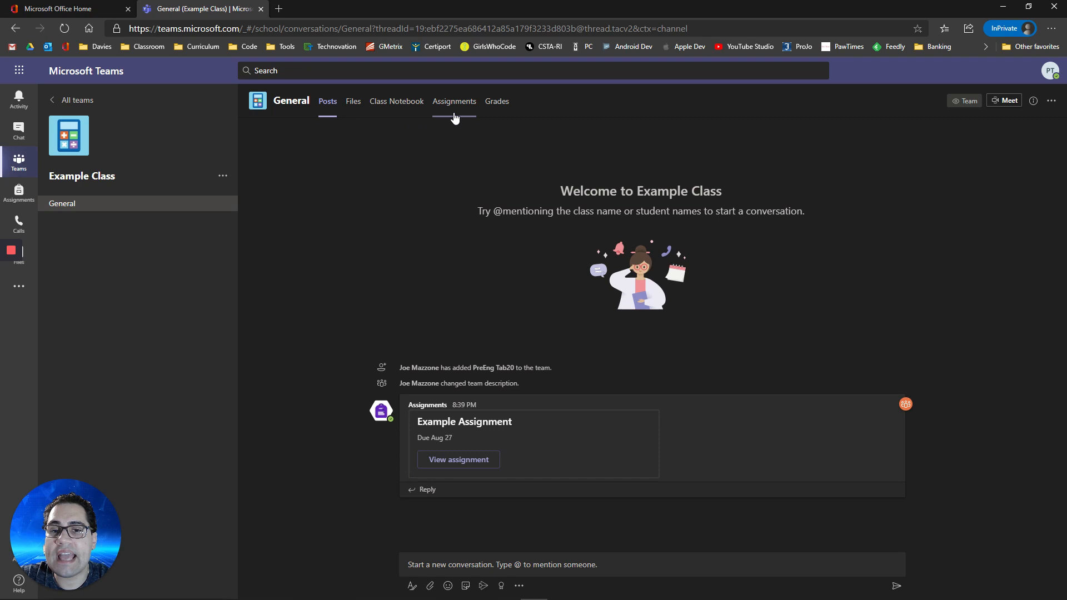
left_click(455, 101)
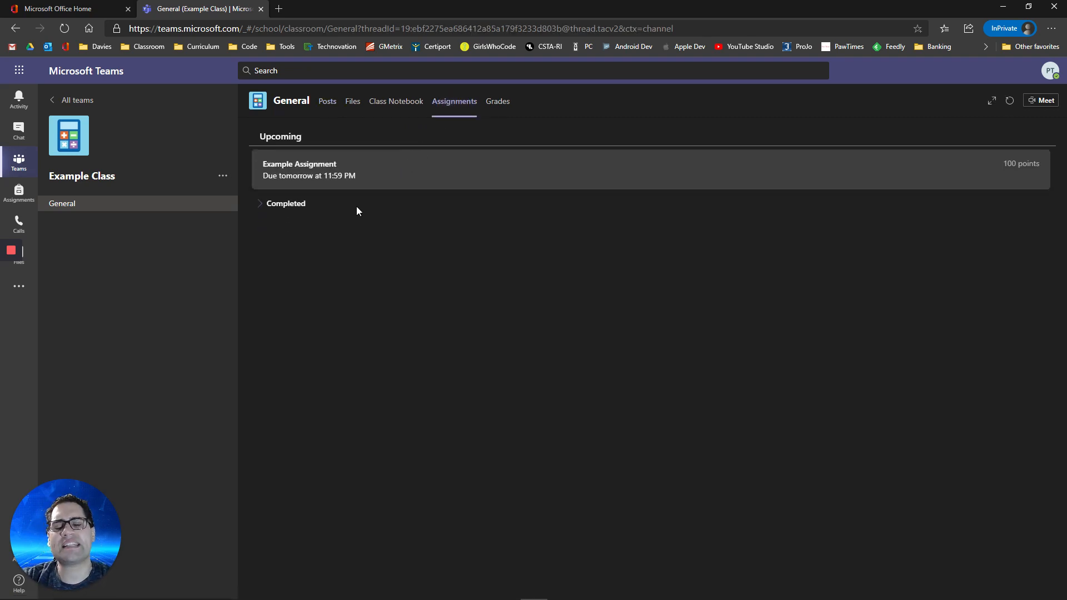
mouse_move(306, 266)
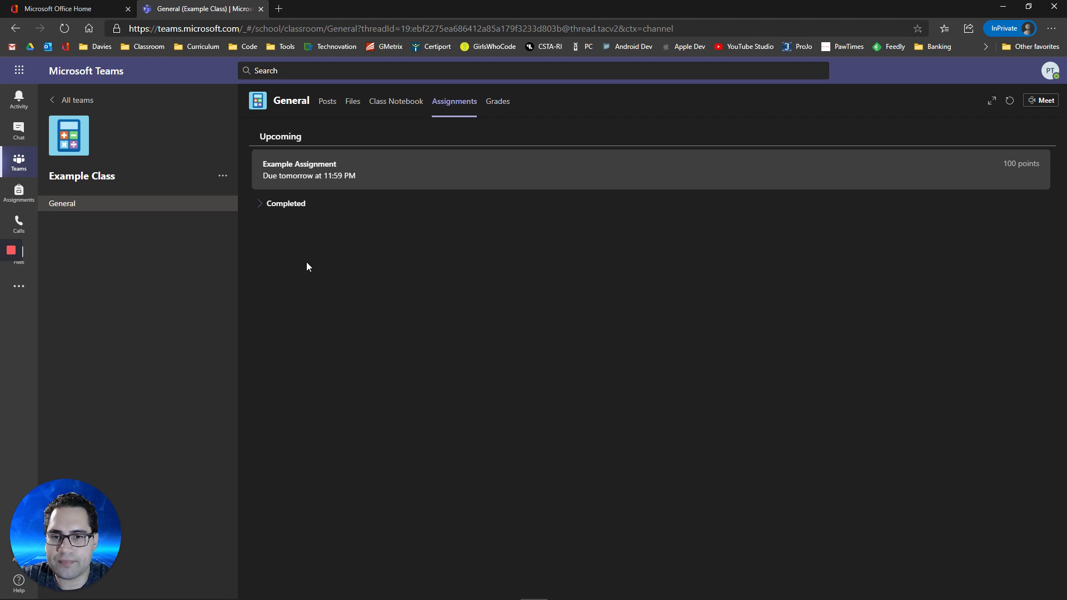
mouse_move(282, 178)
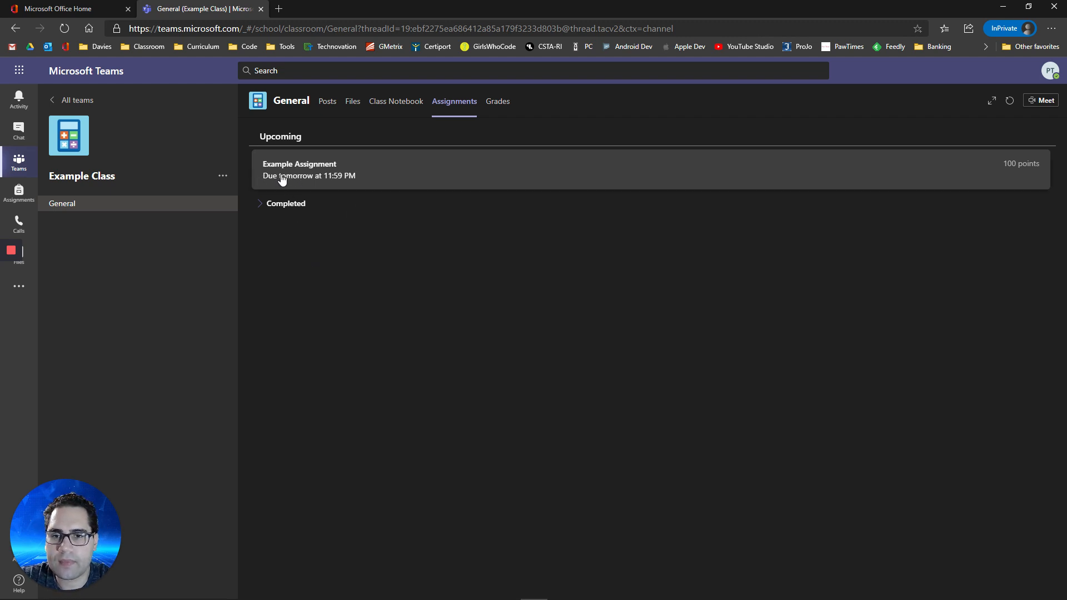
mouse_move(361, 177)
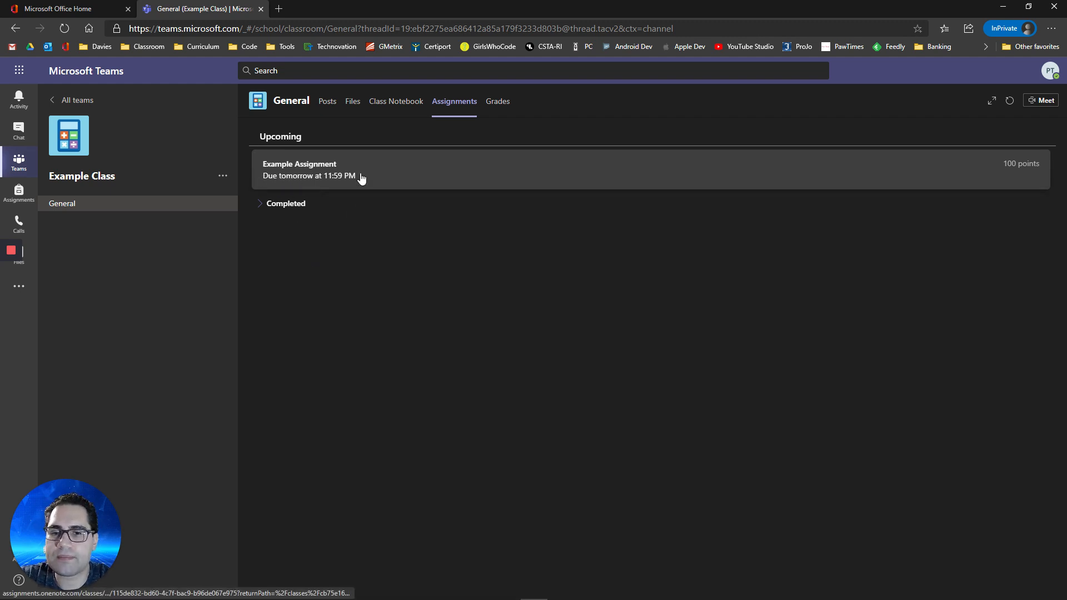
left_click(299, 169)
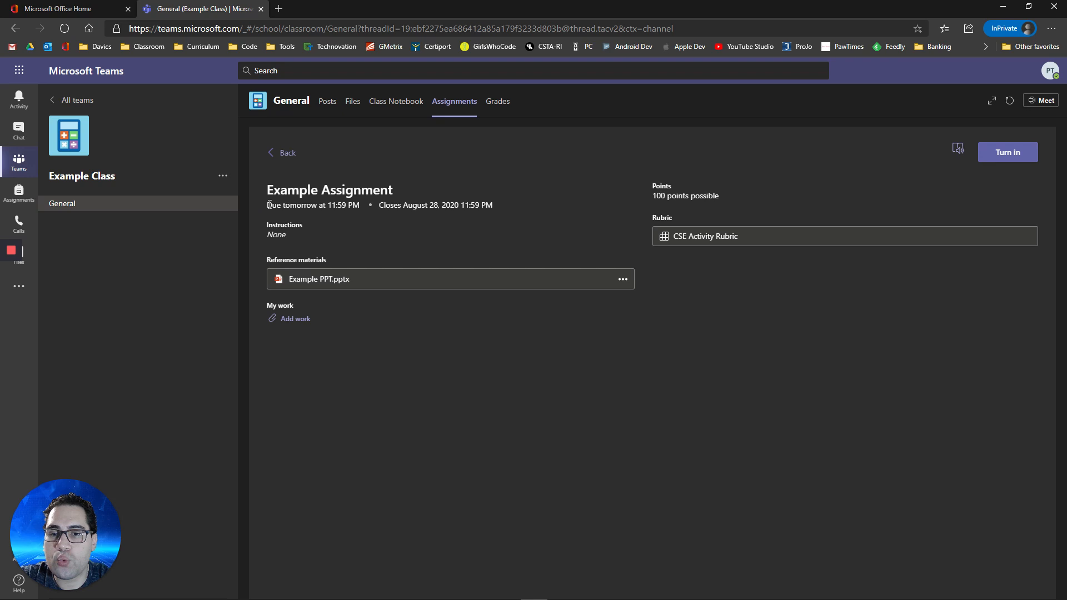
mouse_move(397, 242)
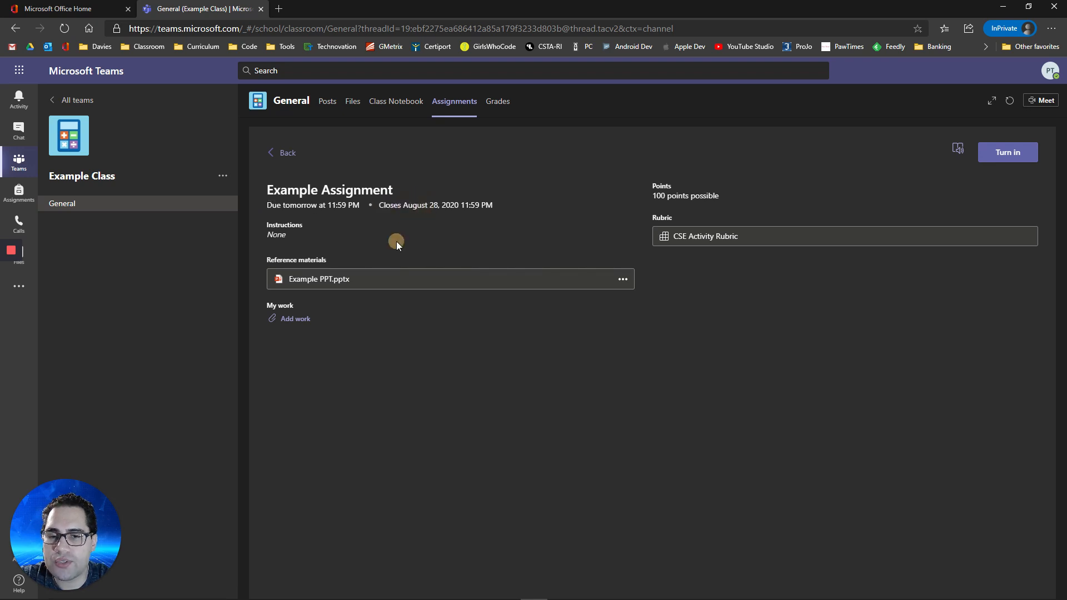
mouse_move(410, 206)
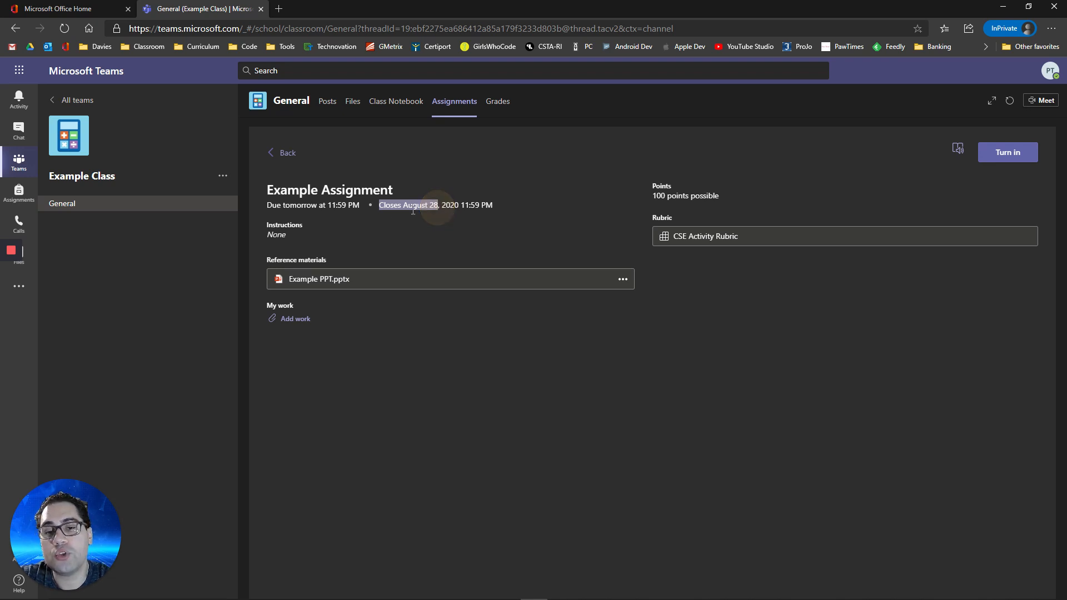
mouse_move(458, 217)
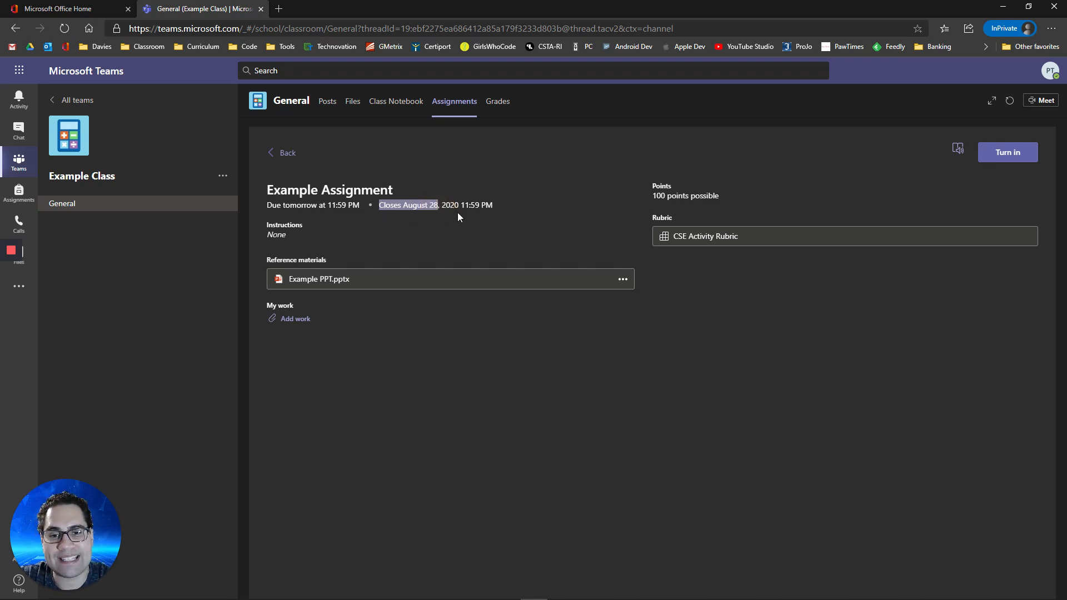
mouse_move(449, 234)
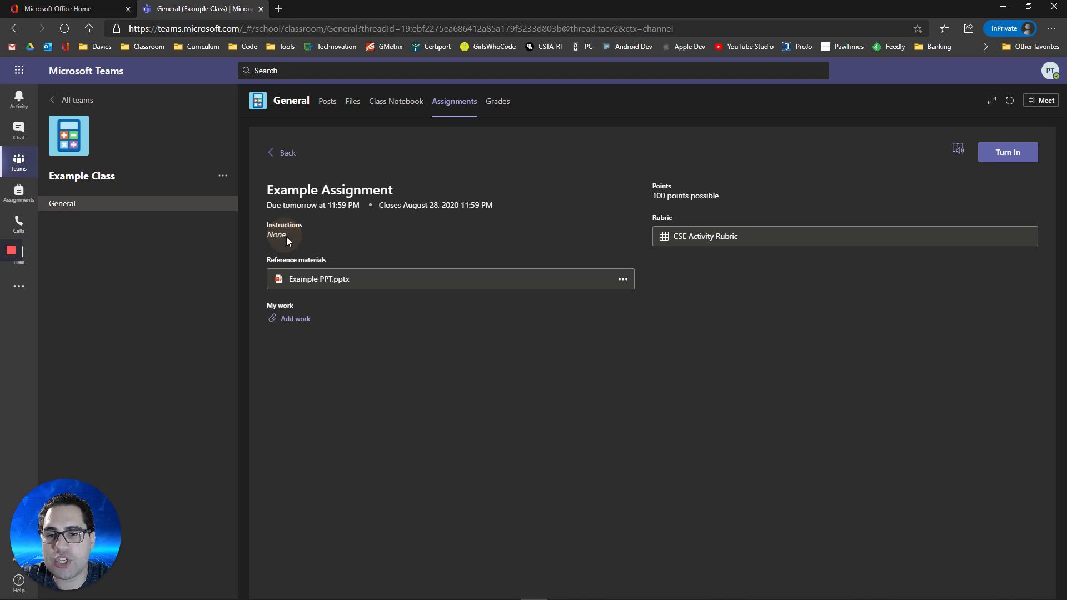
mouse_move(300, 254)
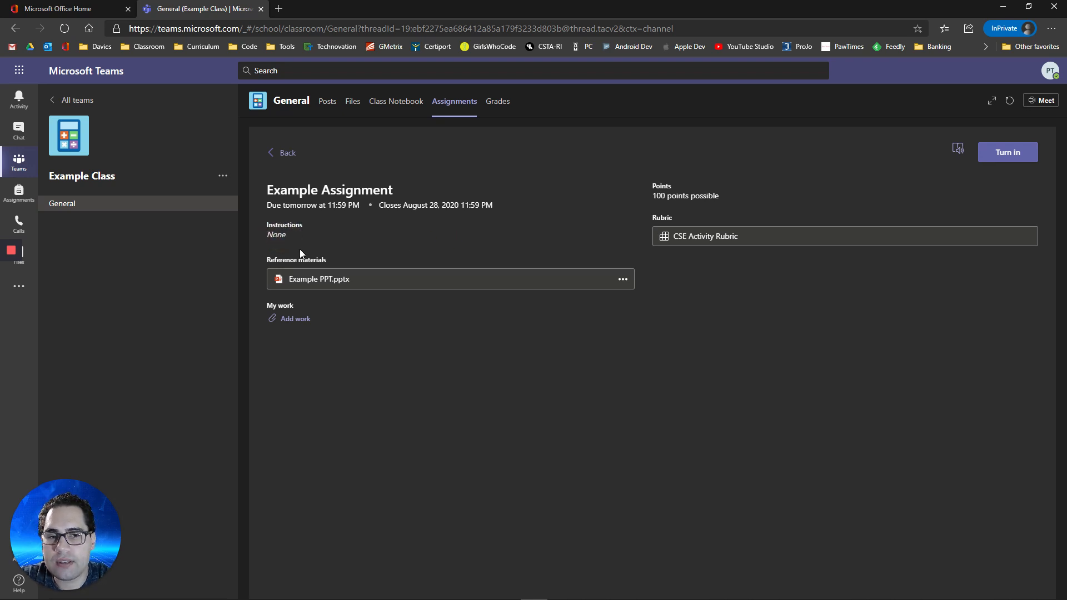
mouse_move(673, 197)
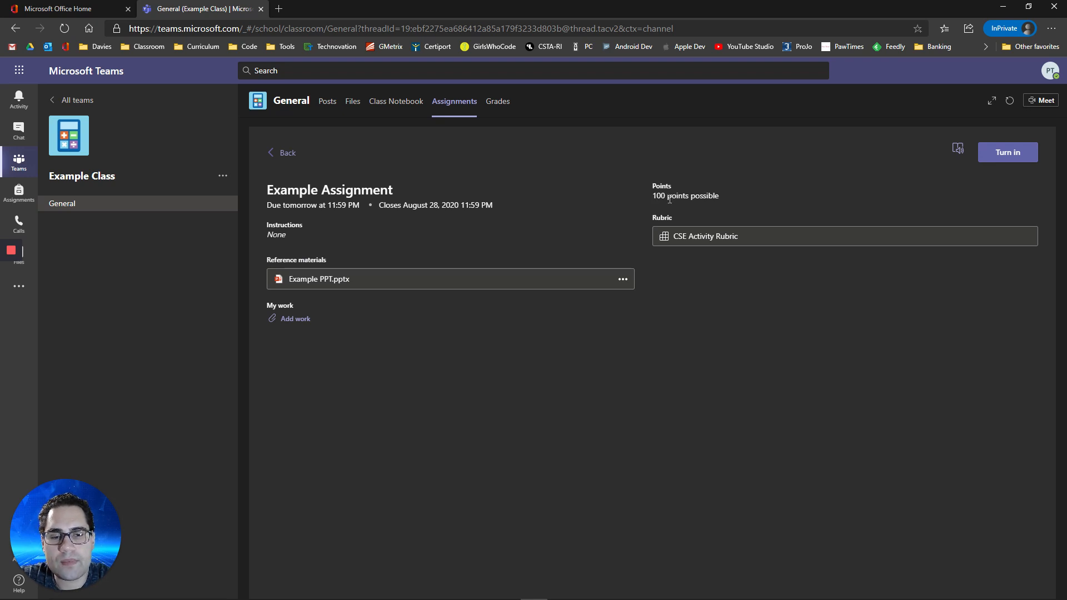
mouse_move(664, 239)
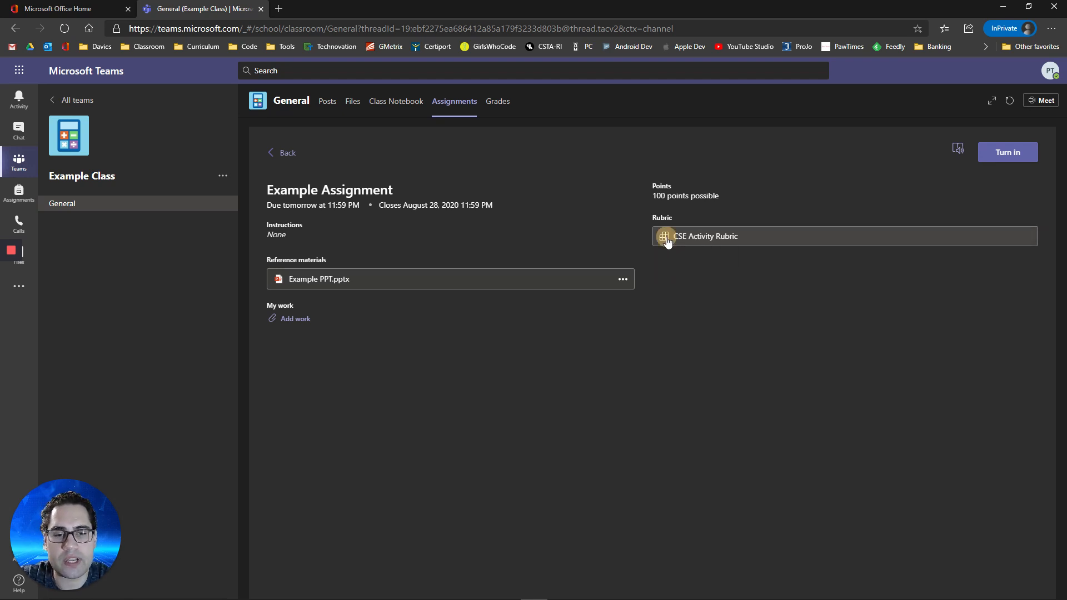
left_click(705, 236)
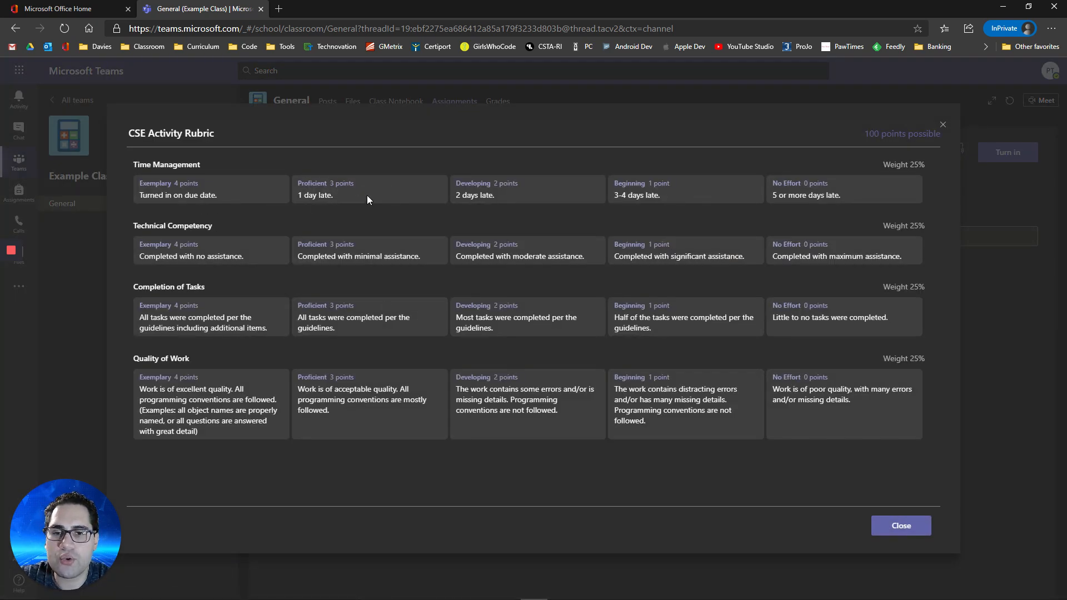
mouse_move(152, 205)
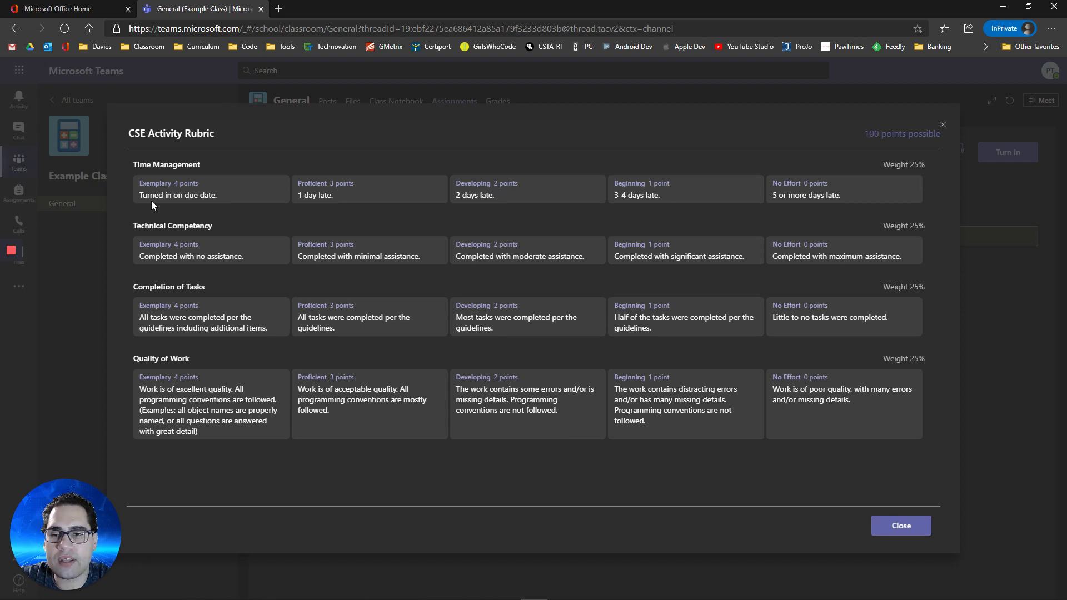
mouse_move(255, 460)
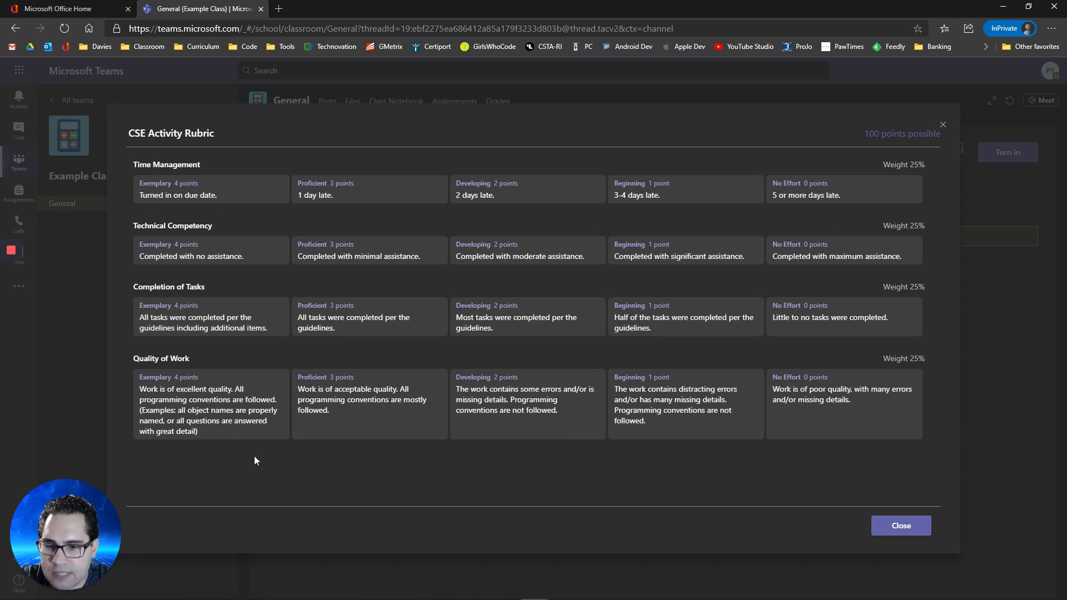
mouse_move(901, 525)
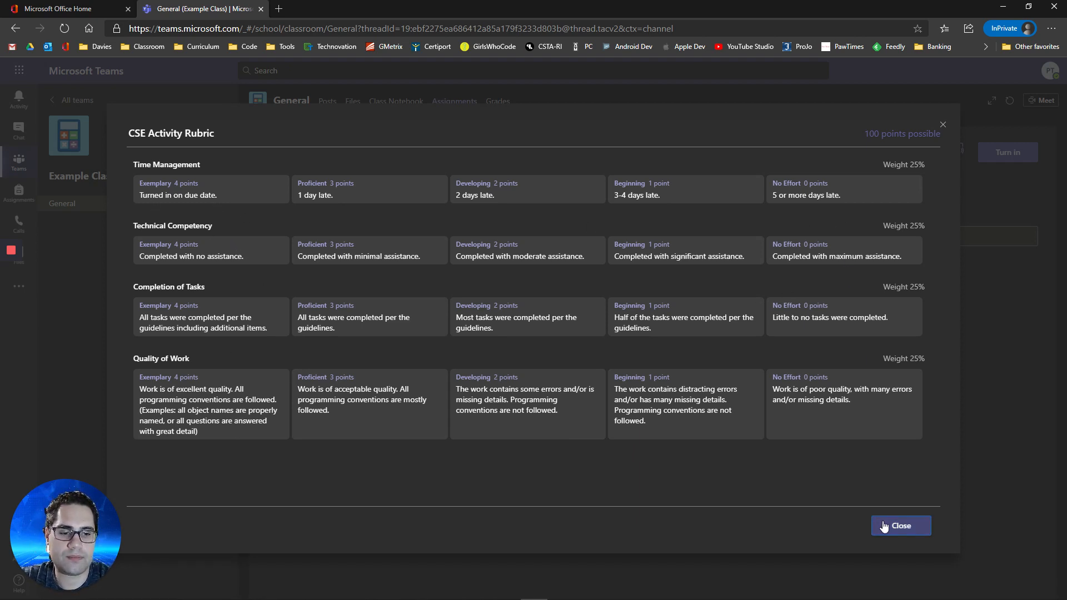
left_click(900, 526)
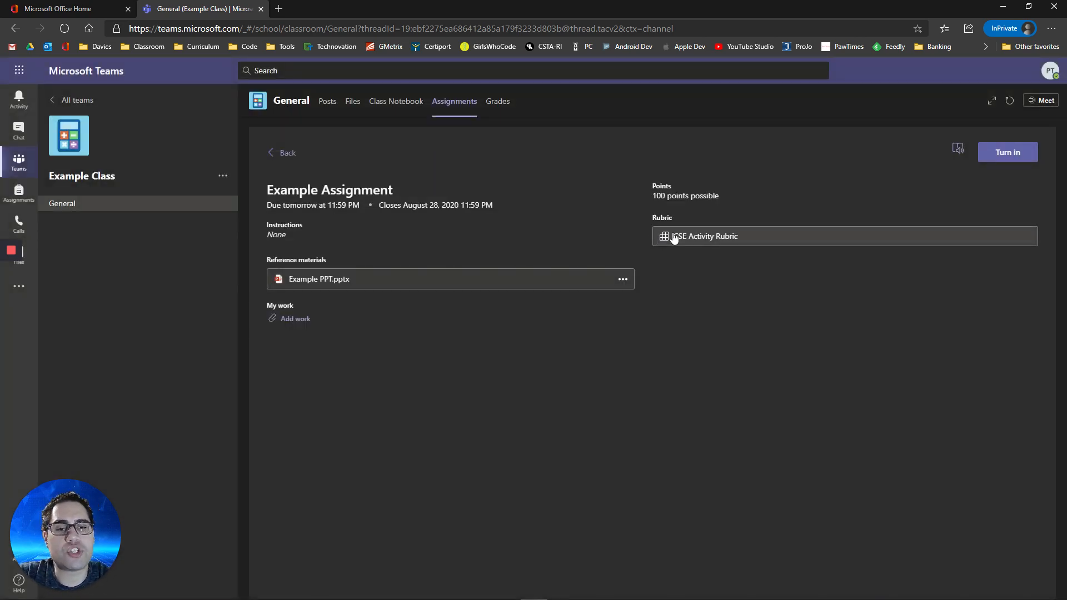
mouse_move(386, 506)
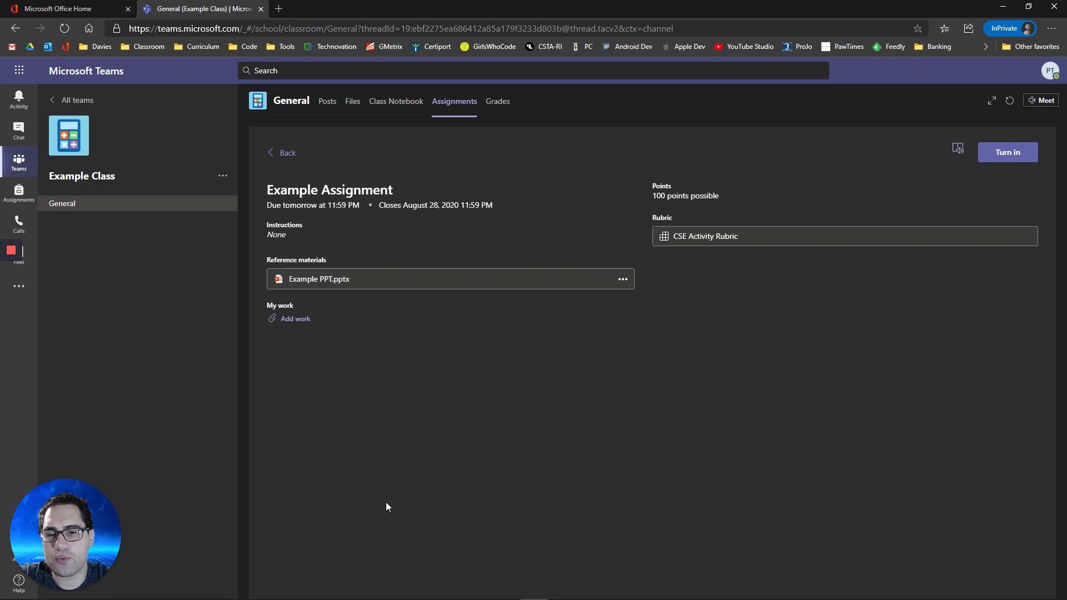
mouse_move(286, 284)
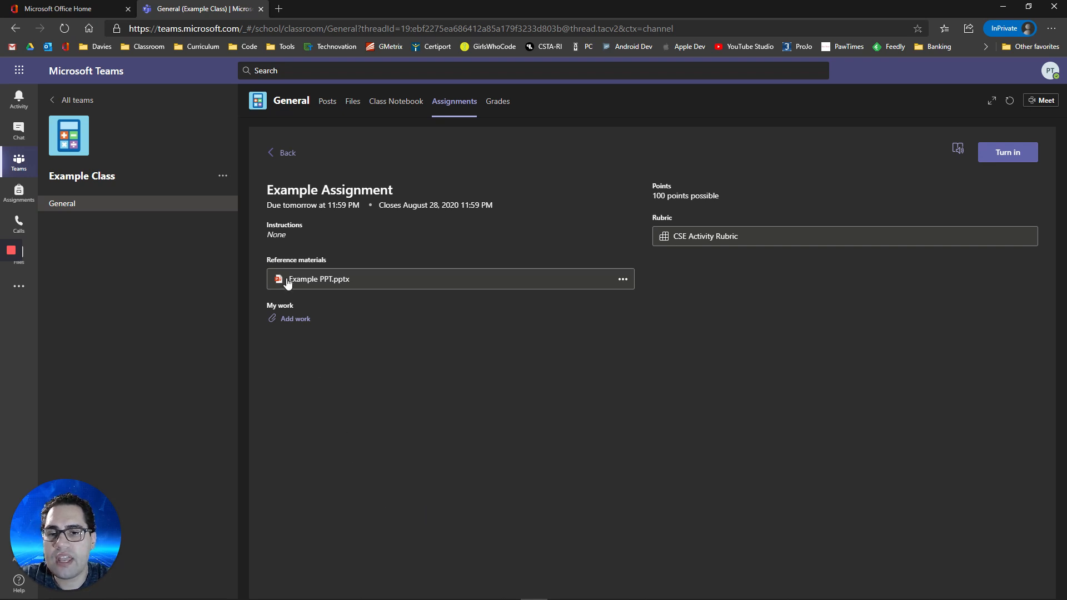
mouse_move(295, 285)
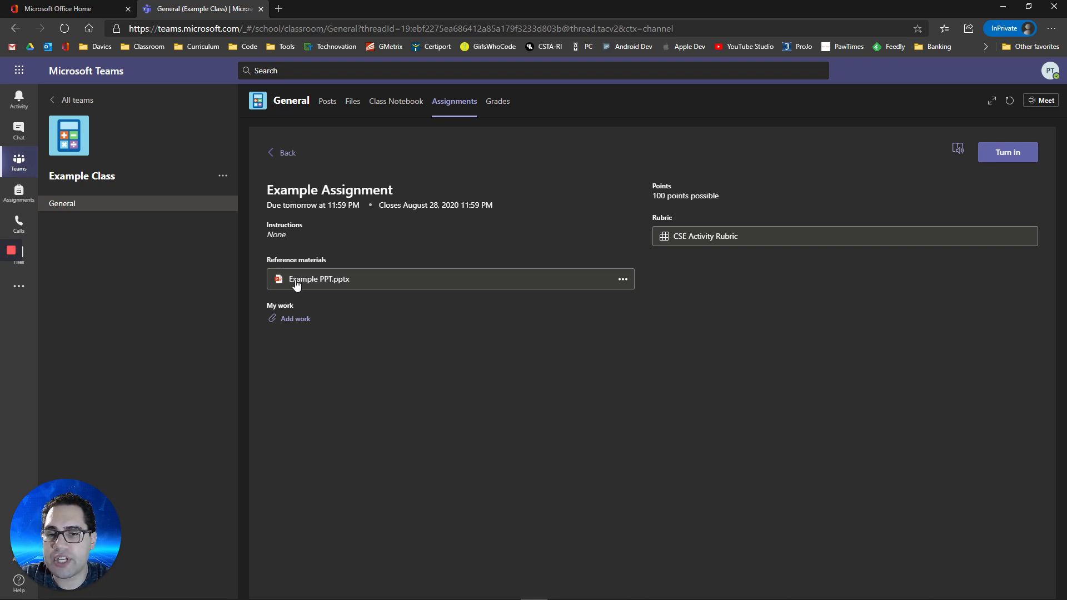
left_click(319, 279)
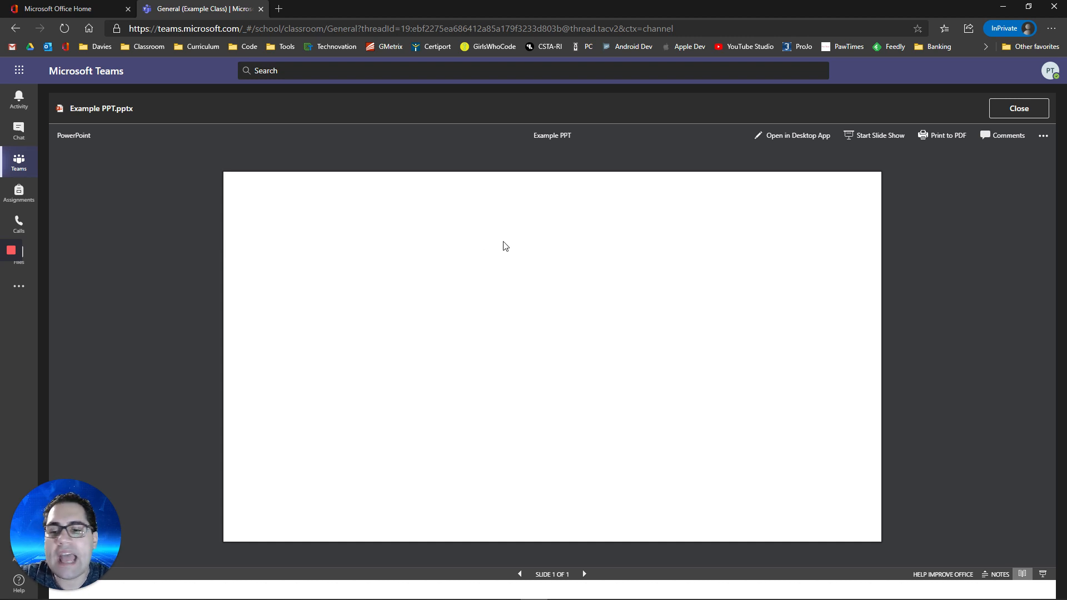
mouse_move(707, 553)
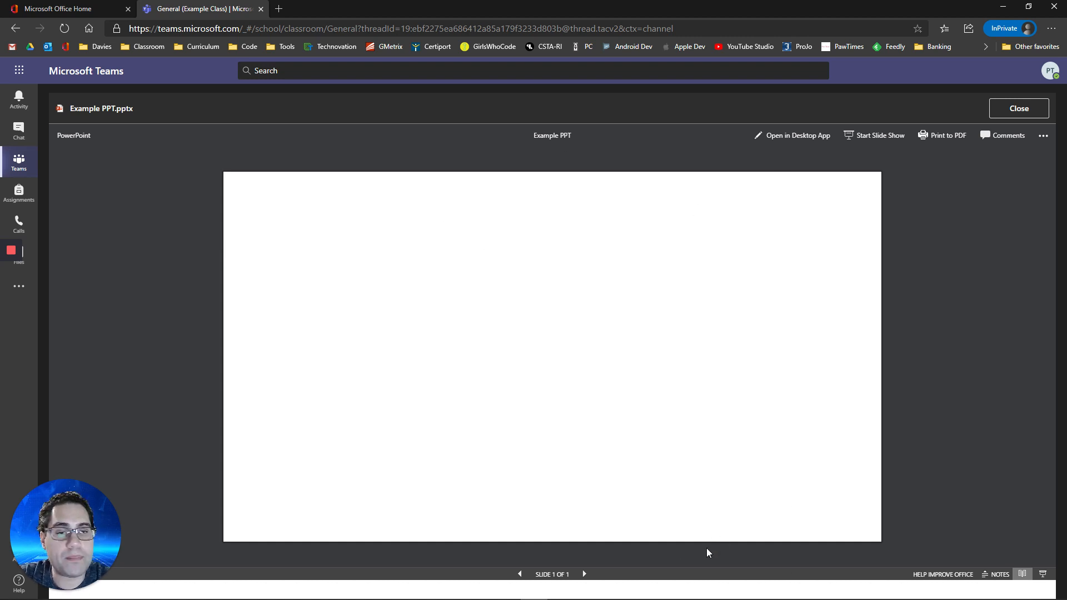
mouse_move(637, 557)
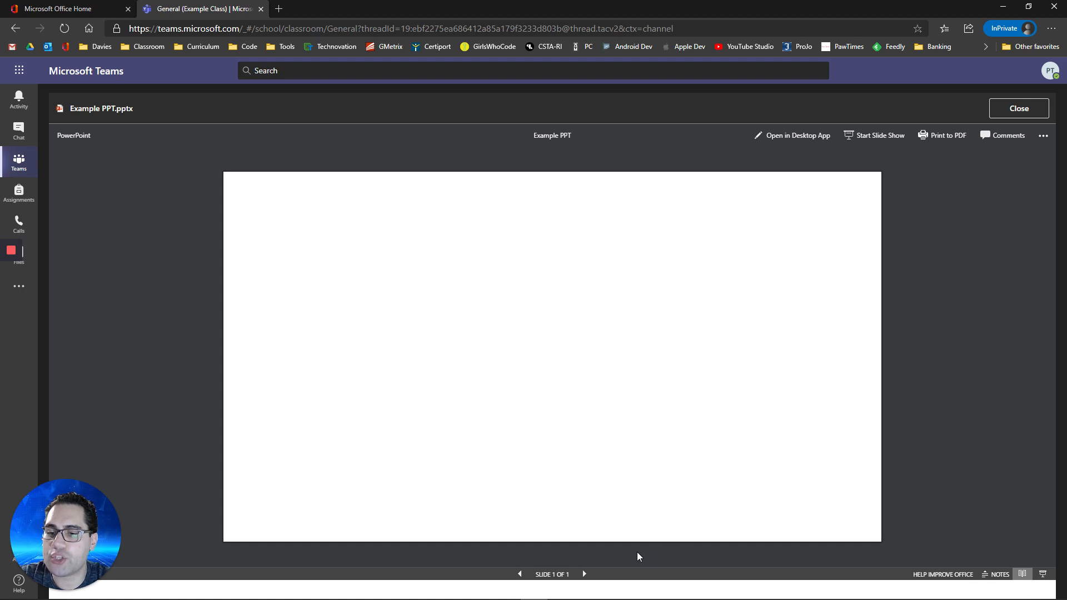
left_click(1018, 108)
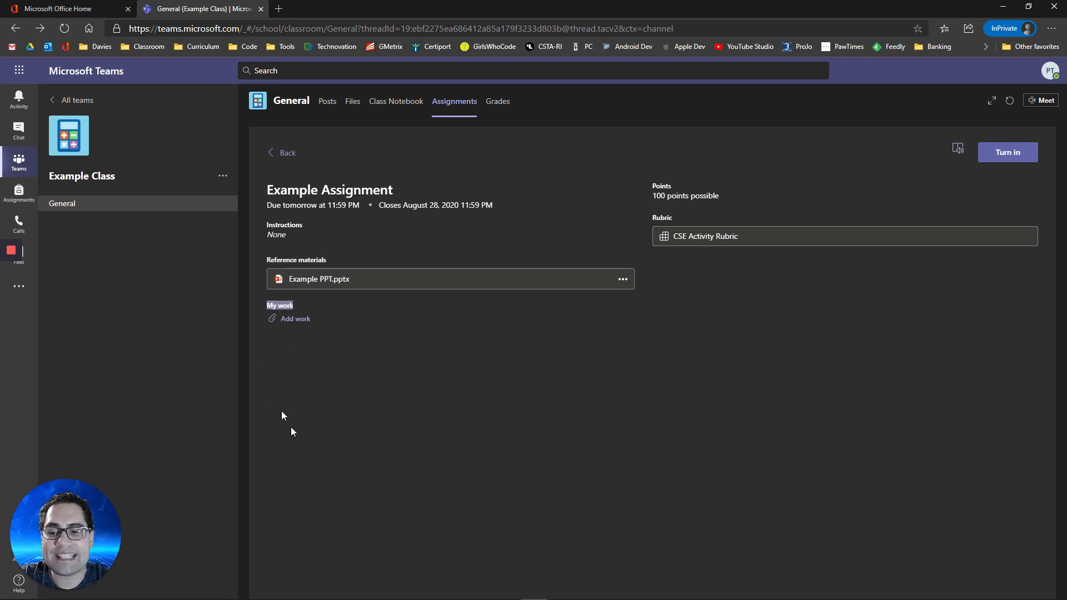
mouse_move(244, 339)
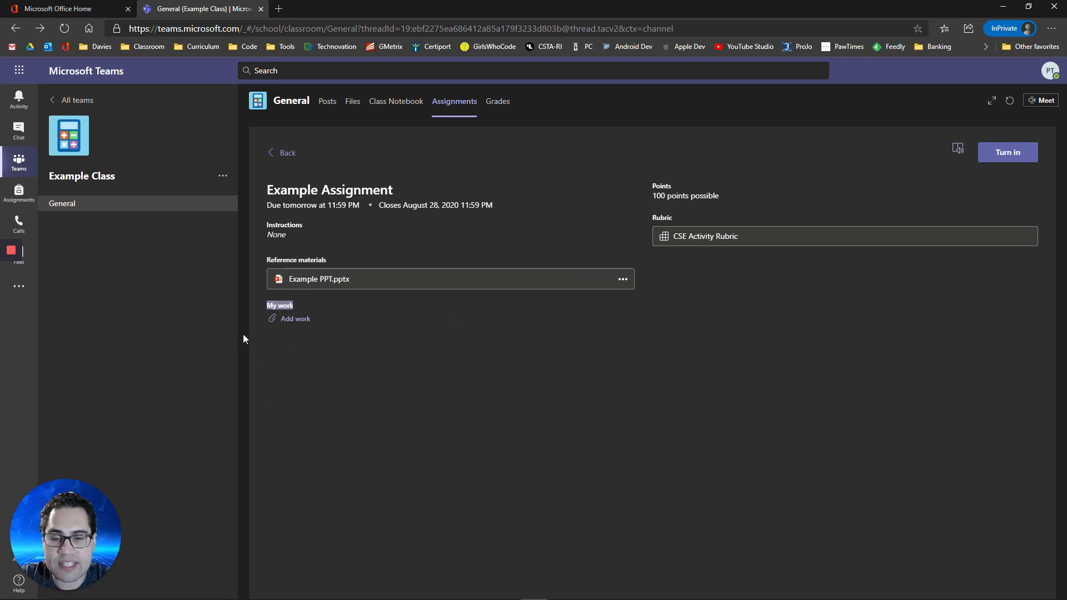
- Add a new Word document named 'Example Submission' as work for Example Assignment
left_click(295, 318)
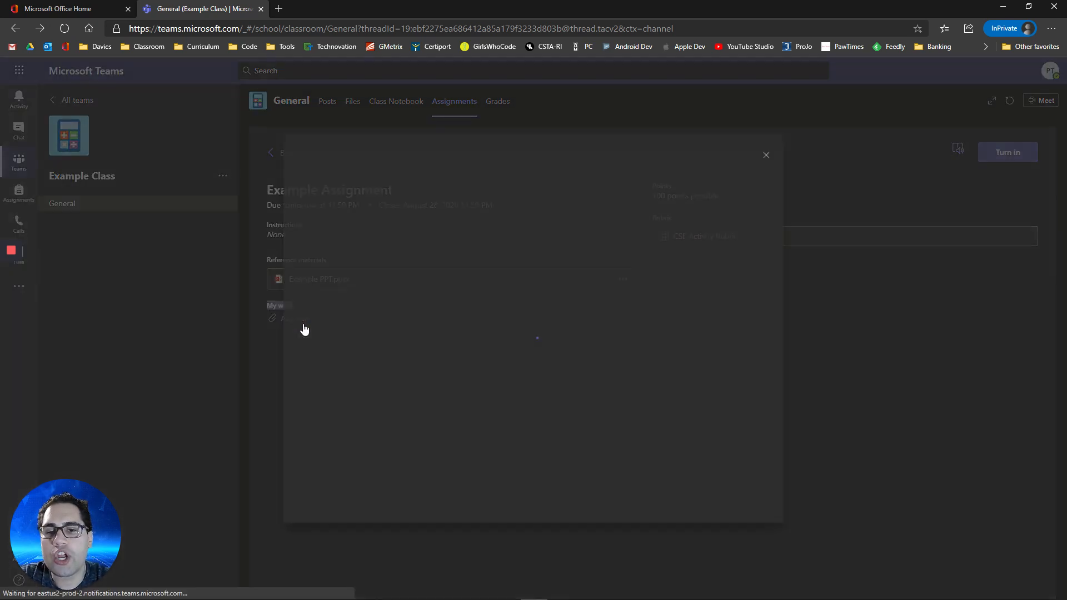
left_click(293, 318)
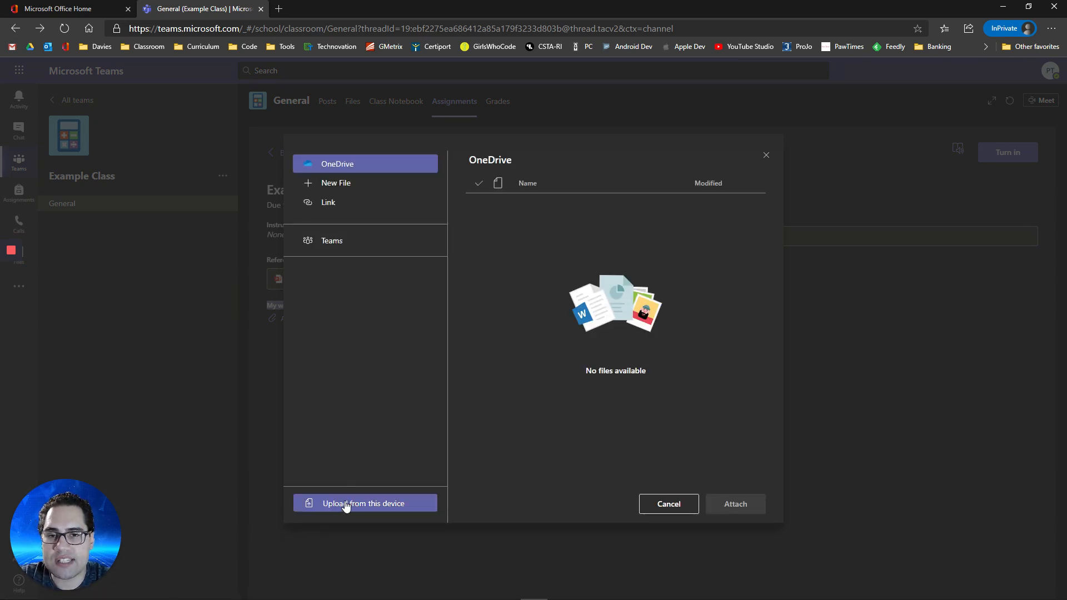
mouse_move(337, 187)
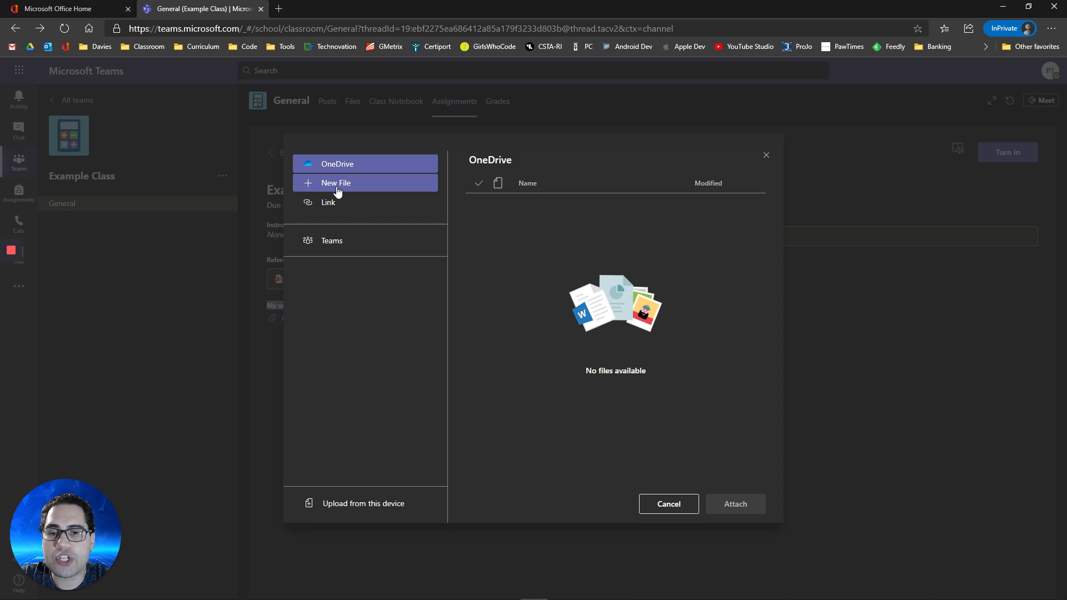
left_click(336, 182)
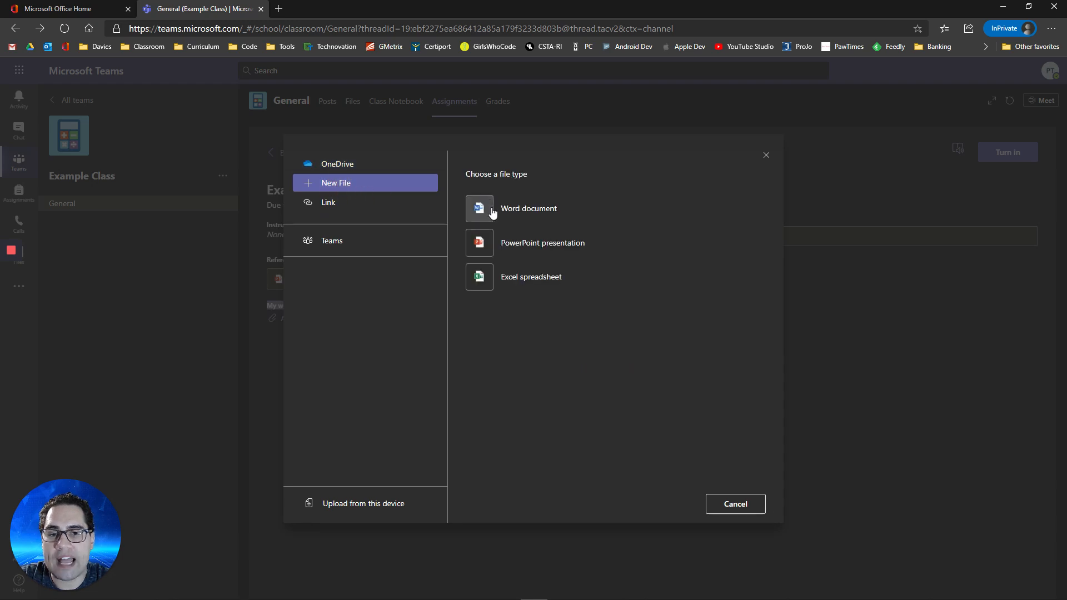
mouse_move(491, 242)
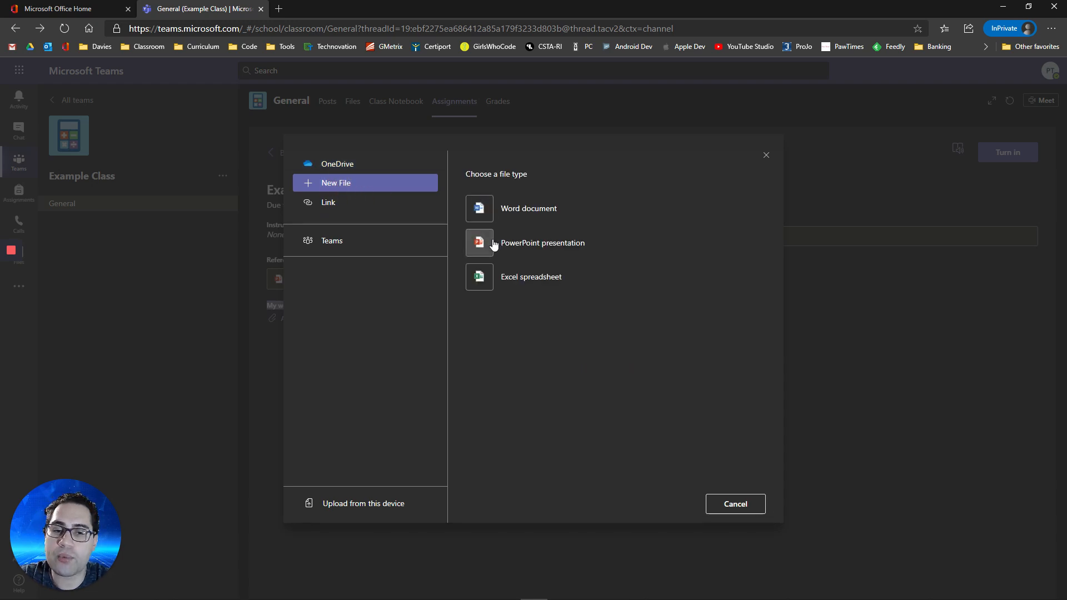
mouse_move(479, 281)
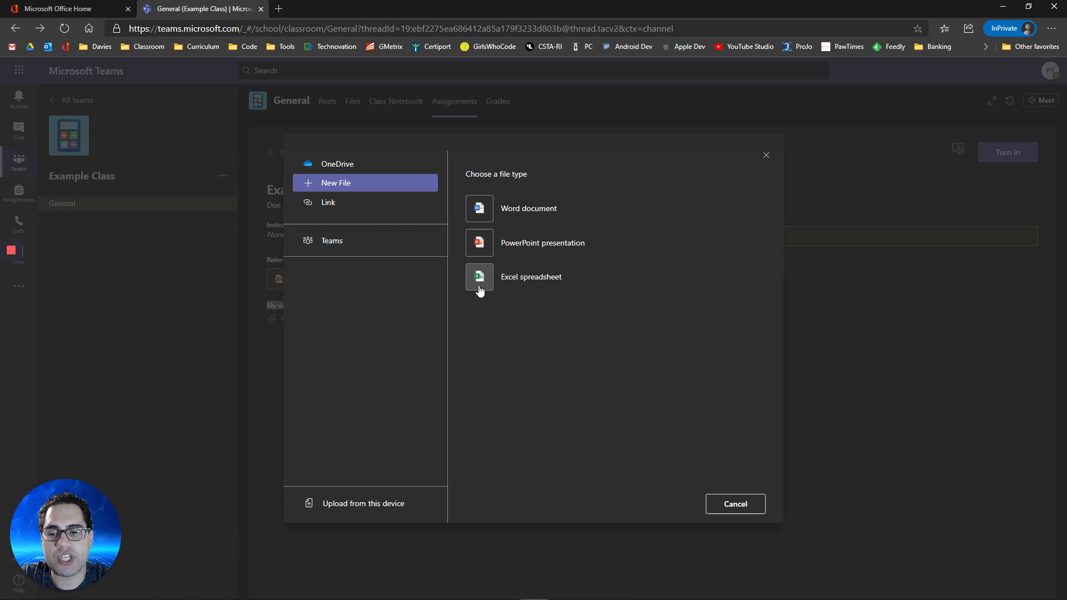
left_click(529, 209)
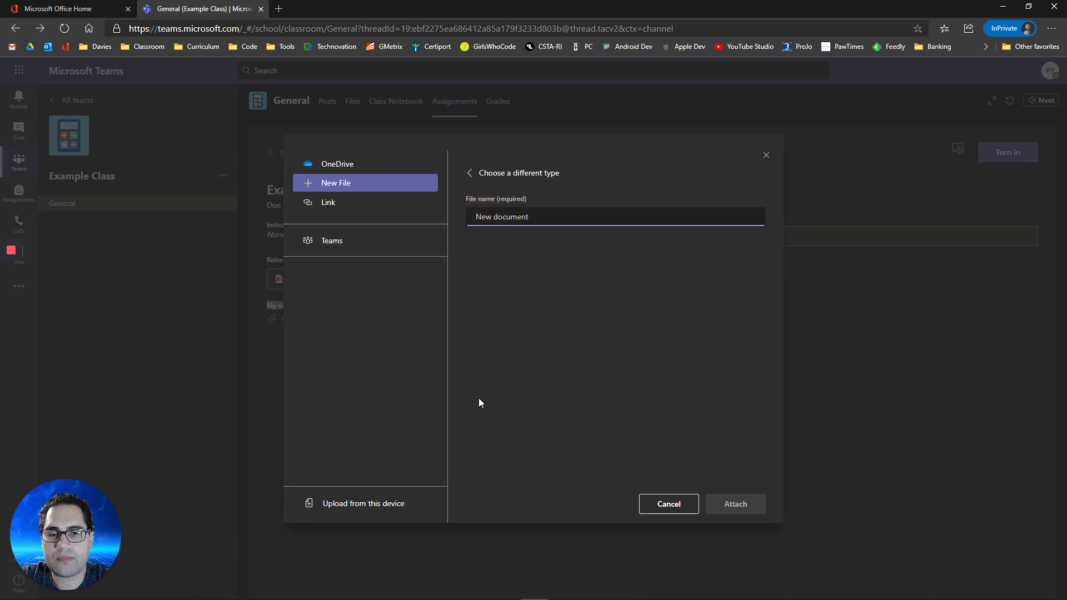
mouse_move(531, 264)
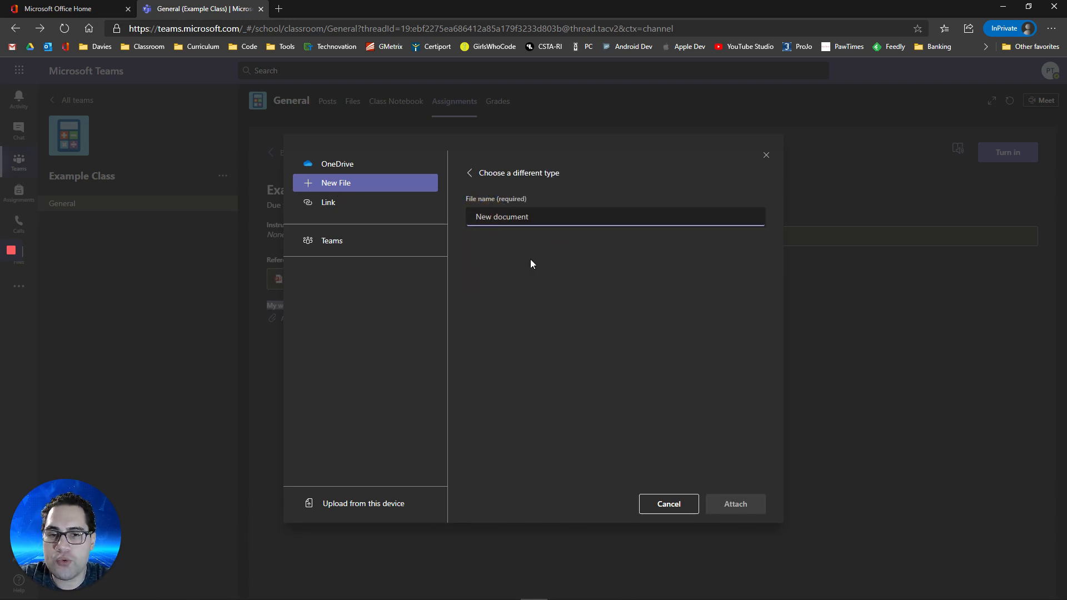
mouse_move(511, 239)
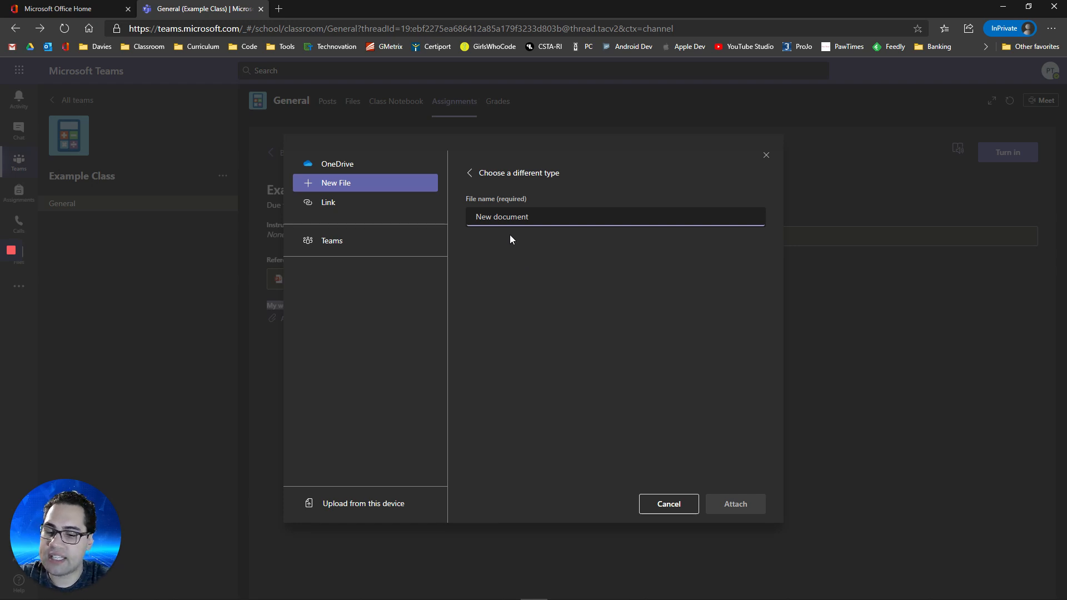
type("Example")
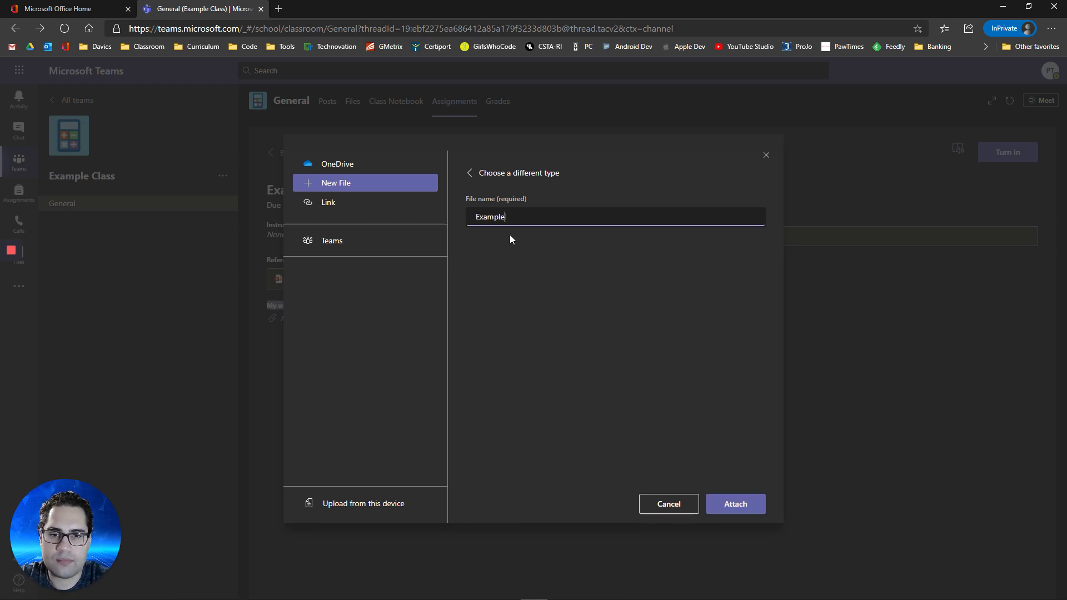
type("Submission")
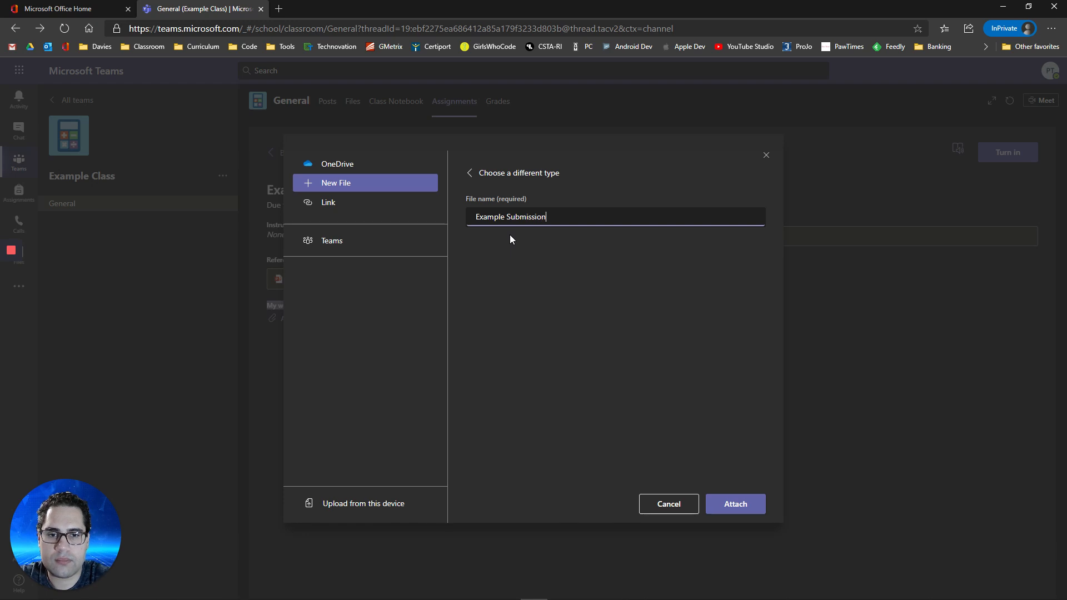
left_click(734, 504)
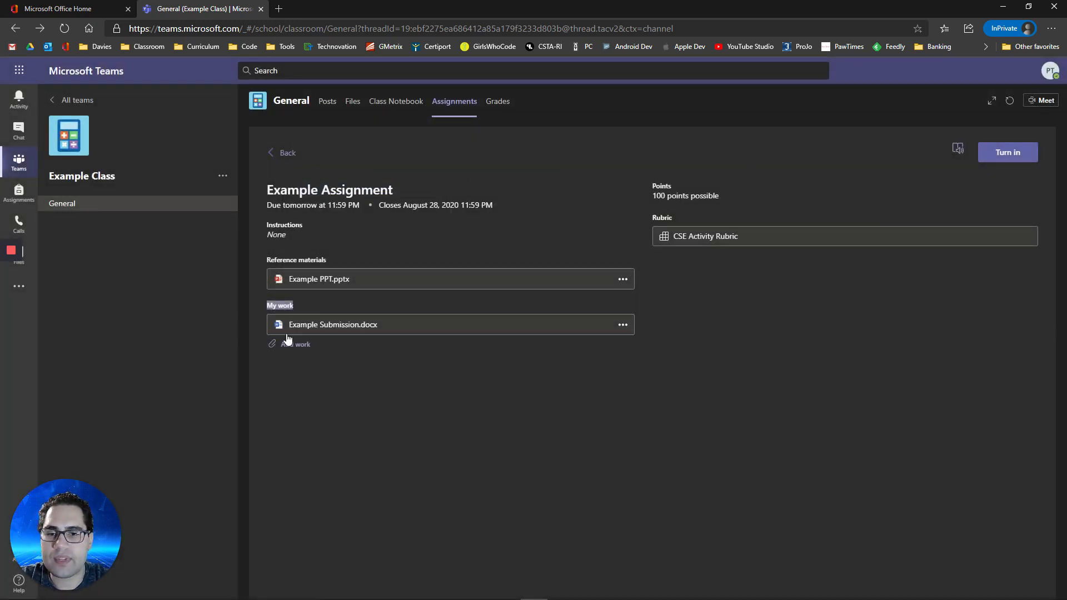
mouse_move(382, 445)
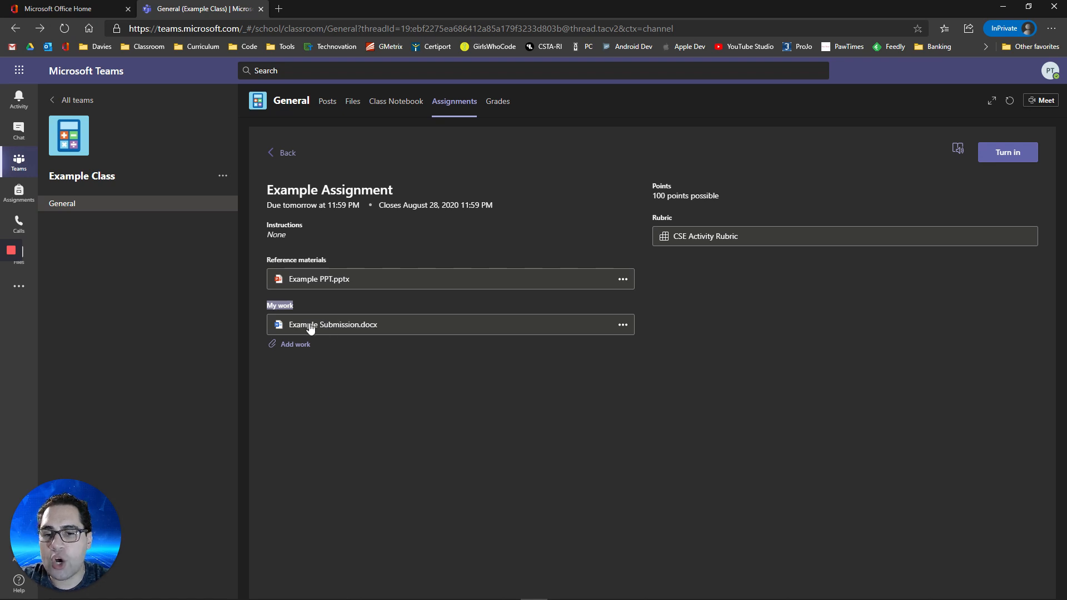
mouse_move(313, 279)
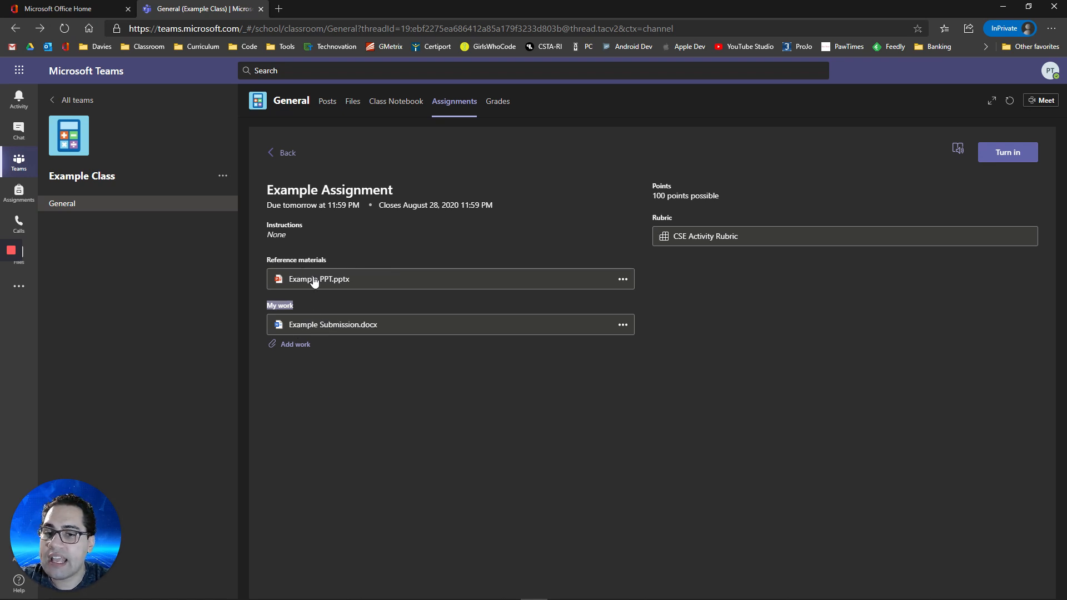
mouse_move(326, 330)
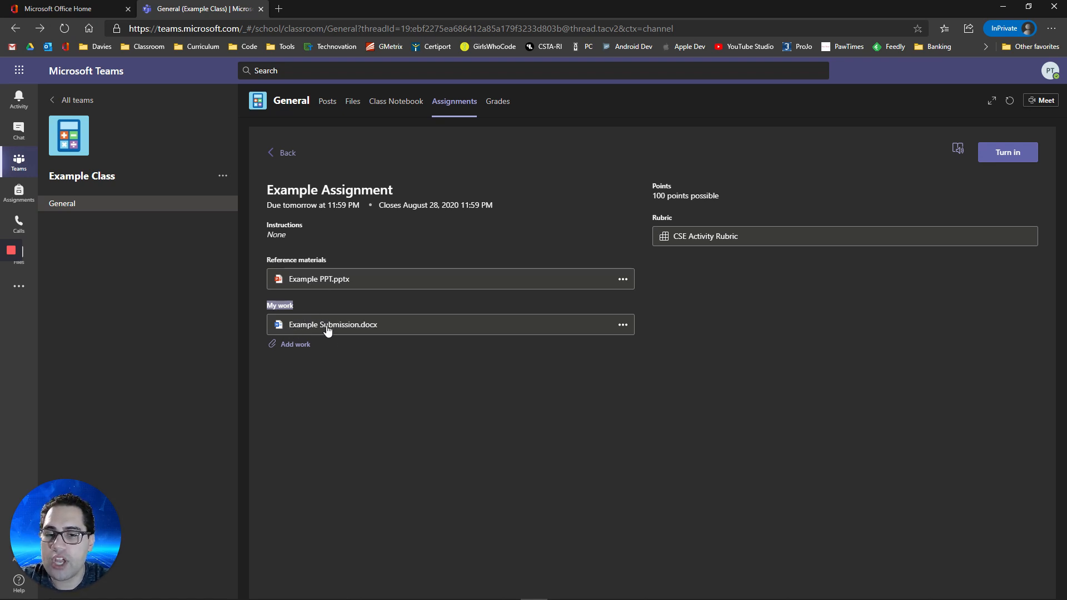
- Type sample text into Example Submission.docx, close it, then reopen and close it again
left_click(333, 324)
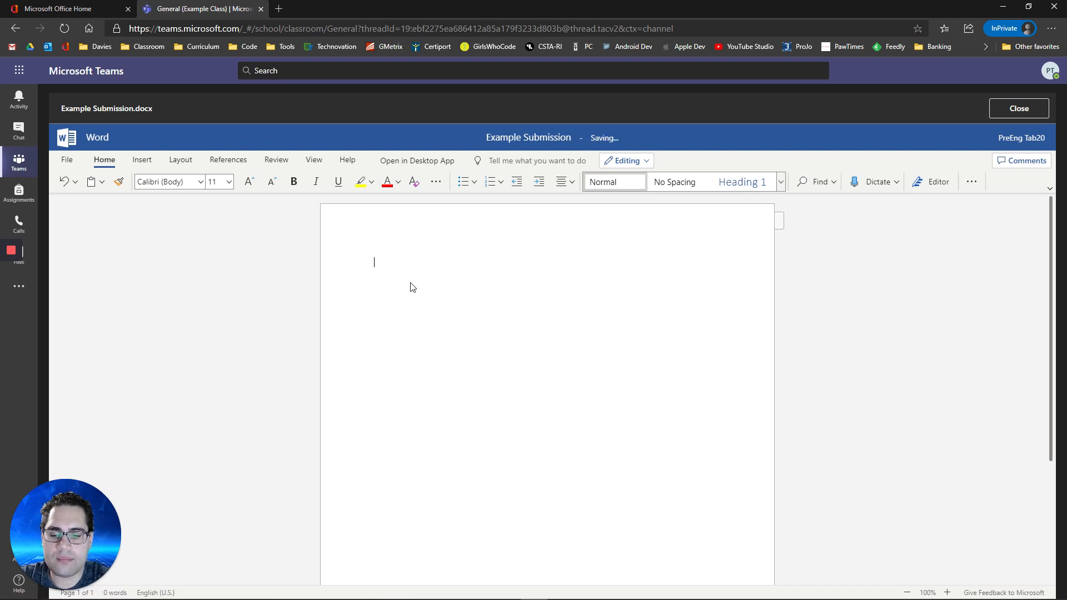
type("Example")
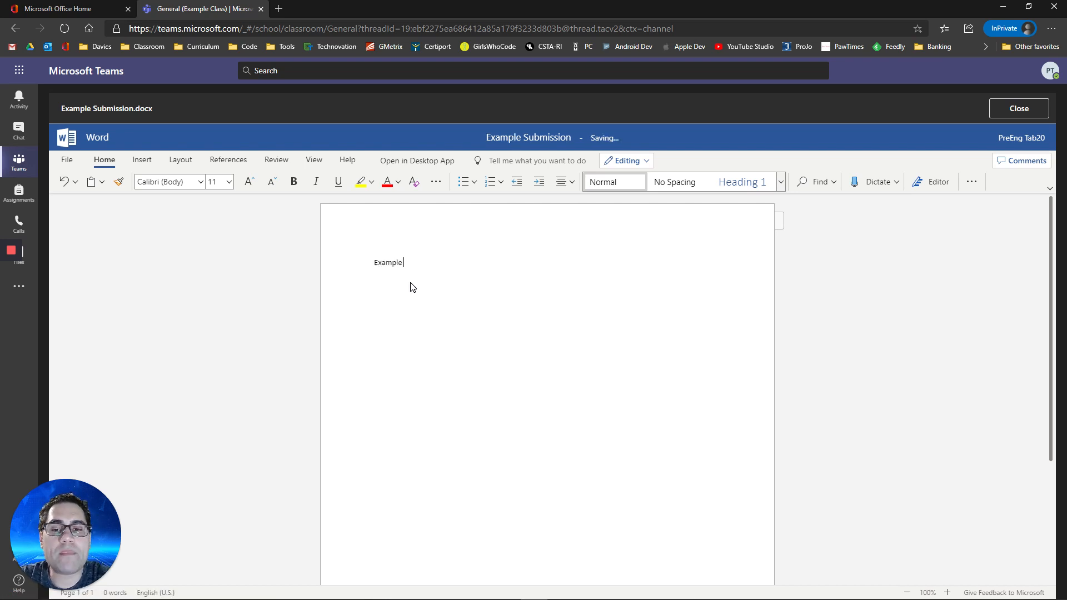
type("jadjaj doajpefopapefoad")
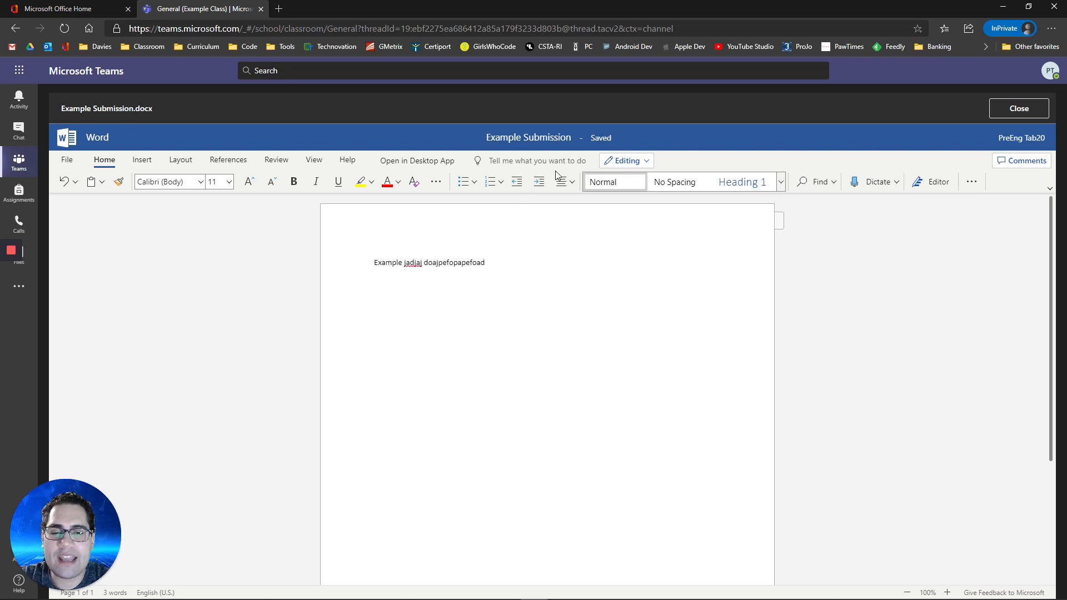
mouse_move(609, 153)
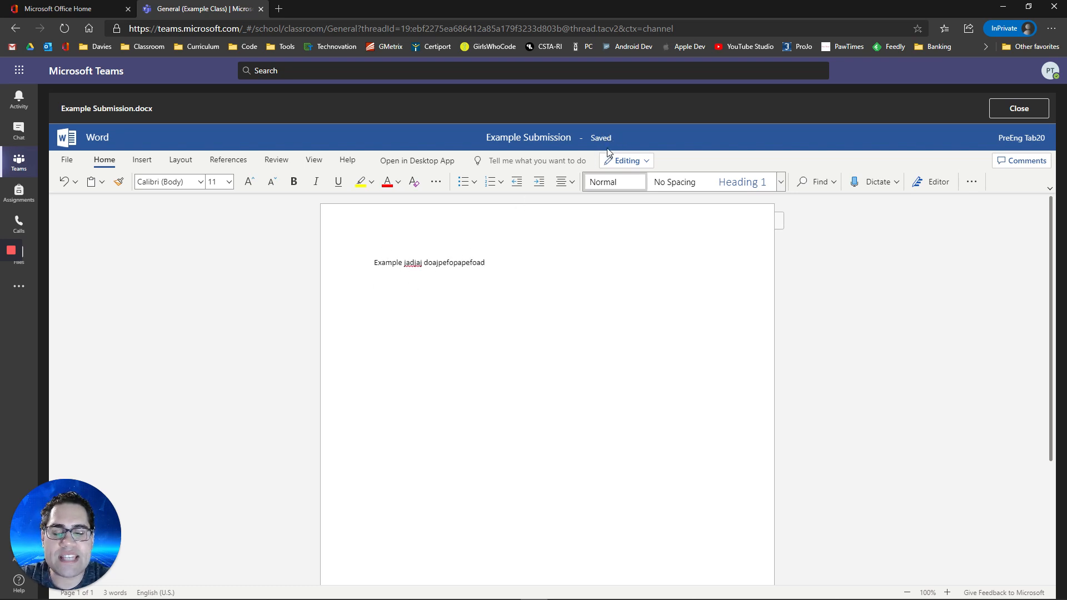
mouse_move(502, 262)
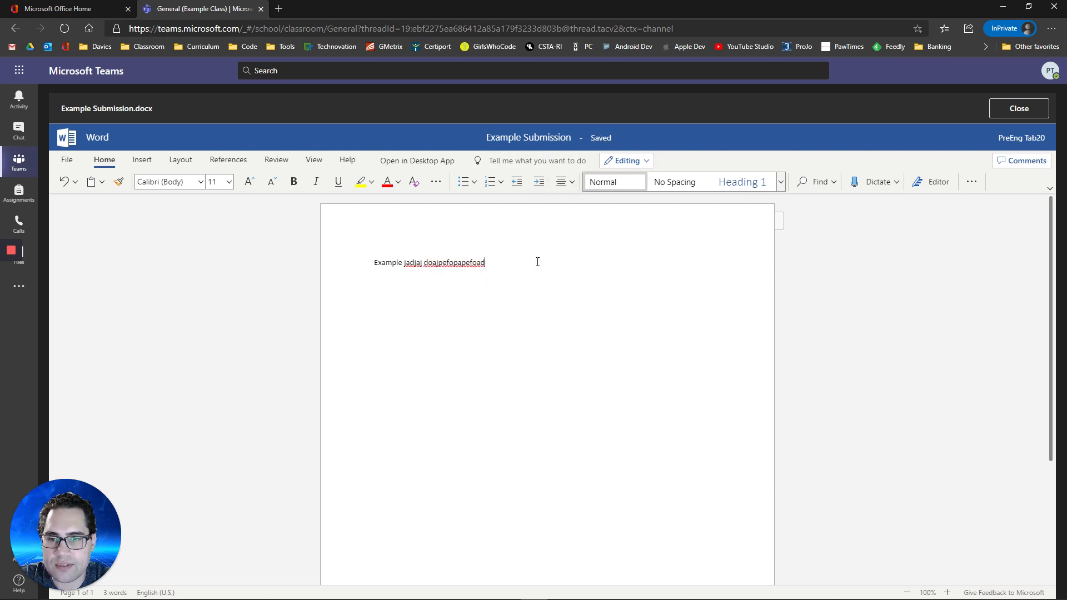
mouse_move(397, 363)
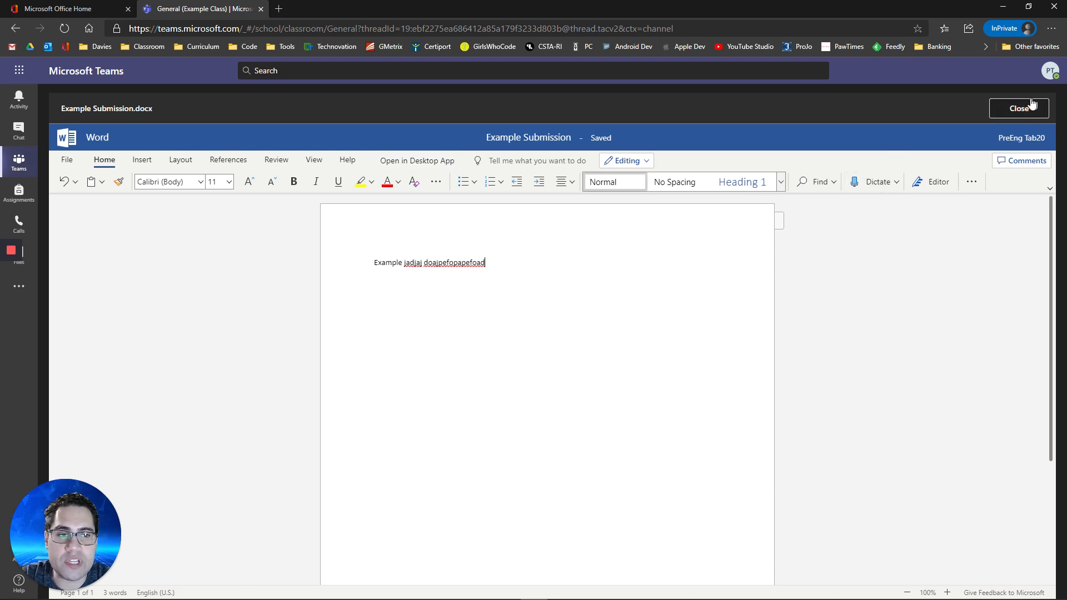
left_click(1018, 108)
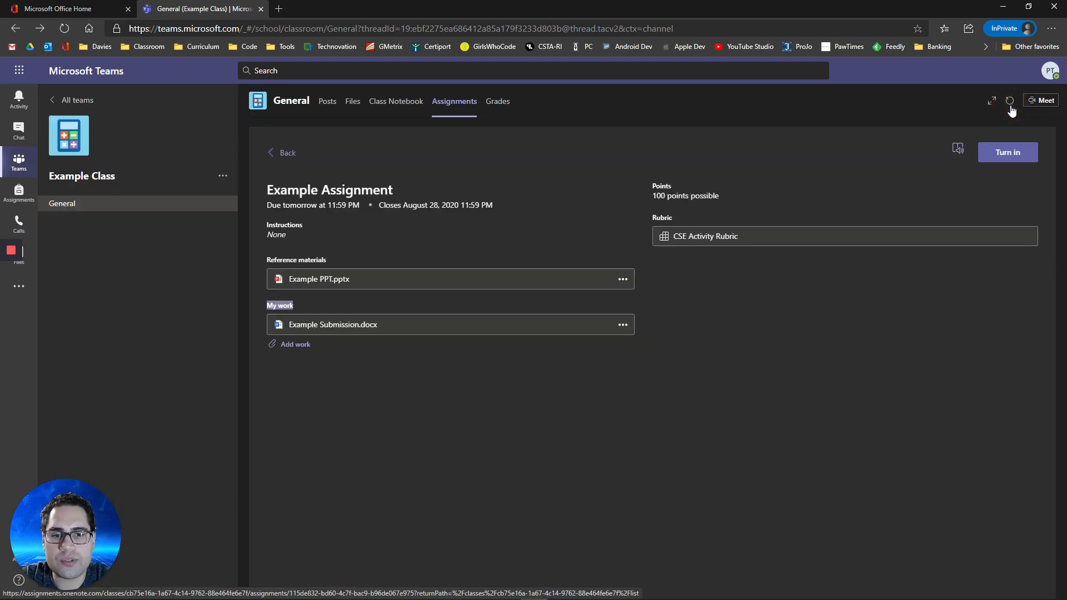
mouse_move(393, 397)
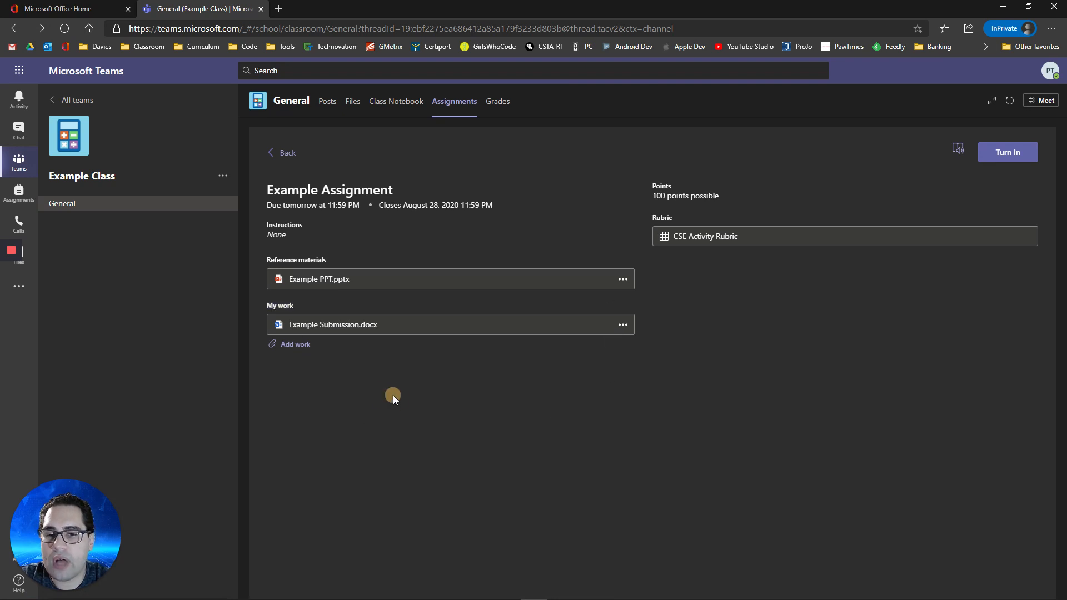
left_click(333, 324)
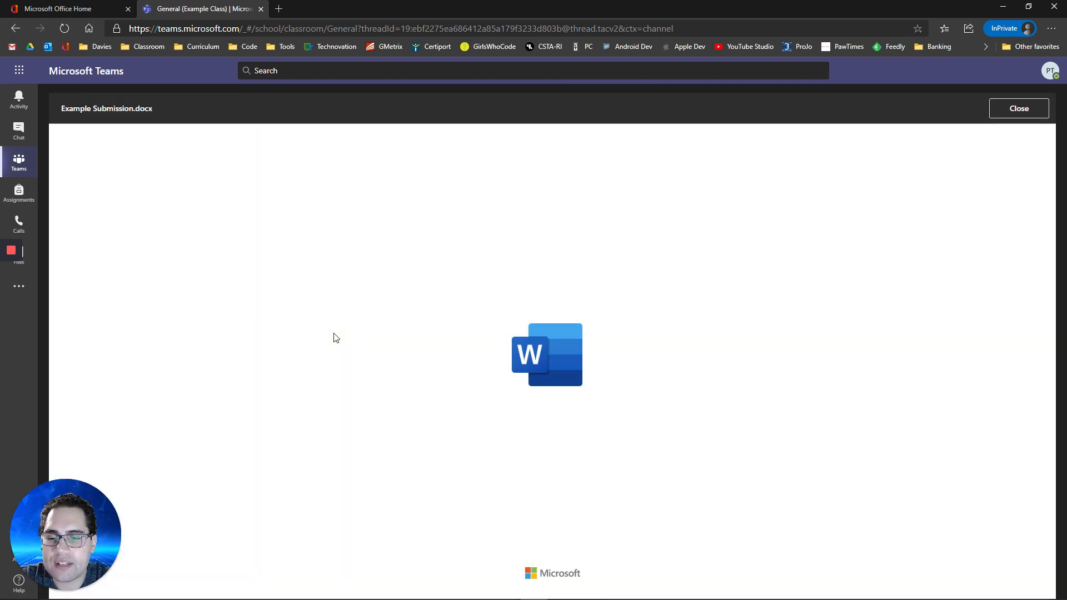
mouse_move(478, 331)
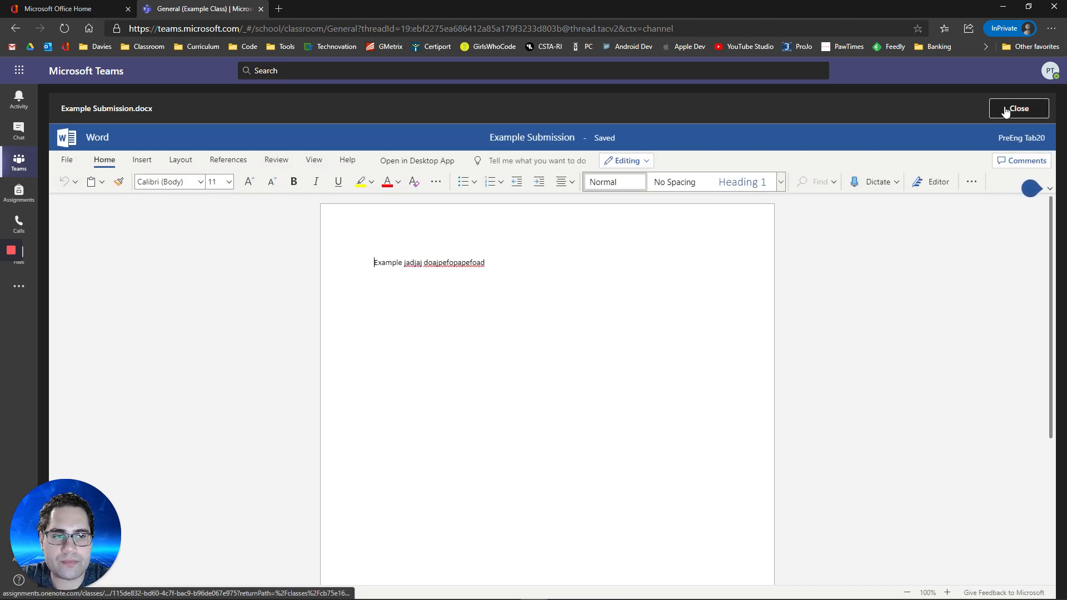
left_click(1019, 109)
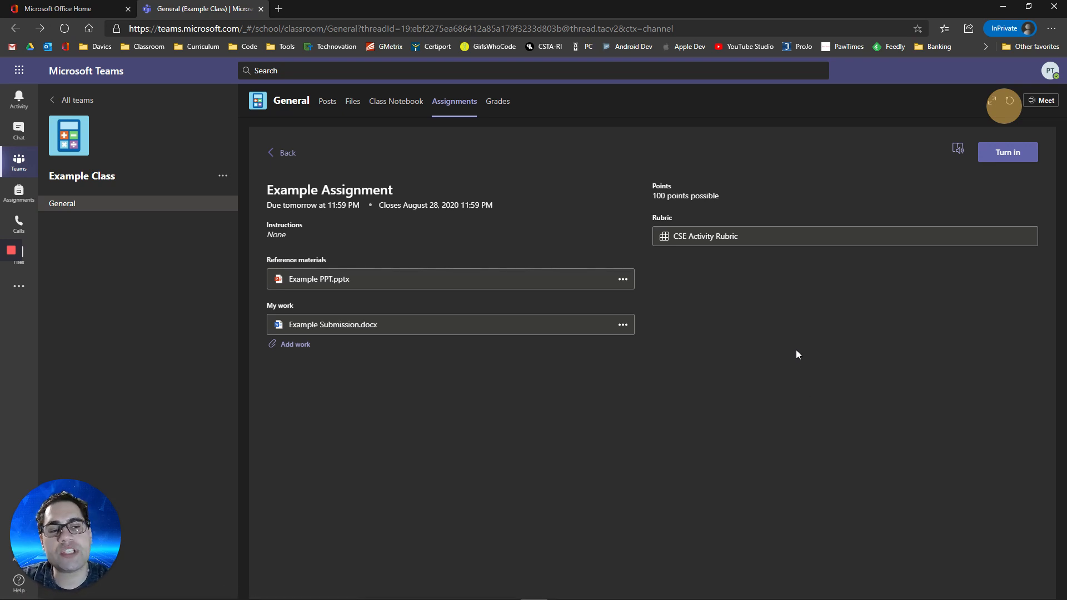
mouse_move(706, 224)
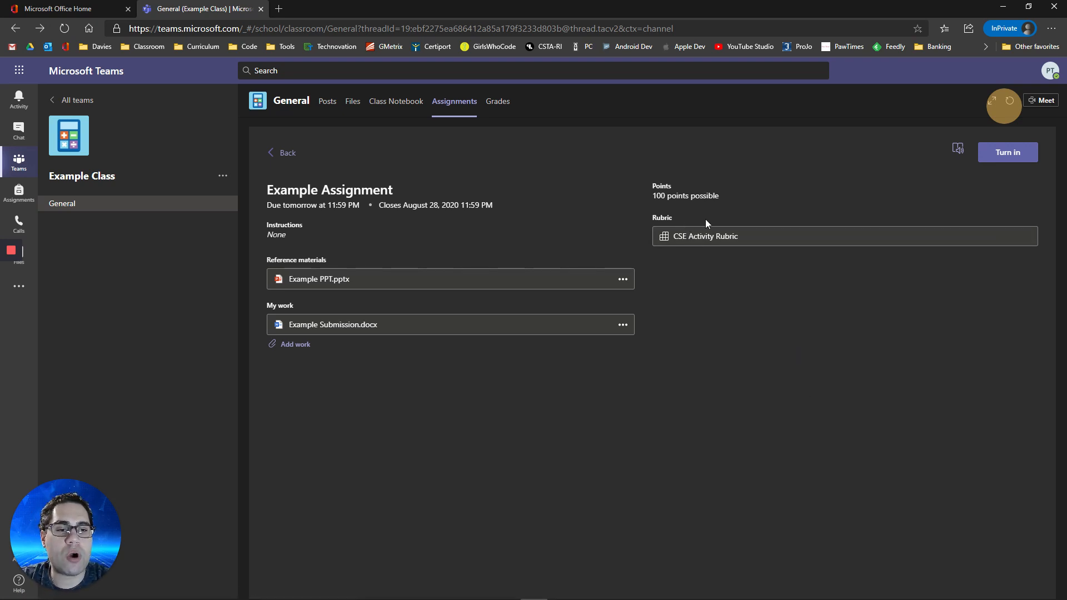
mouse_move(982, 186)
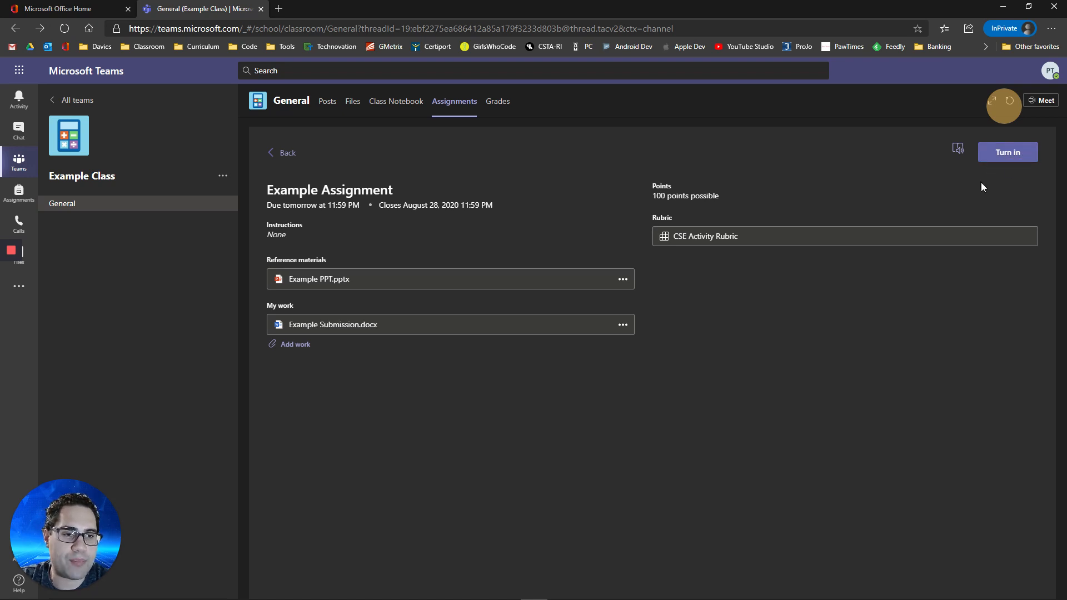
mouse_move(983, 183)
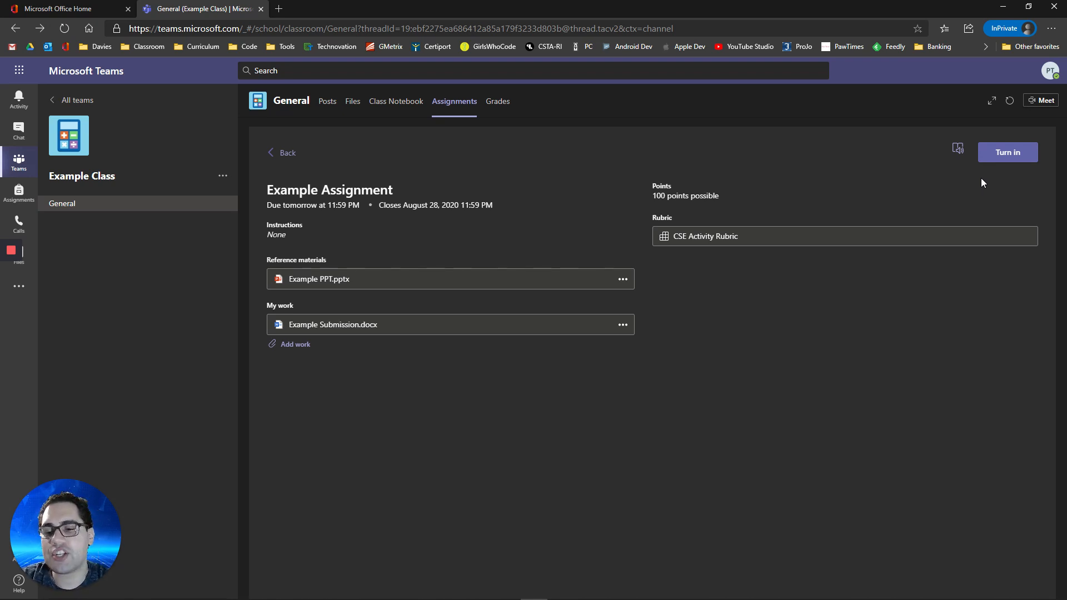
- Turn in Example Assignment with Example Submission.docx as the work
left_click(1007, 151)
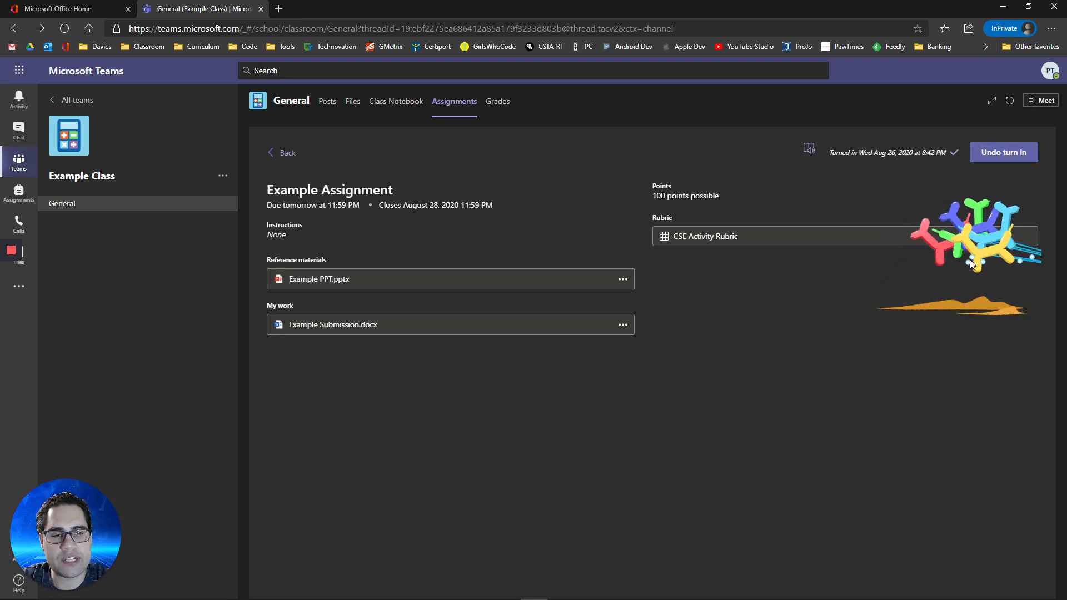
mouse_move(958, 280)
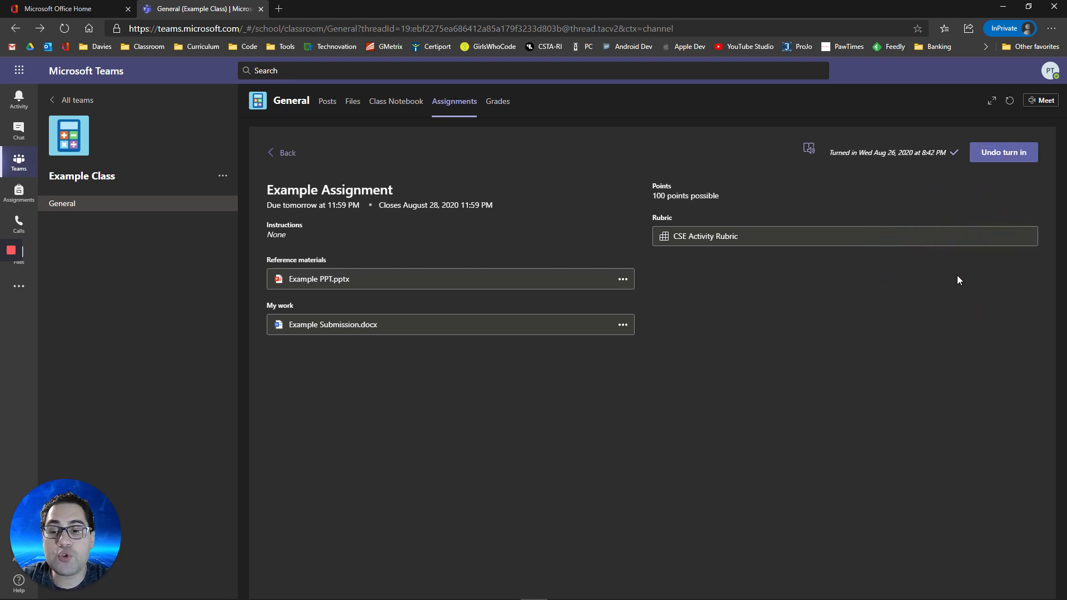
mouse_move(1004, 152)
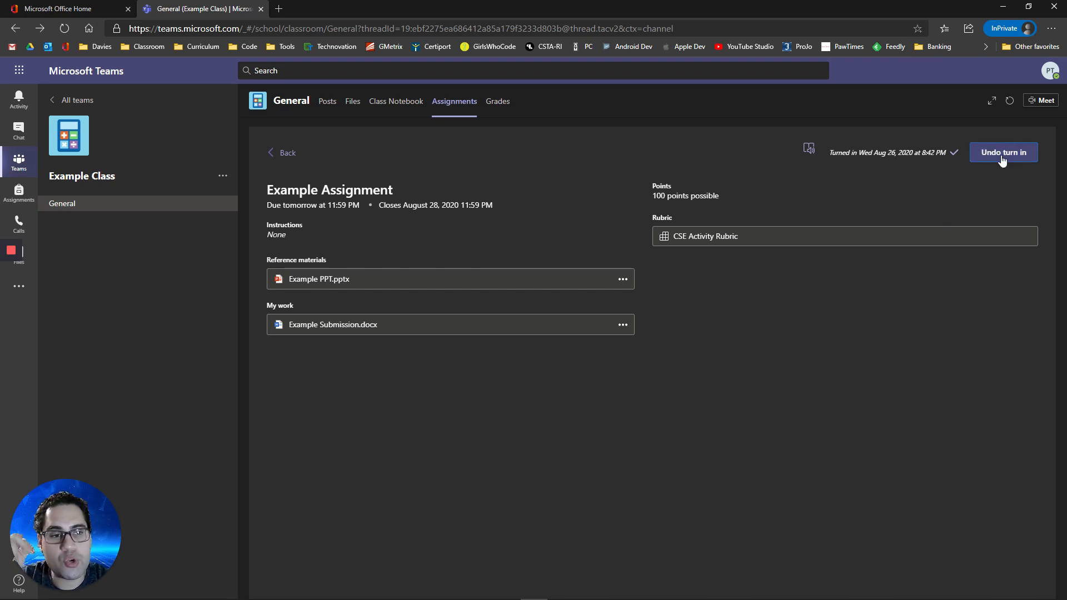
mouse_move(313, 331)
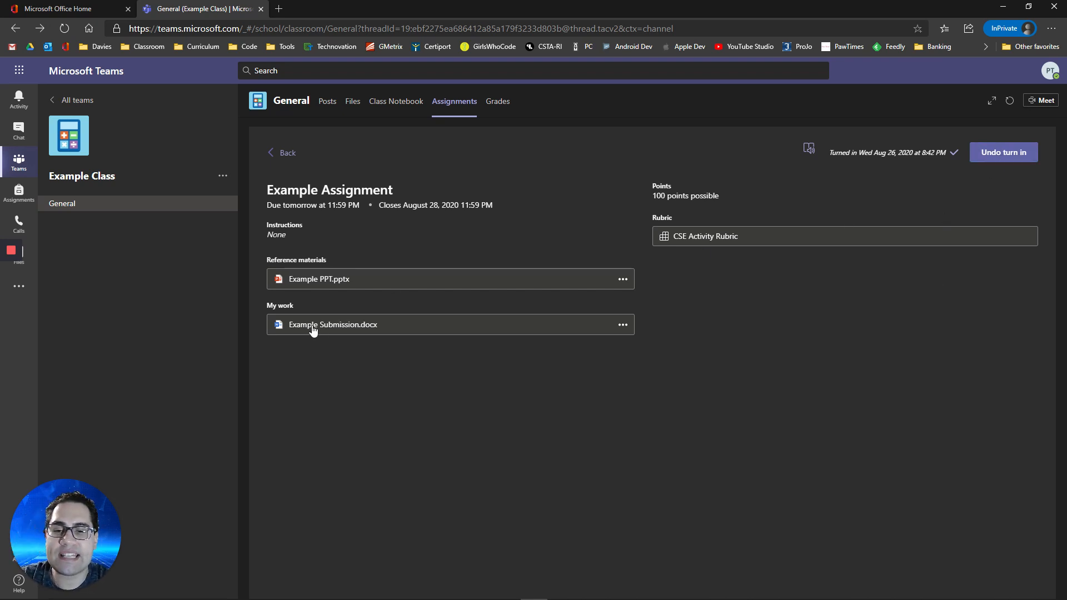
mouse_move(798, 413)
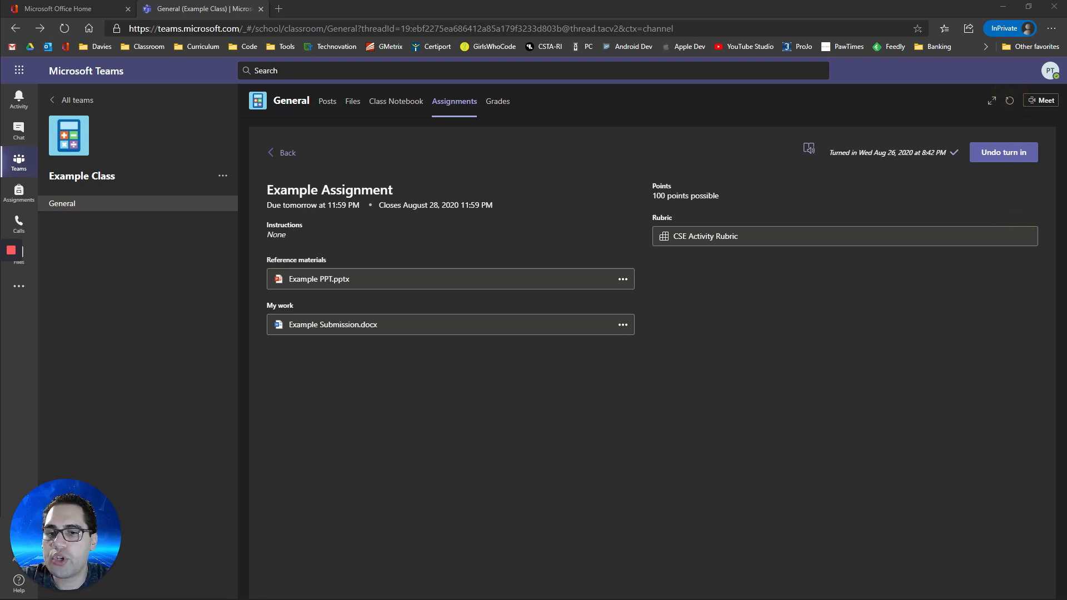
- View the General channel posts, then open the 'Assignment returned' notification
left_click(327, 100)
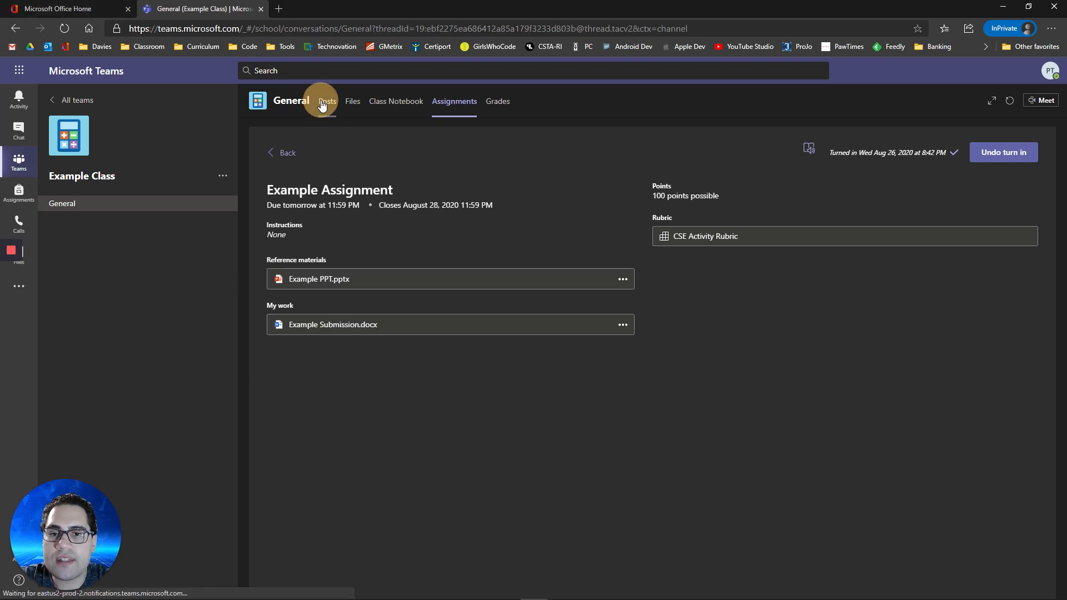
left_click(327, 100)
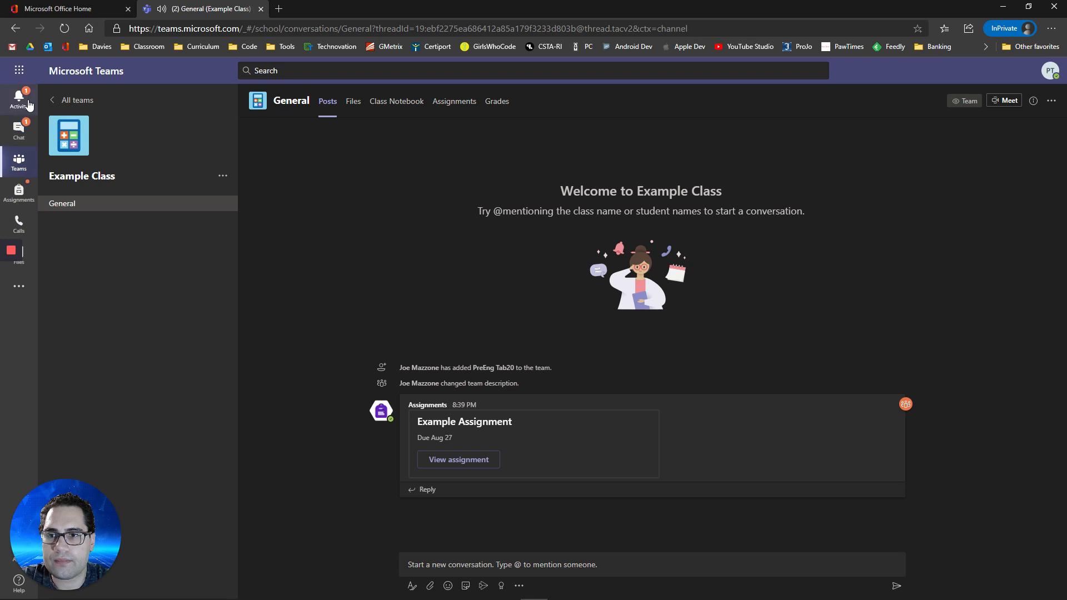
left_click(458, 460)
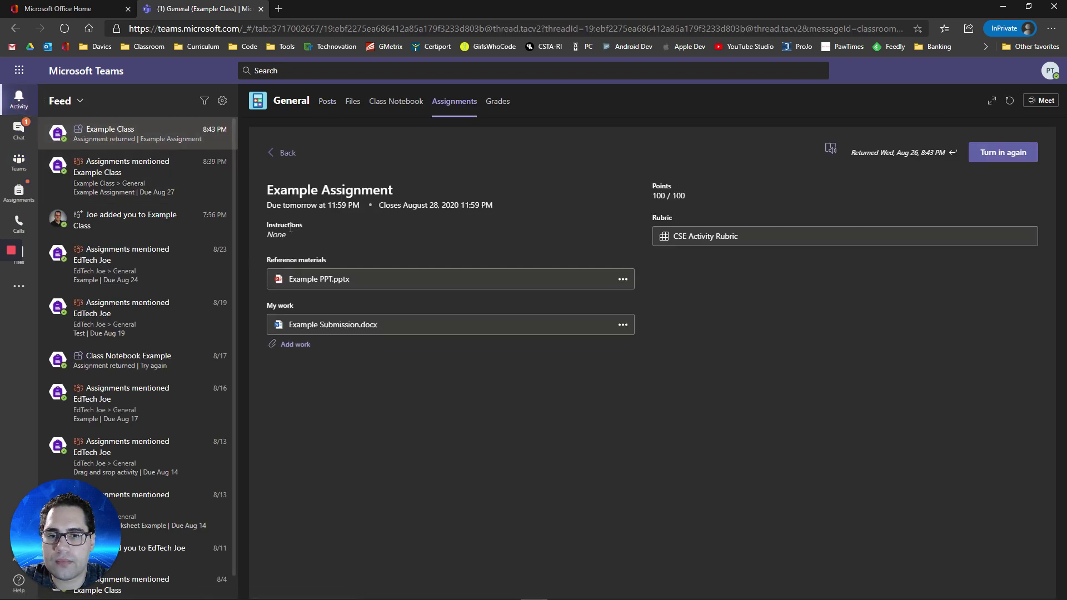
mouse_move(302, 313)
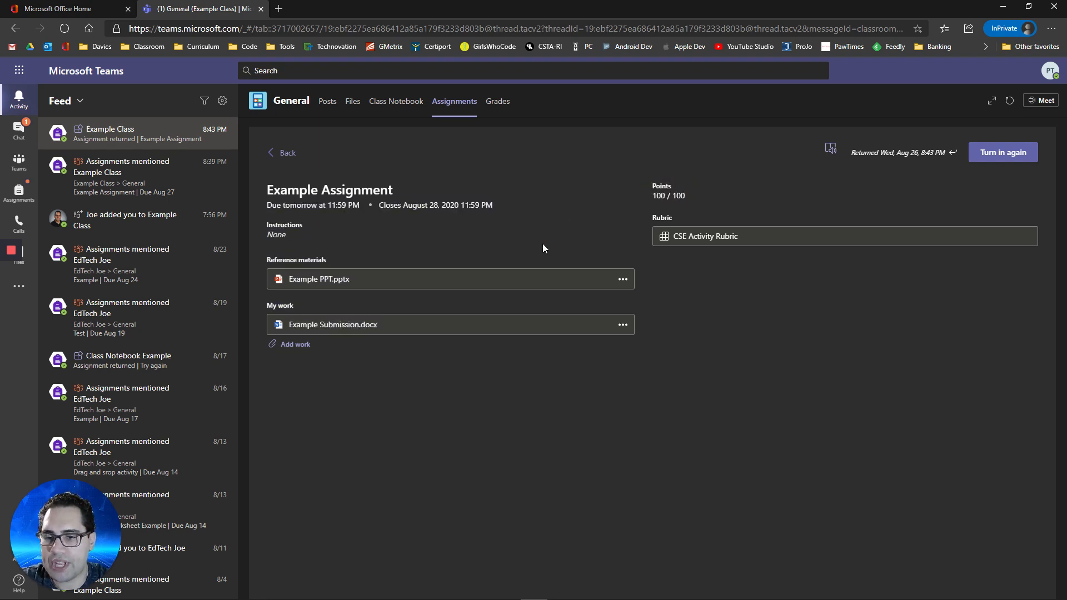
- View the class gradebook showing Example Assignment due tomorrow, returned with 100/100 points
left_click(497, 101)
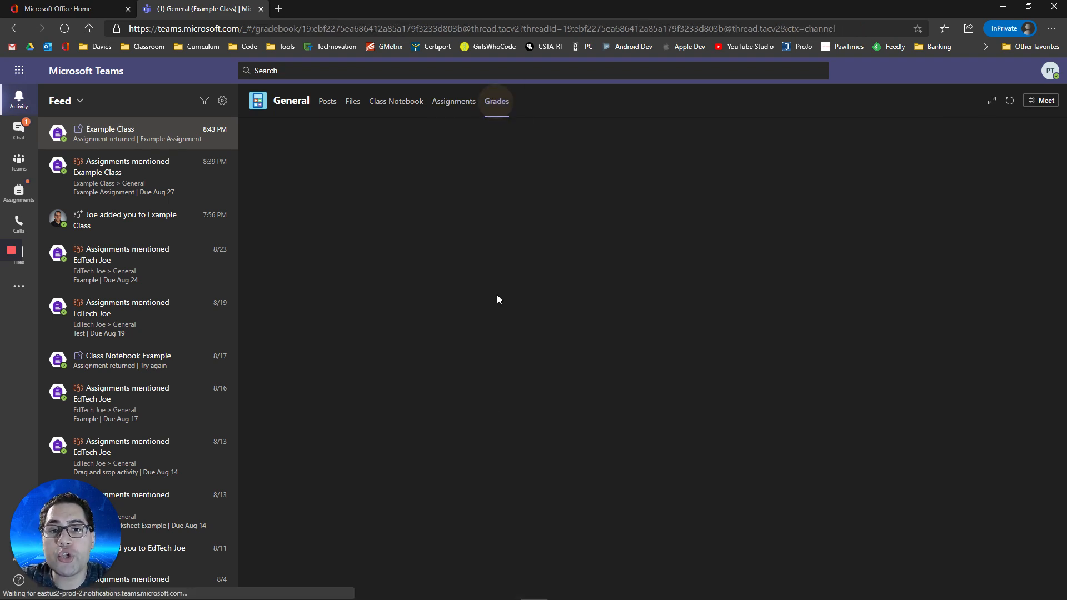
left_click(496, 100)
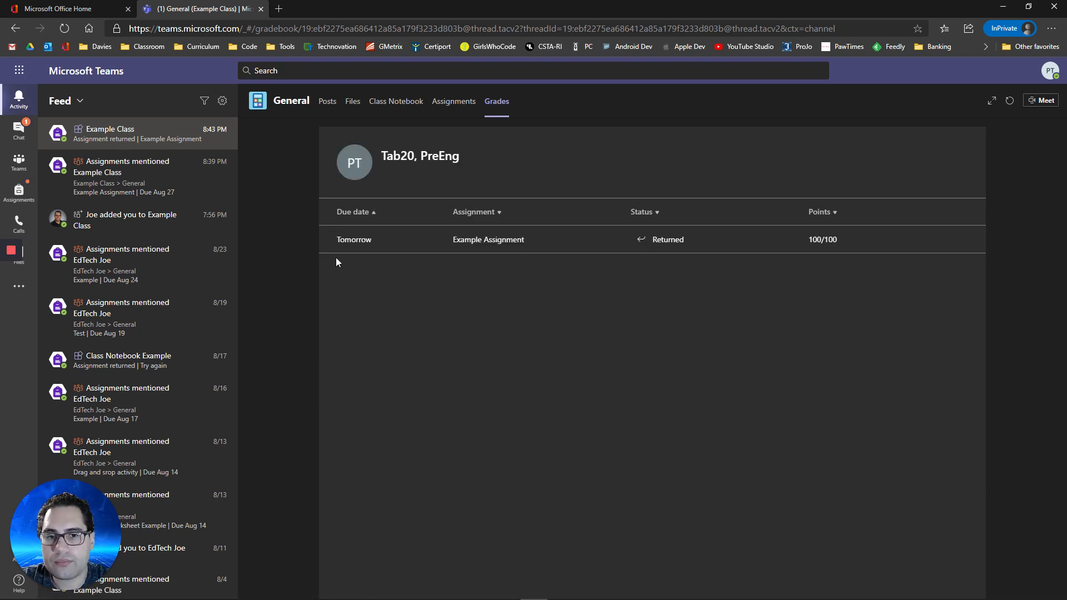
mouse_move(364, 240)
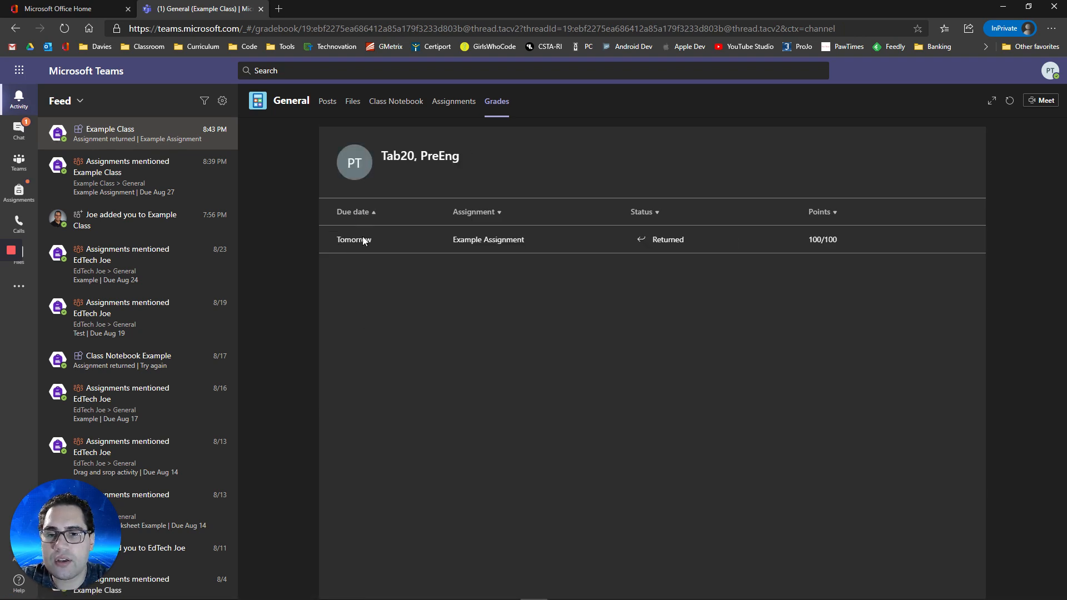
mouse_move(352, 436)
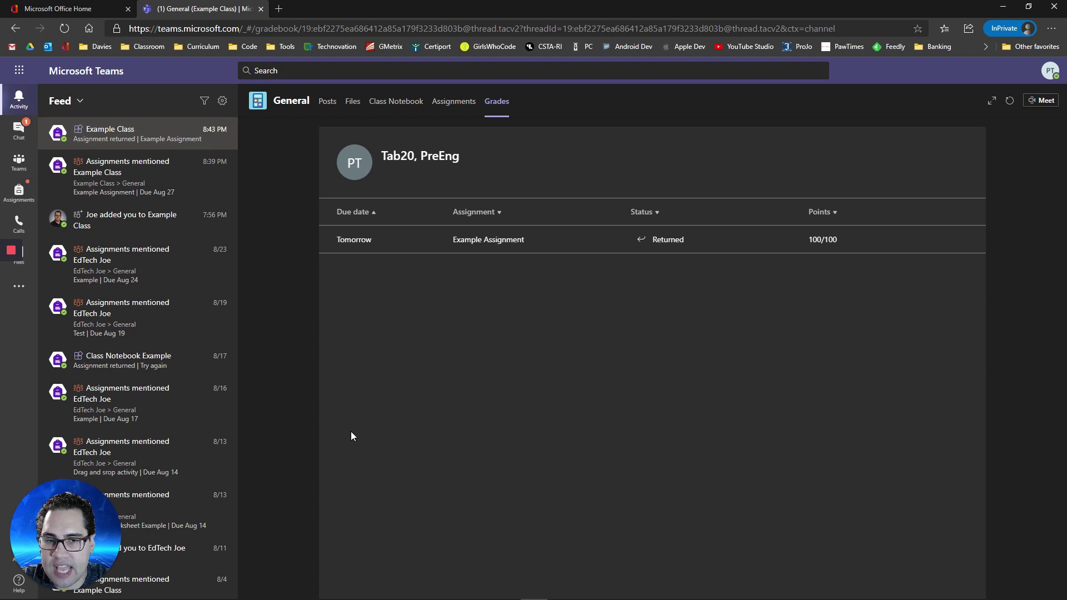
mouse_move(567, 243)
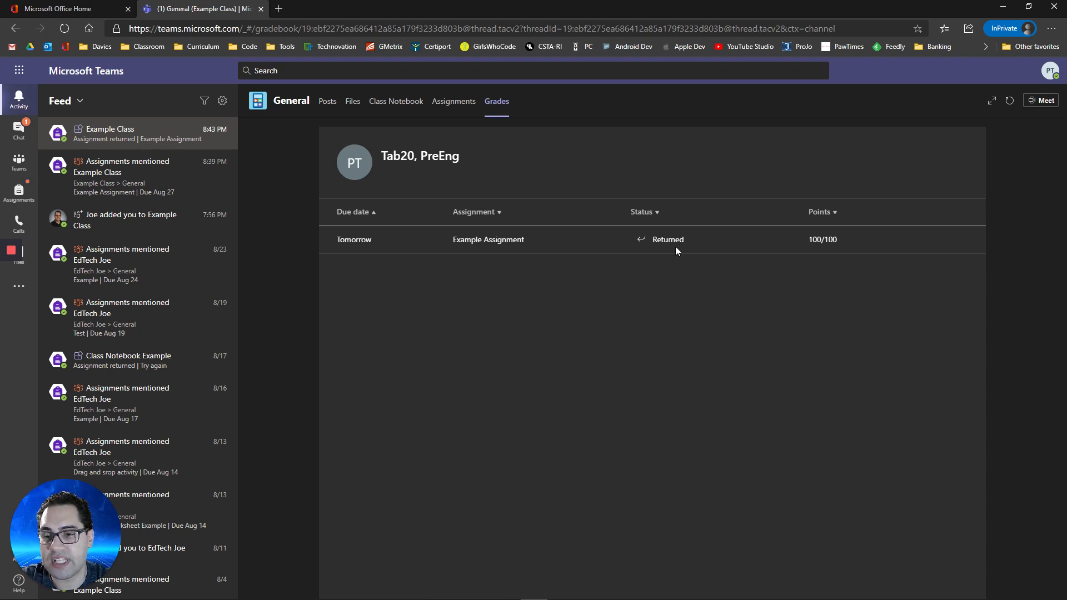
mouse_move(812, 249)
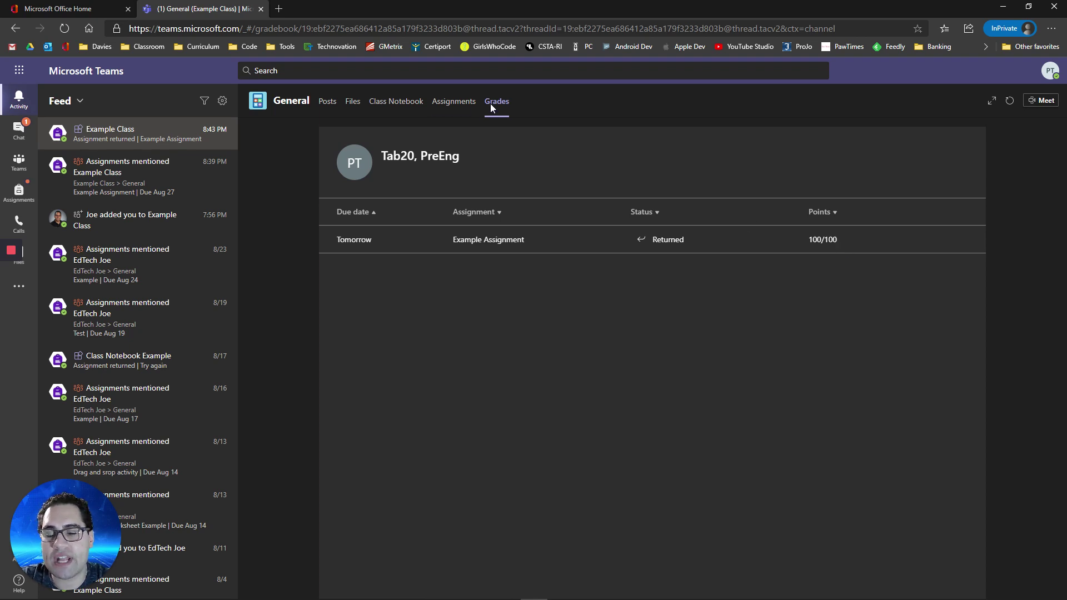
mouse_move(464, 250)
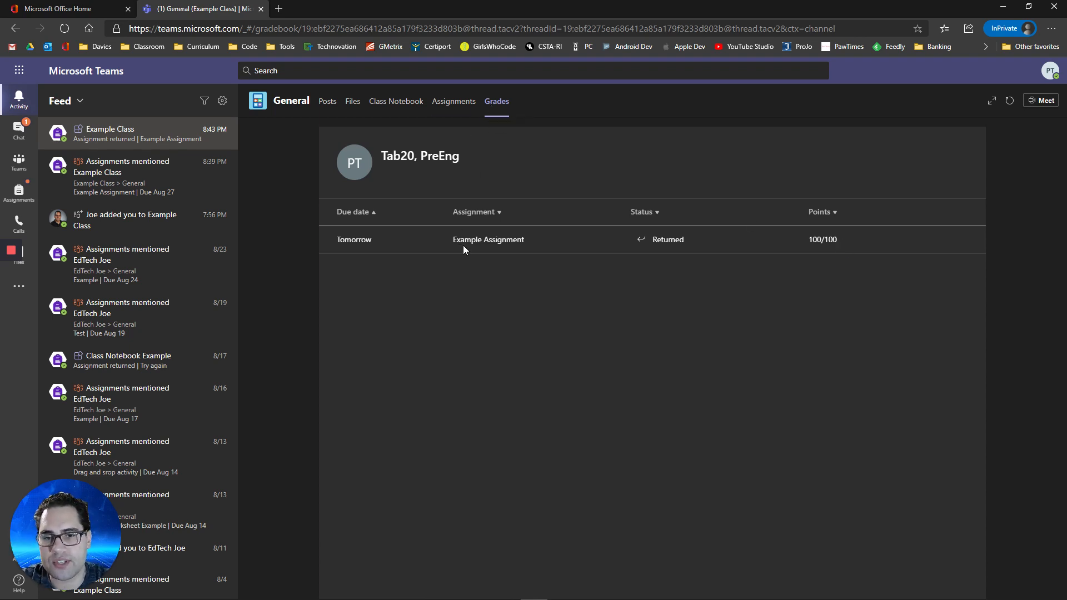
left_click(453, 100)
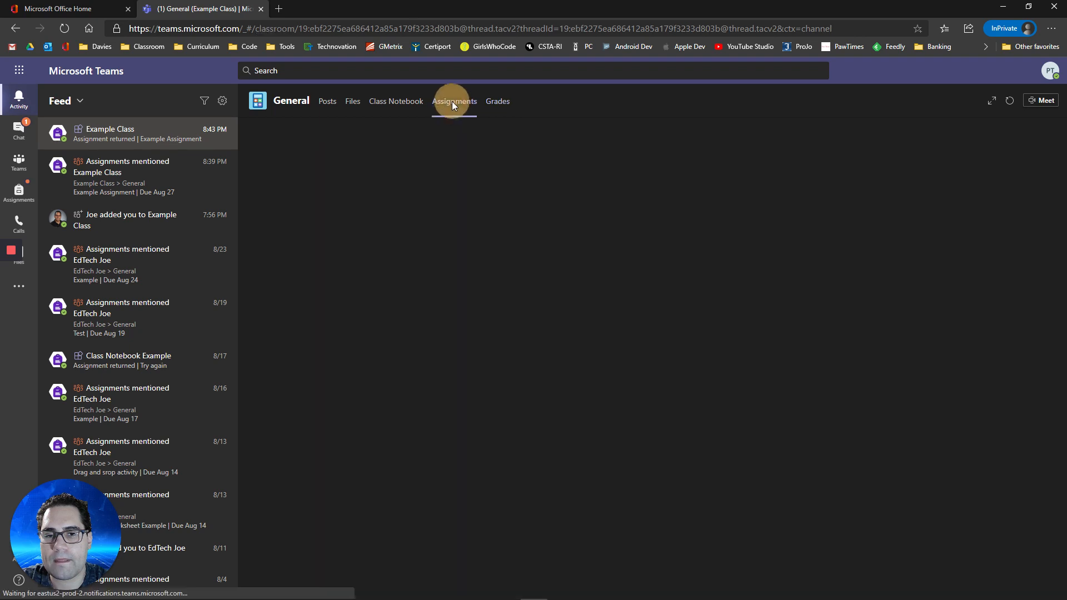
- Check the Assignments tab: nothing to turn in, Example Assignment under Completed
left_click(454, 100)
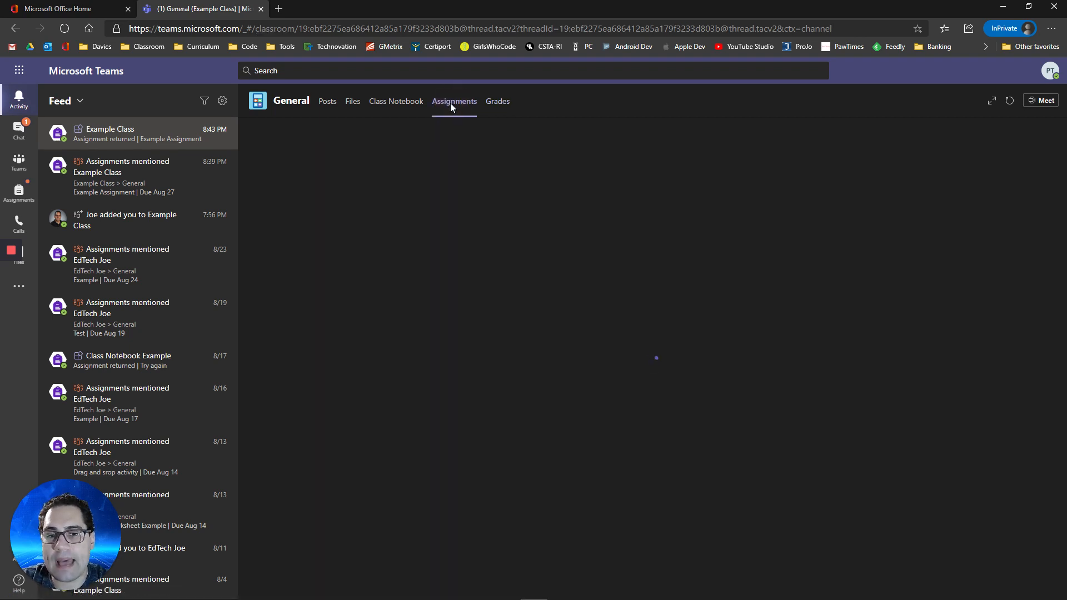
left_click(453, 101)
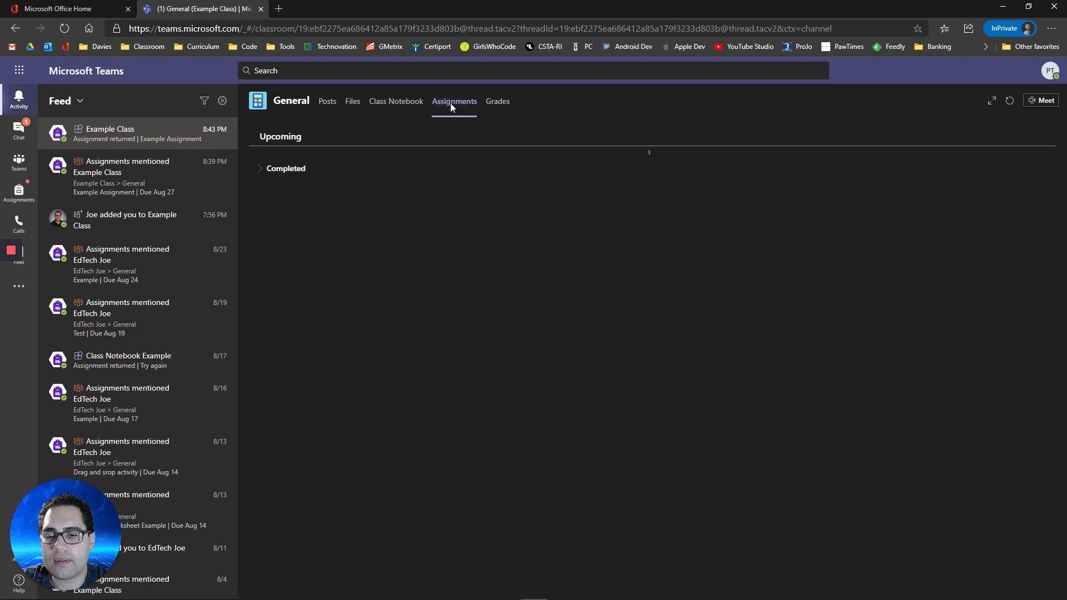
left_click(454, 100)
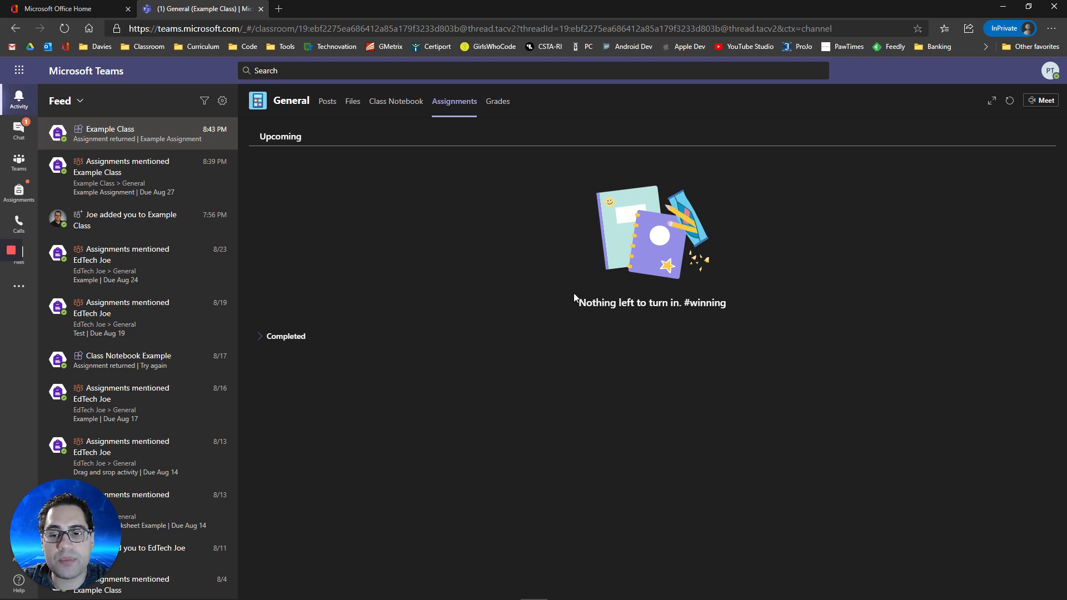
mouse_move(686, 309)
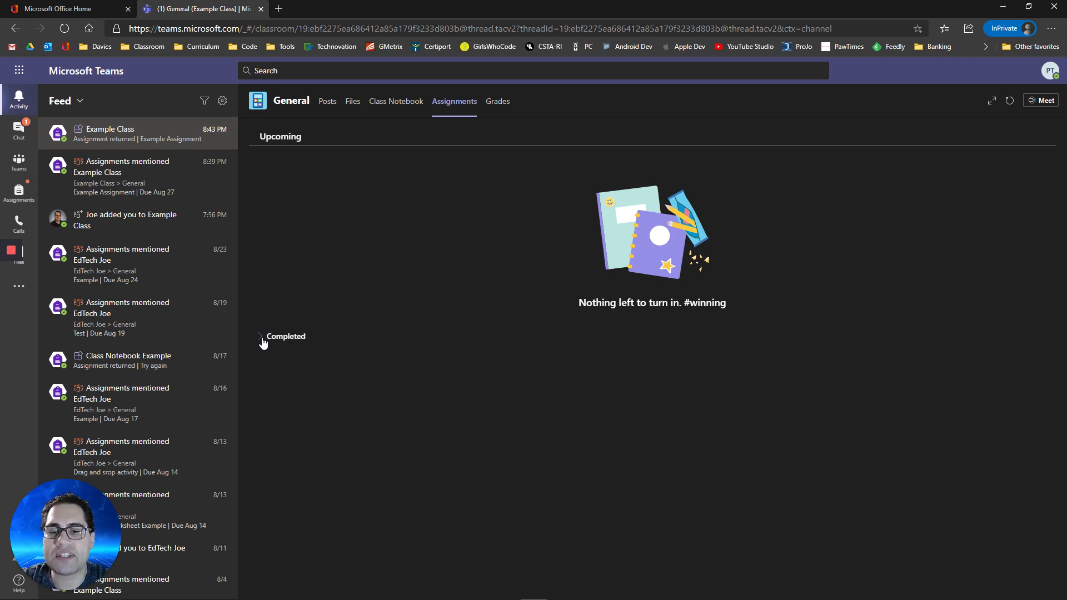
left_click(259, 336)
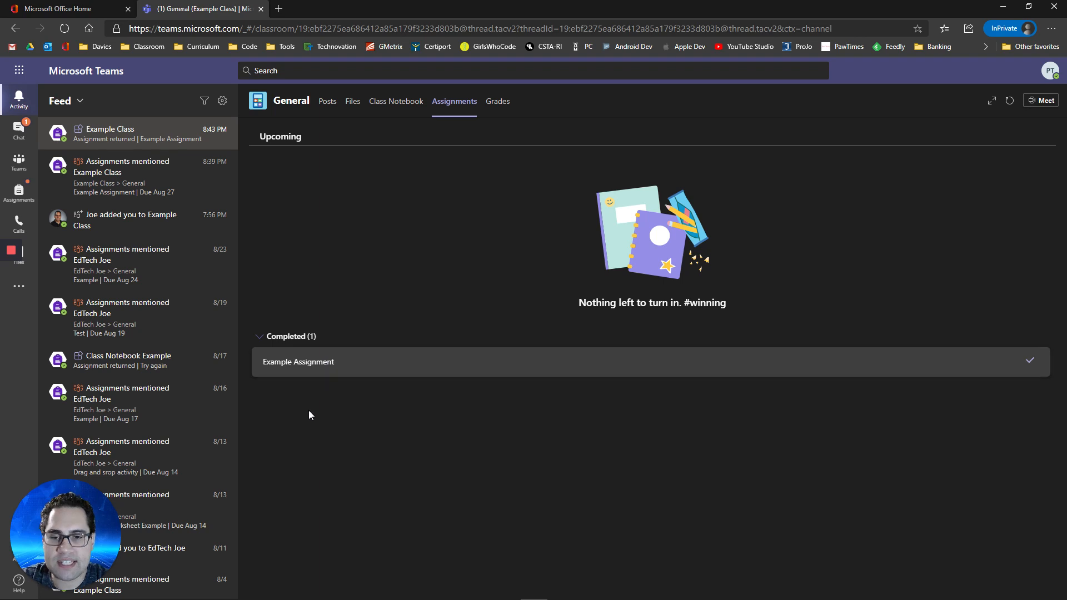
mouse_move(264, 574)
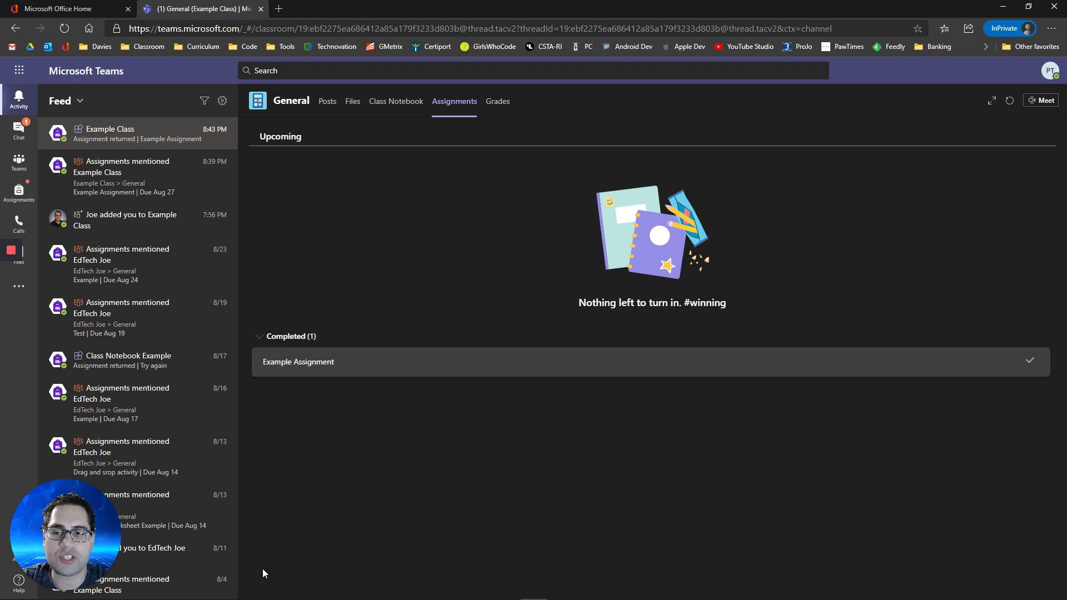
mouse_move(239, 464)
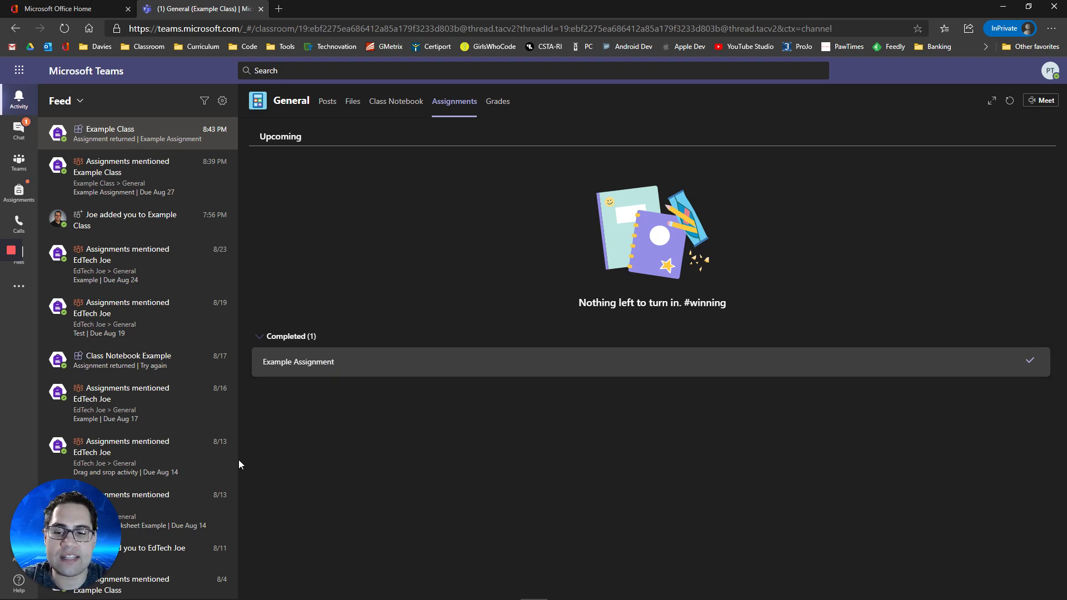
mouse_move(303, 470)
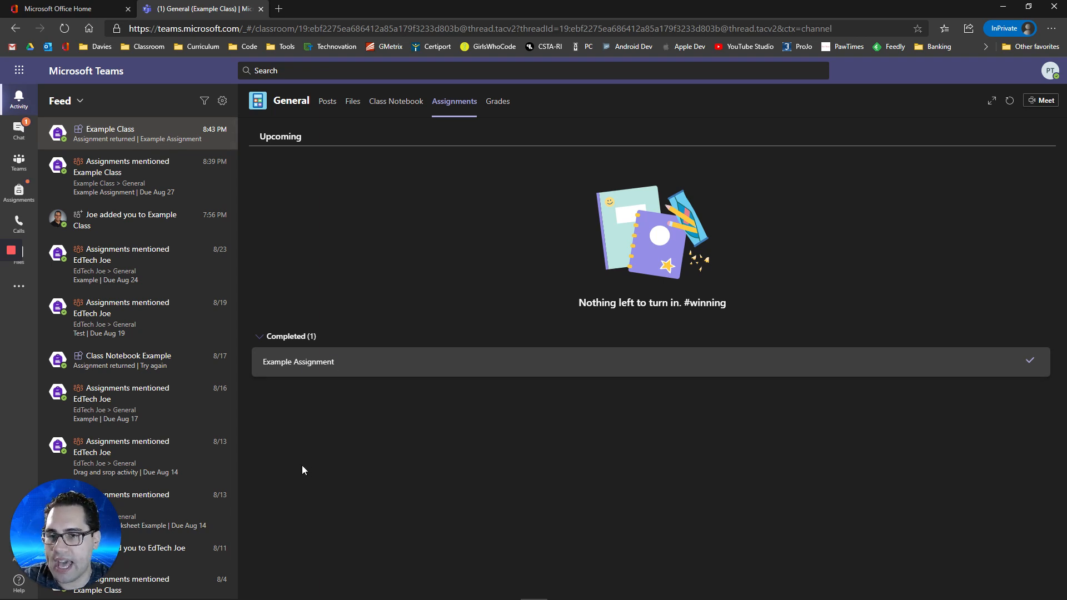
mouse_move(211, 483)
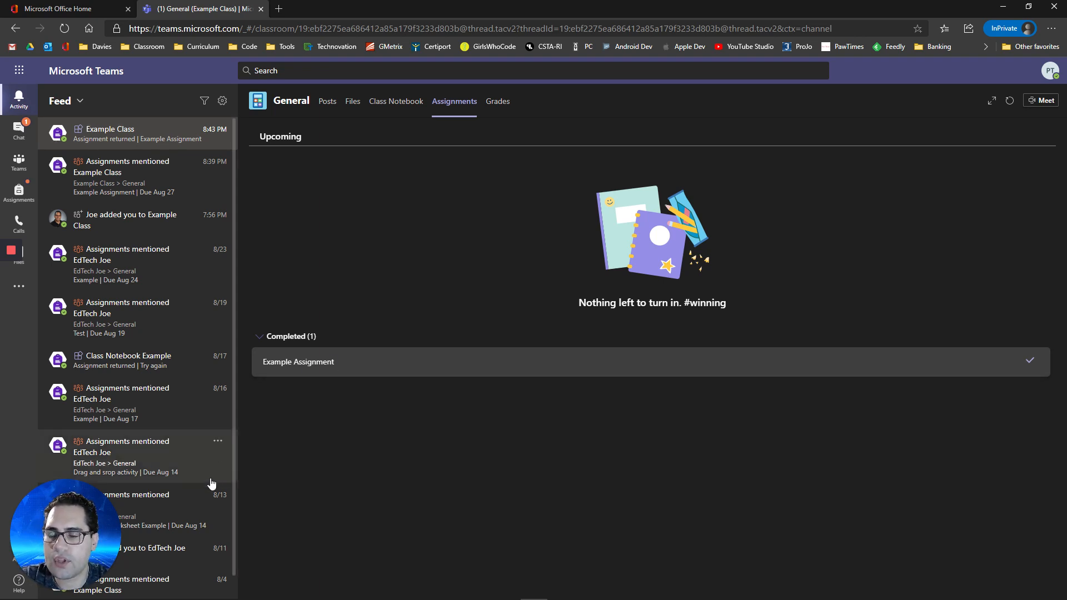
mouse_move(18, 191)
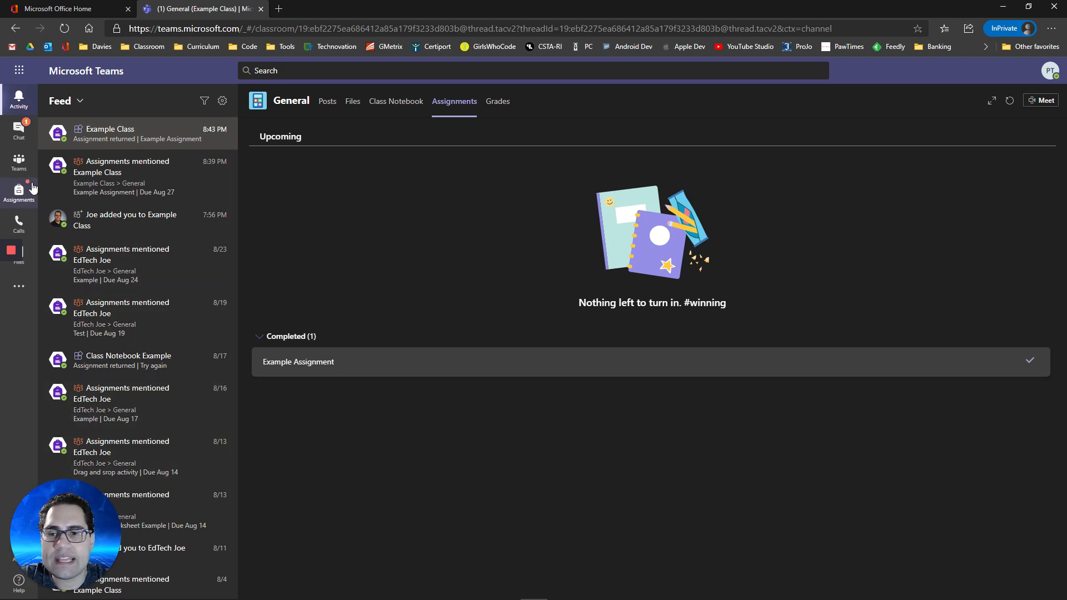
left_click(18, 192)
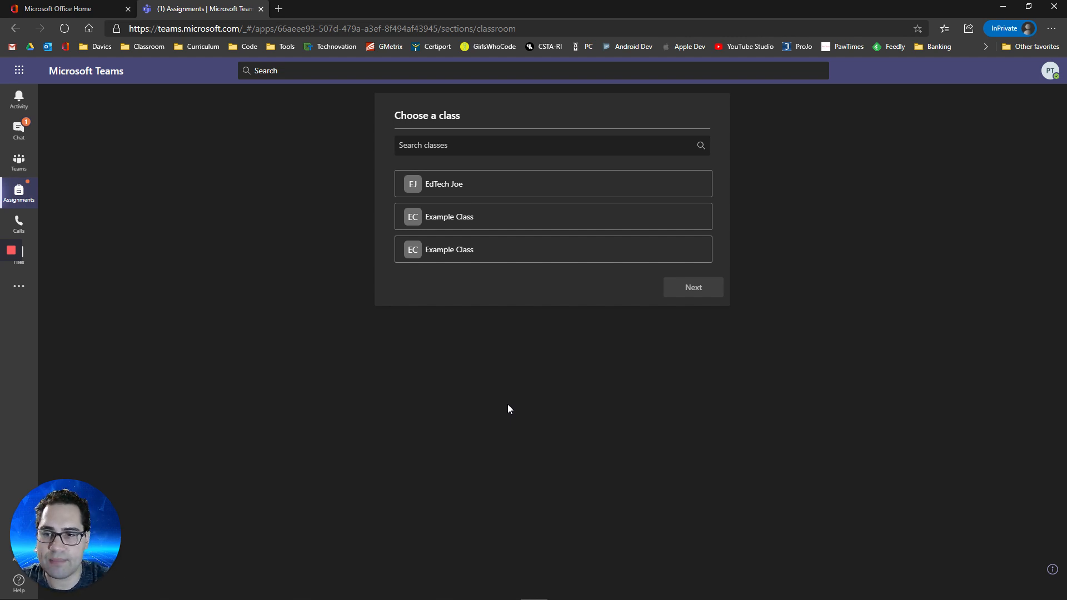
- Pick Example Class from the Assignments app's Choose a class list
left_click(540, 217)
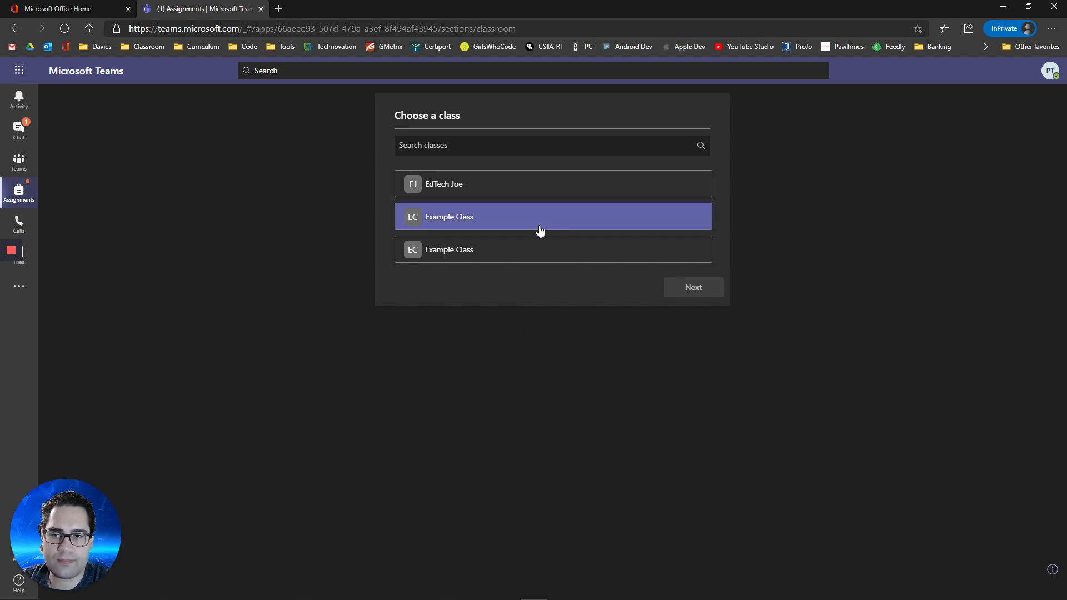
mouse_move(457, 222)
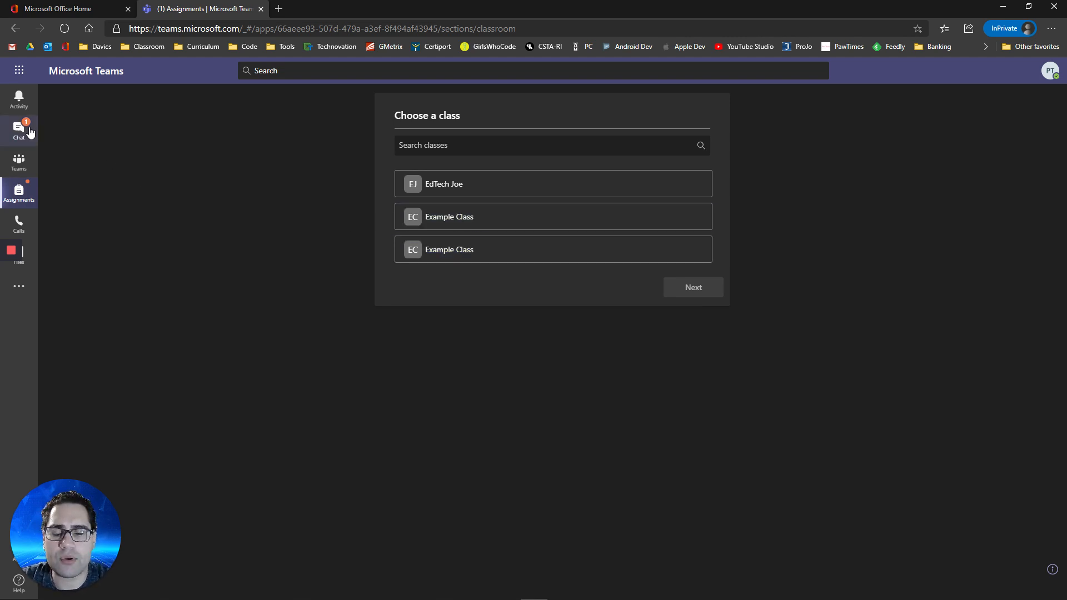
left_click(19, 130)
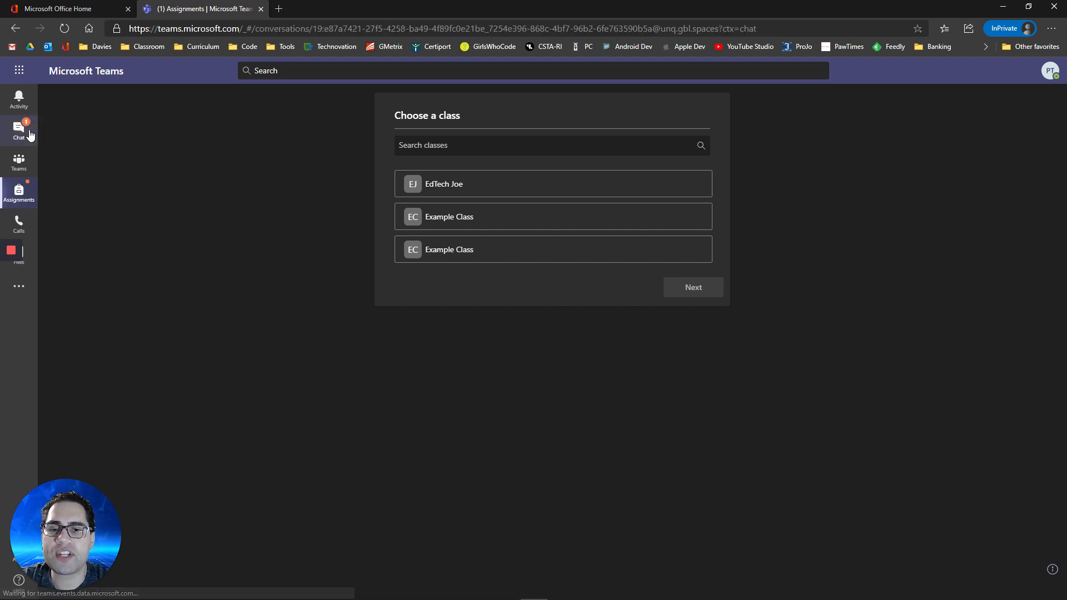
- Open the Assignments bot chat full of assignment returned notices
left_click(18, 131)
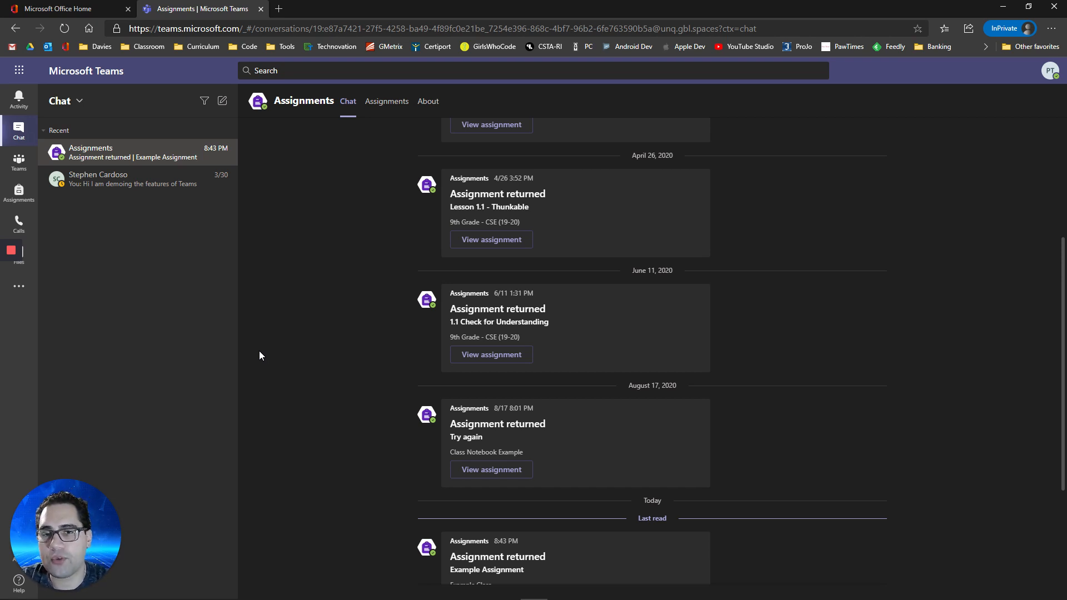
mouse_move(211, 267)
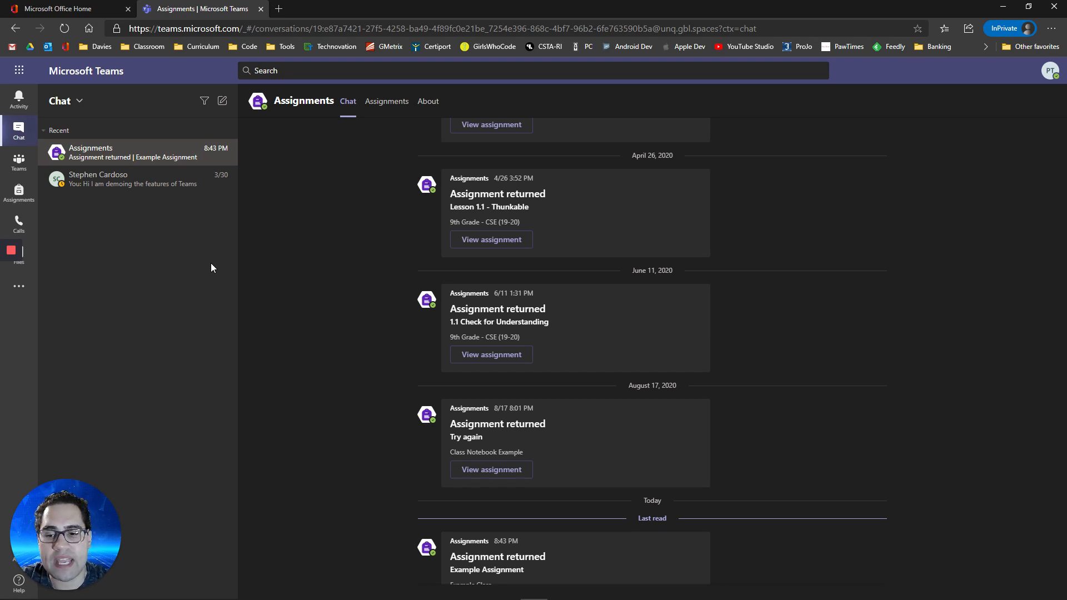
mouse_move(173, 189)
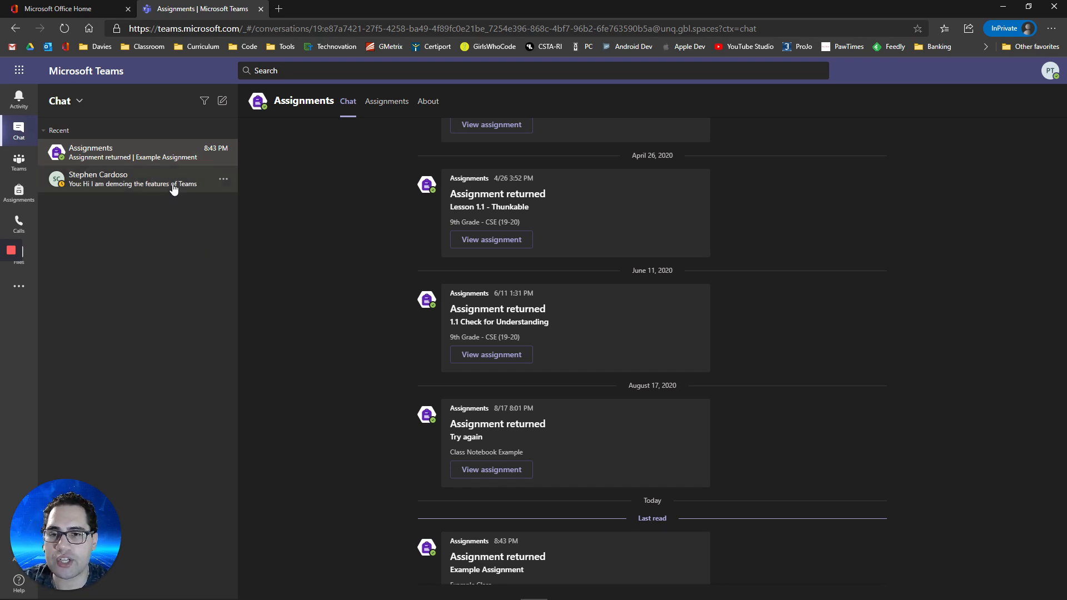
mouse_move(223, 101)
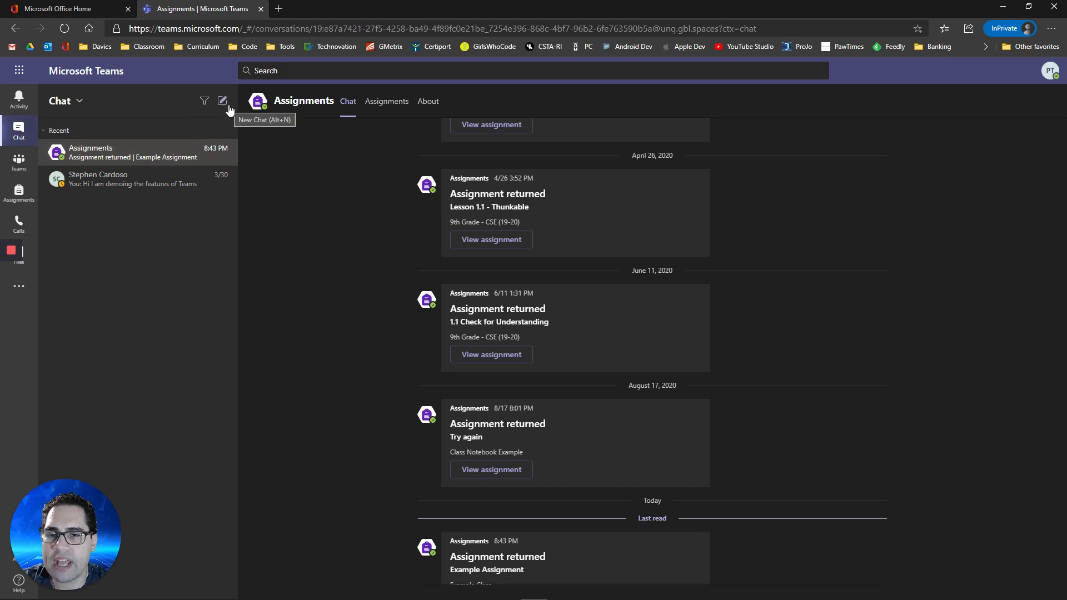
left_click(221, 101)
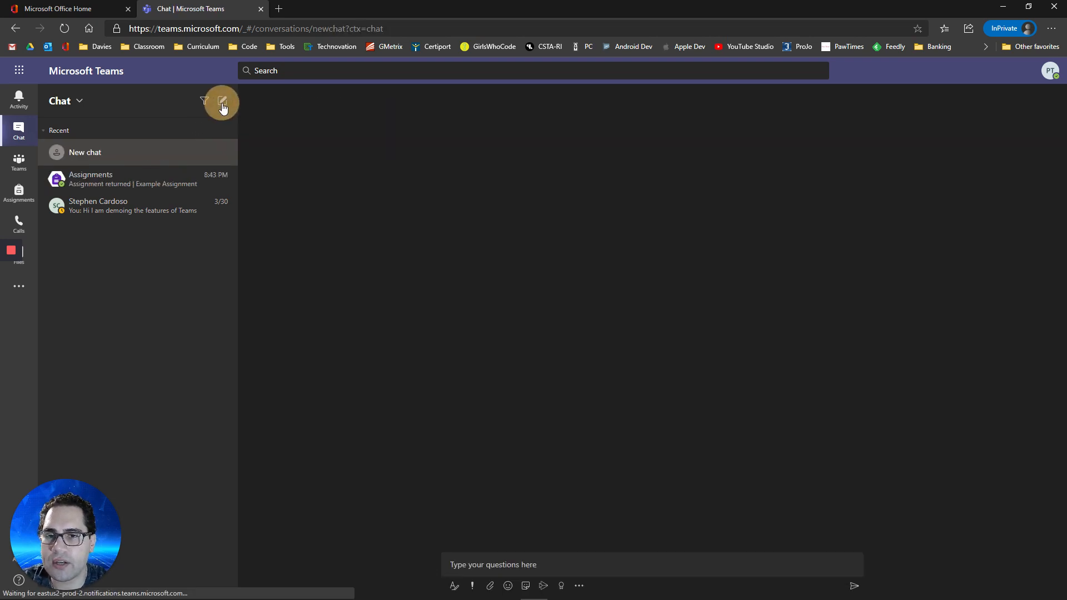
type("Joe Mazzone")
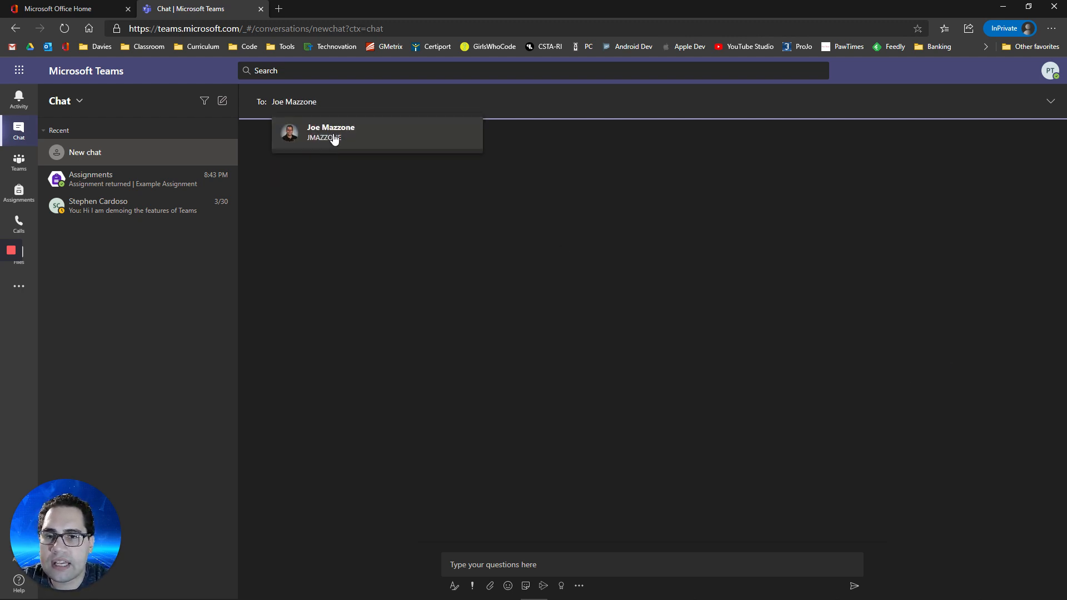
left_click(331, 132)
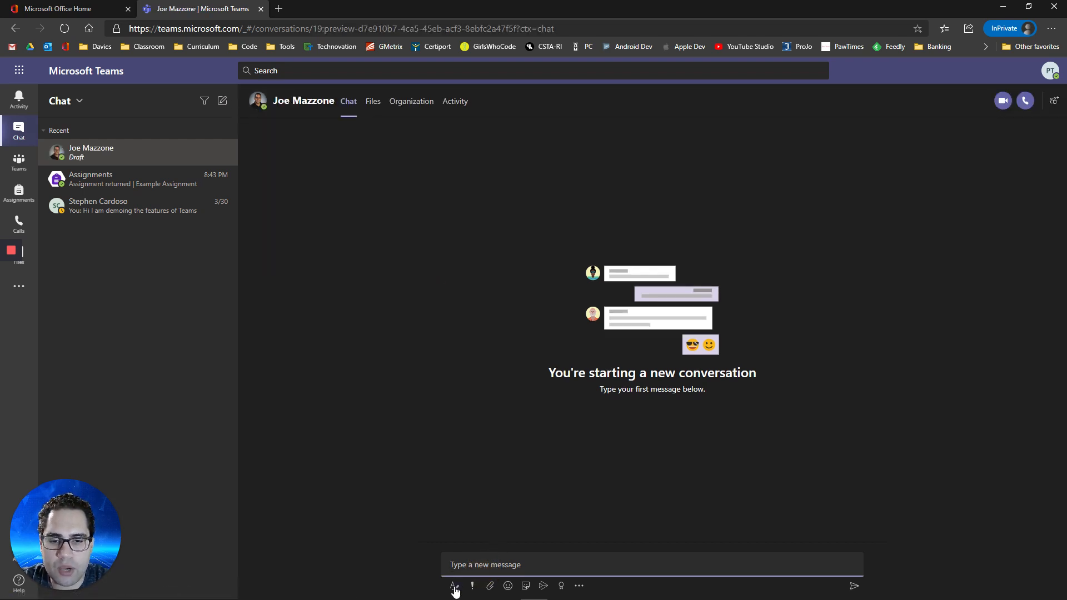
left_click(452, 586)
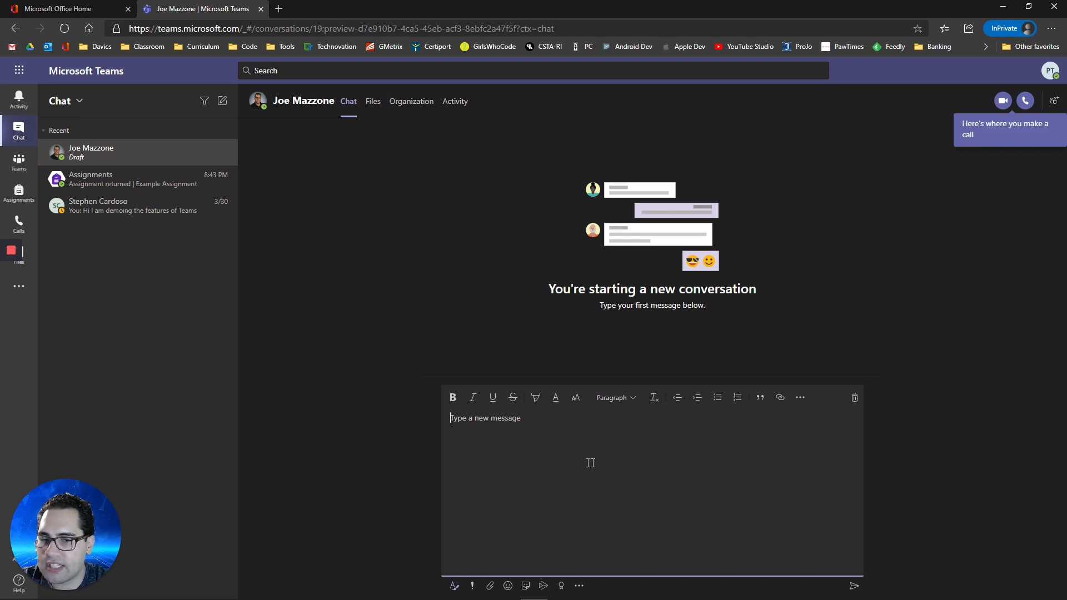
mouse_move(522, 375)
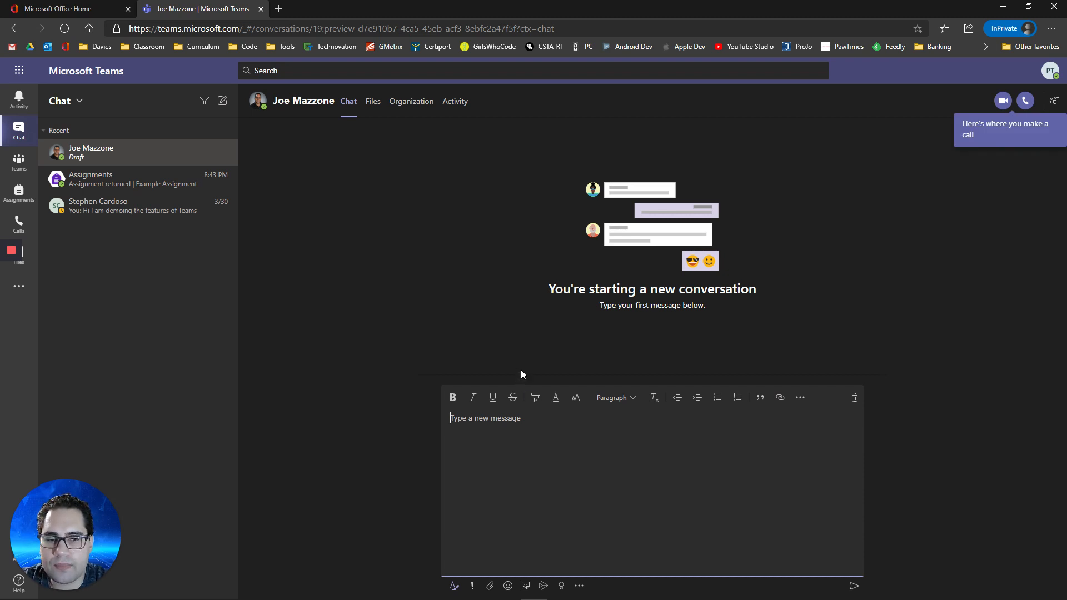
mouse_move(1003, 101)
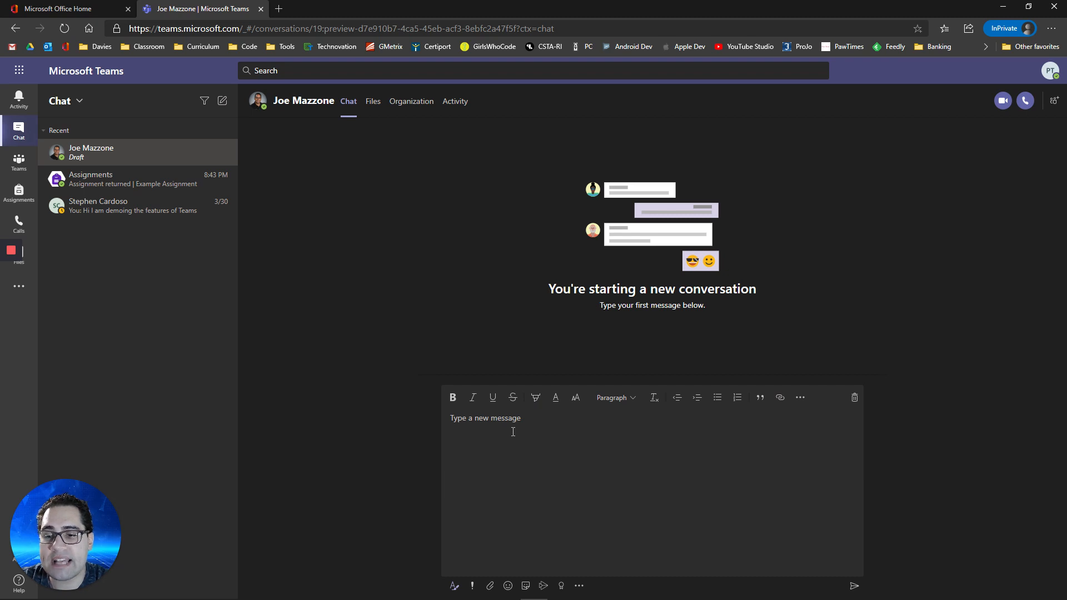
mouse_move(1004, 101)
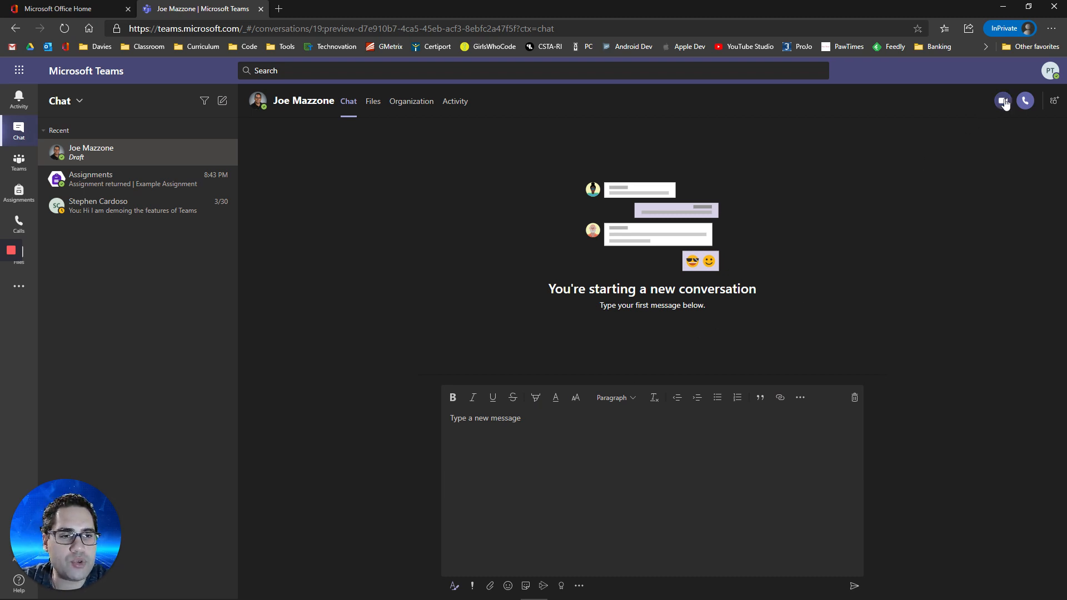
mouse_move(1003, 100)
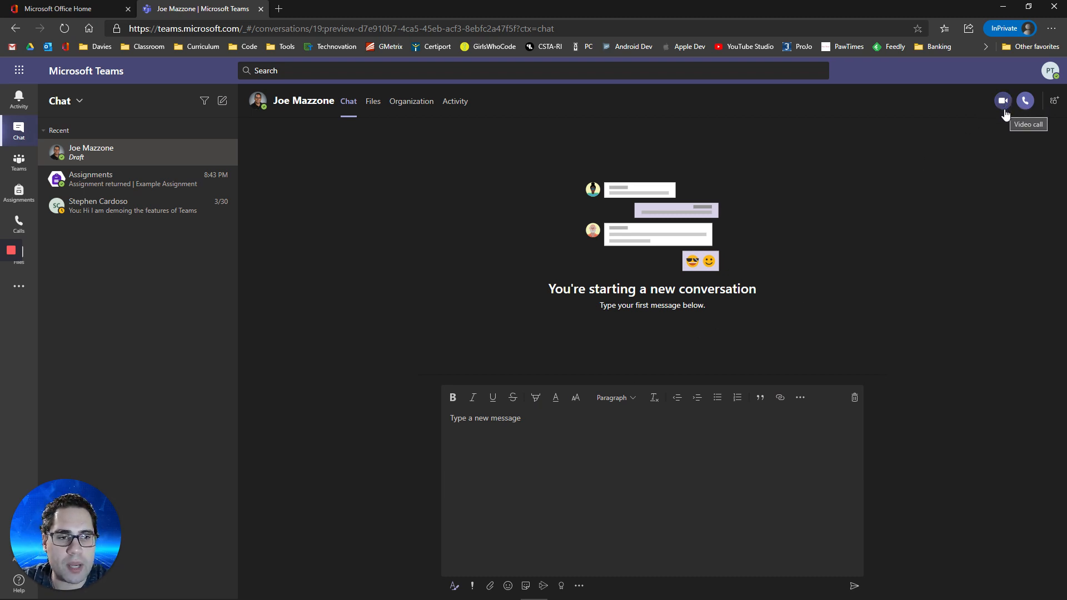
mouse_move(384, 118)
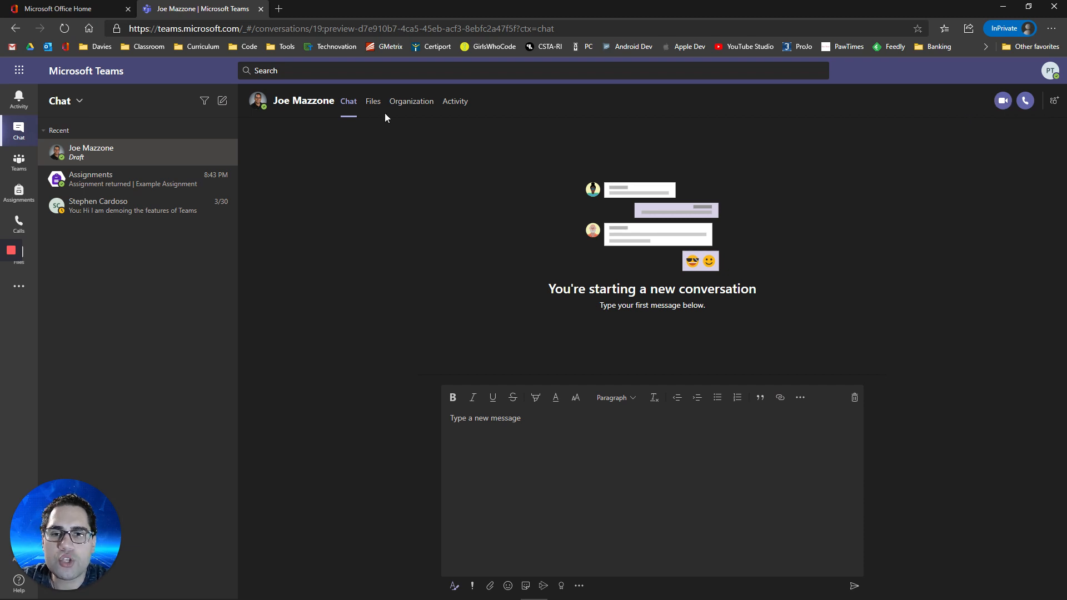
mouse_move(373, 100)
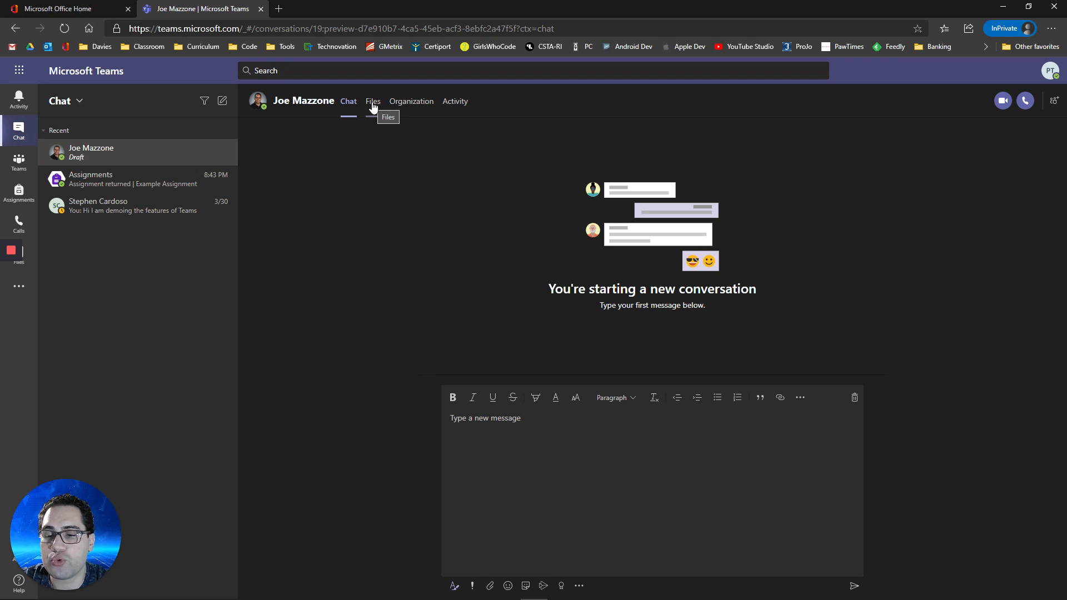
mouse_move(372, 110)
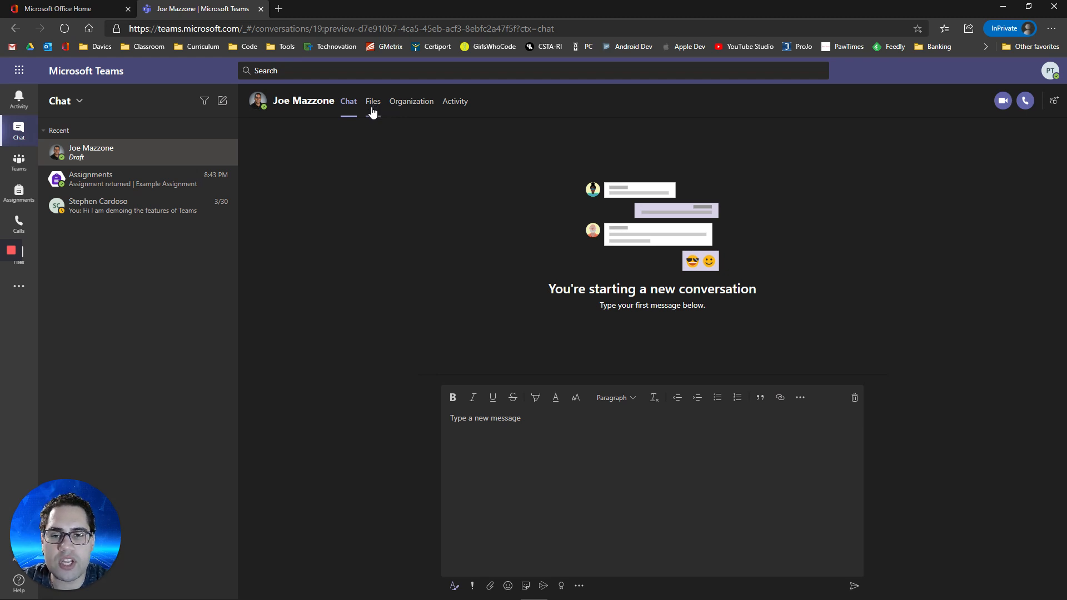
left_click(372, 100)
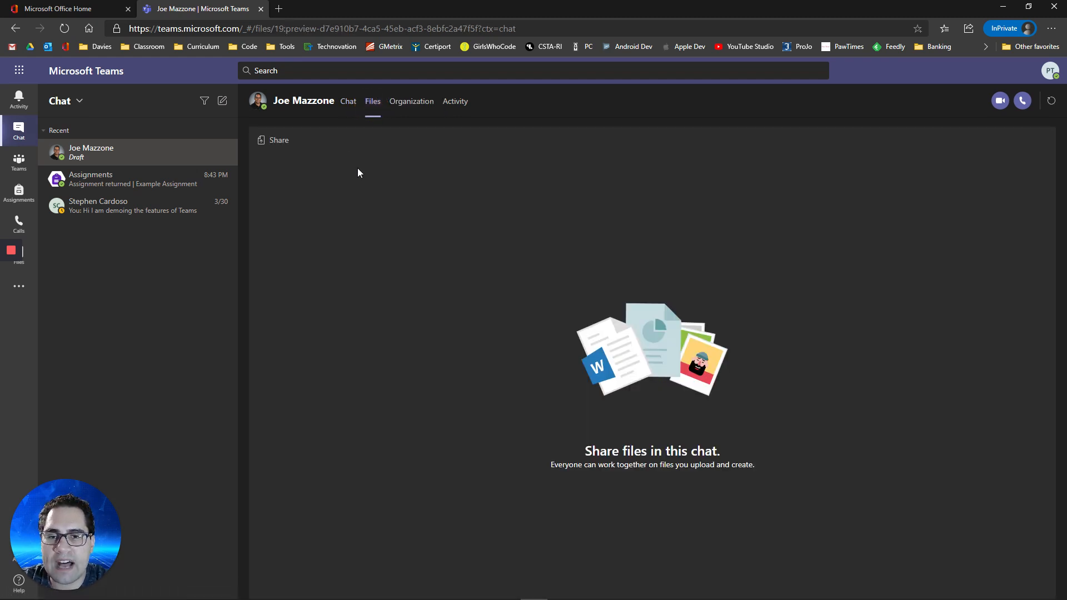
left_click(348, 100)
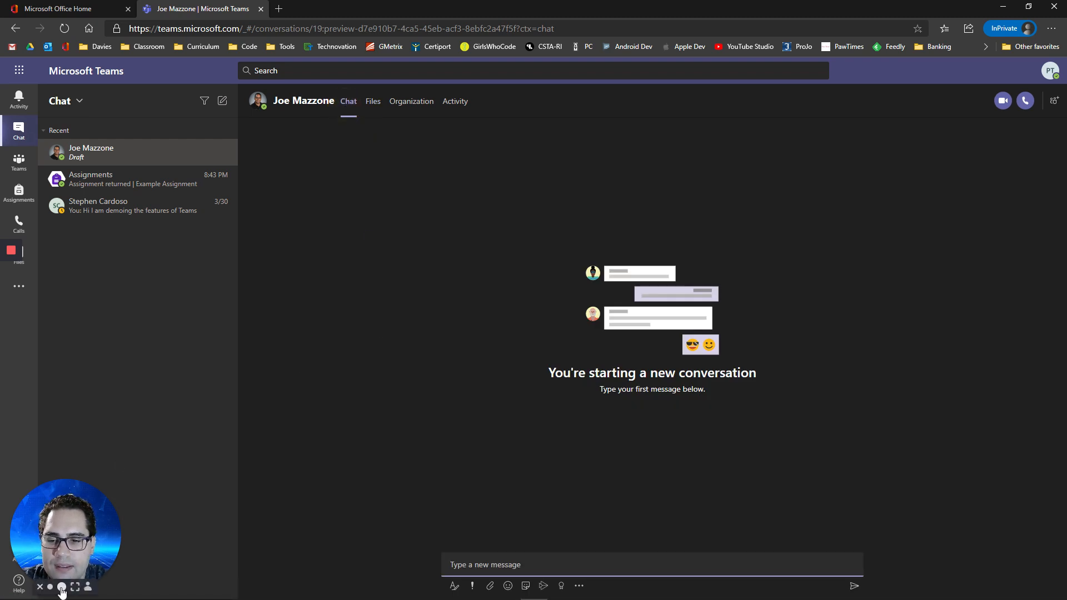
left_click(61, 587)
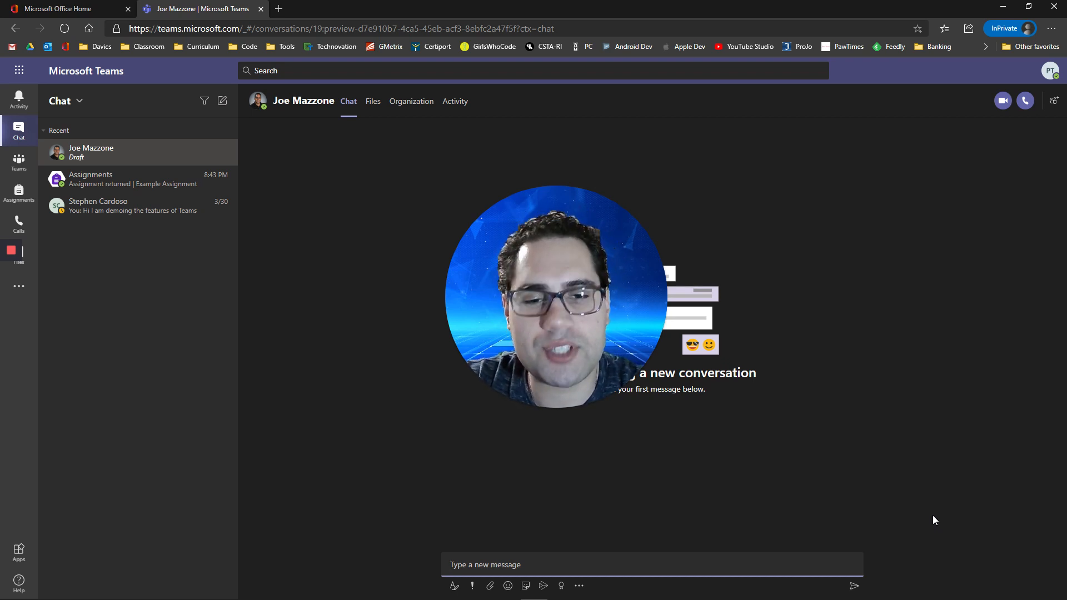
mouse_move(919, 504)
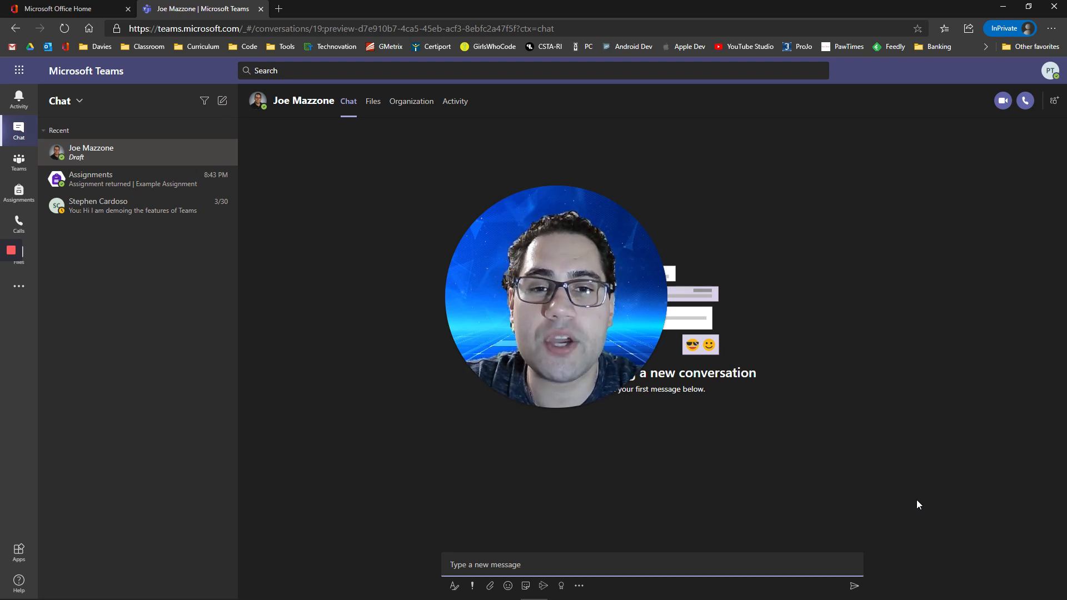